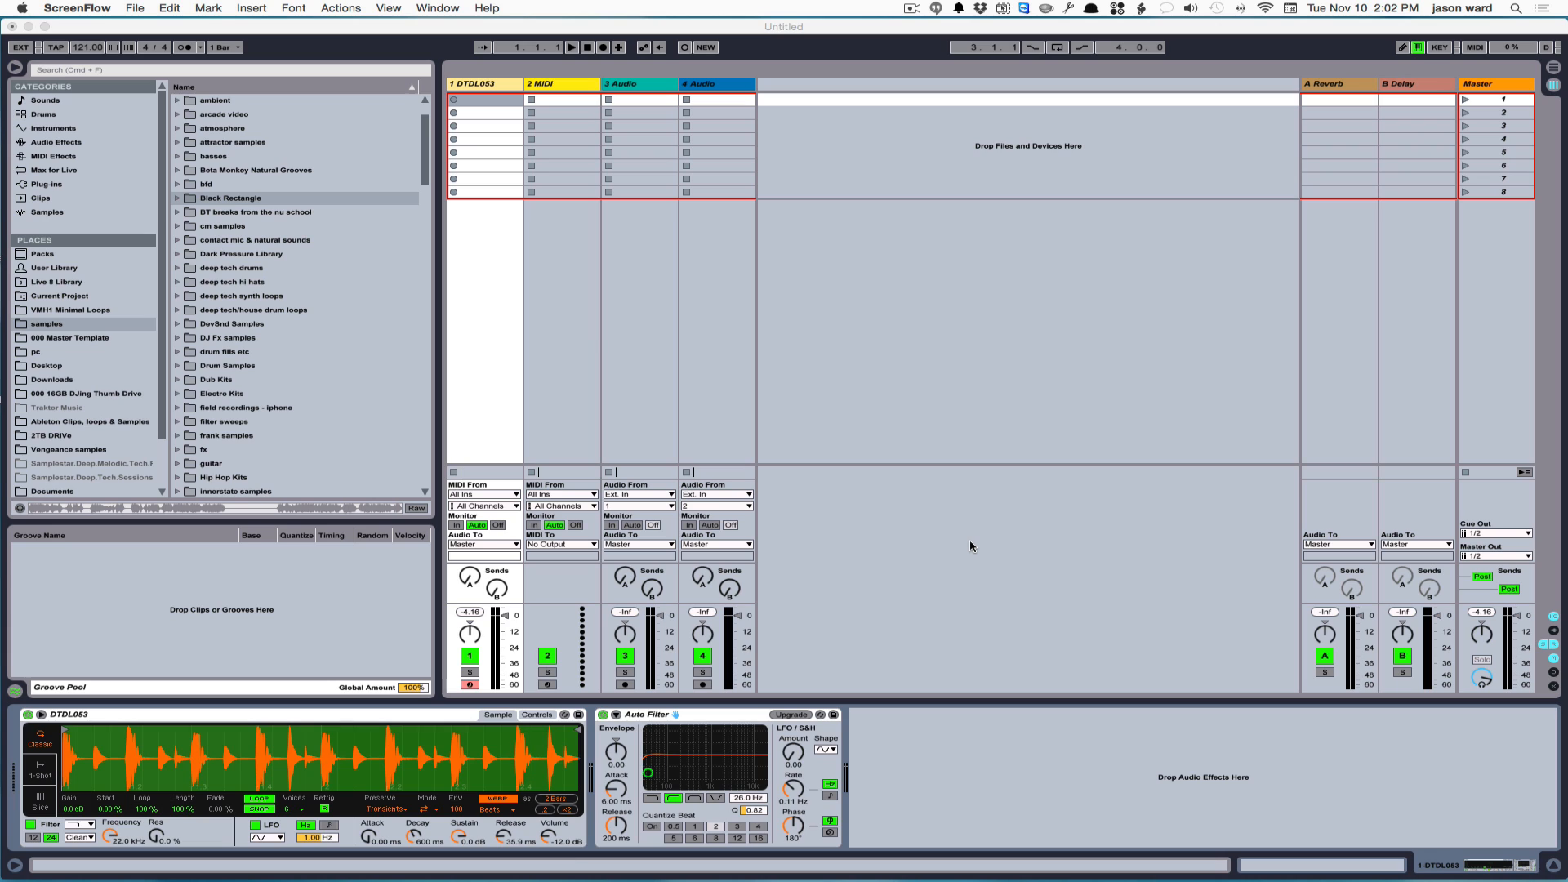
{"action": "mouse_move", "coordinate": [1021, 611]}
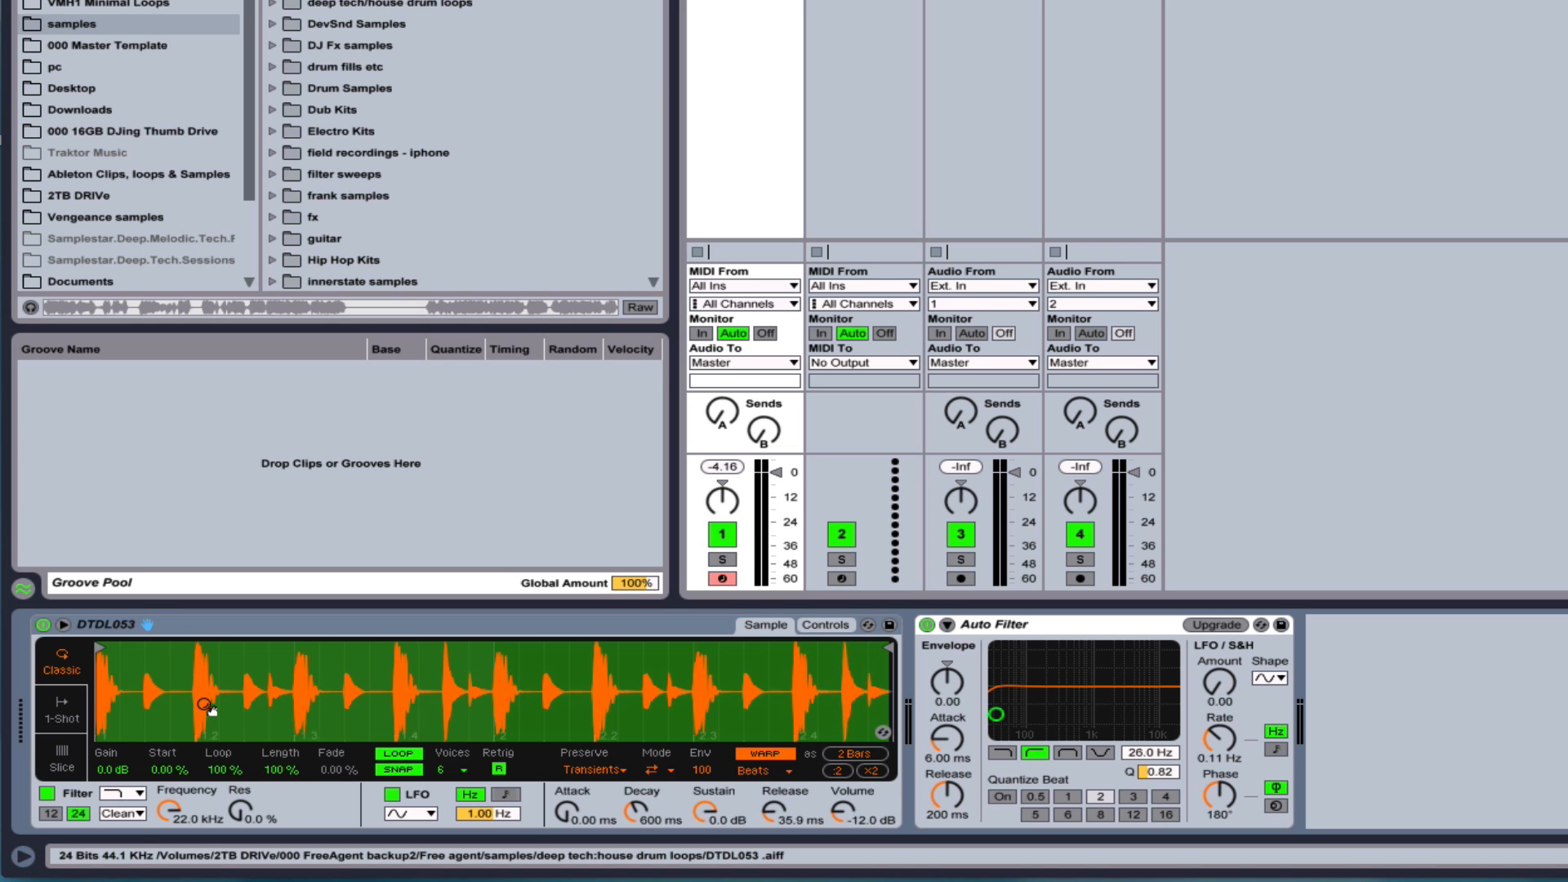
{"action": "mouse_move", "coordinate": [729, 725]}
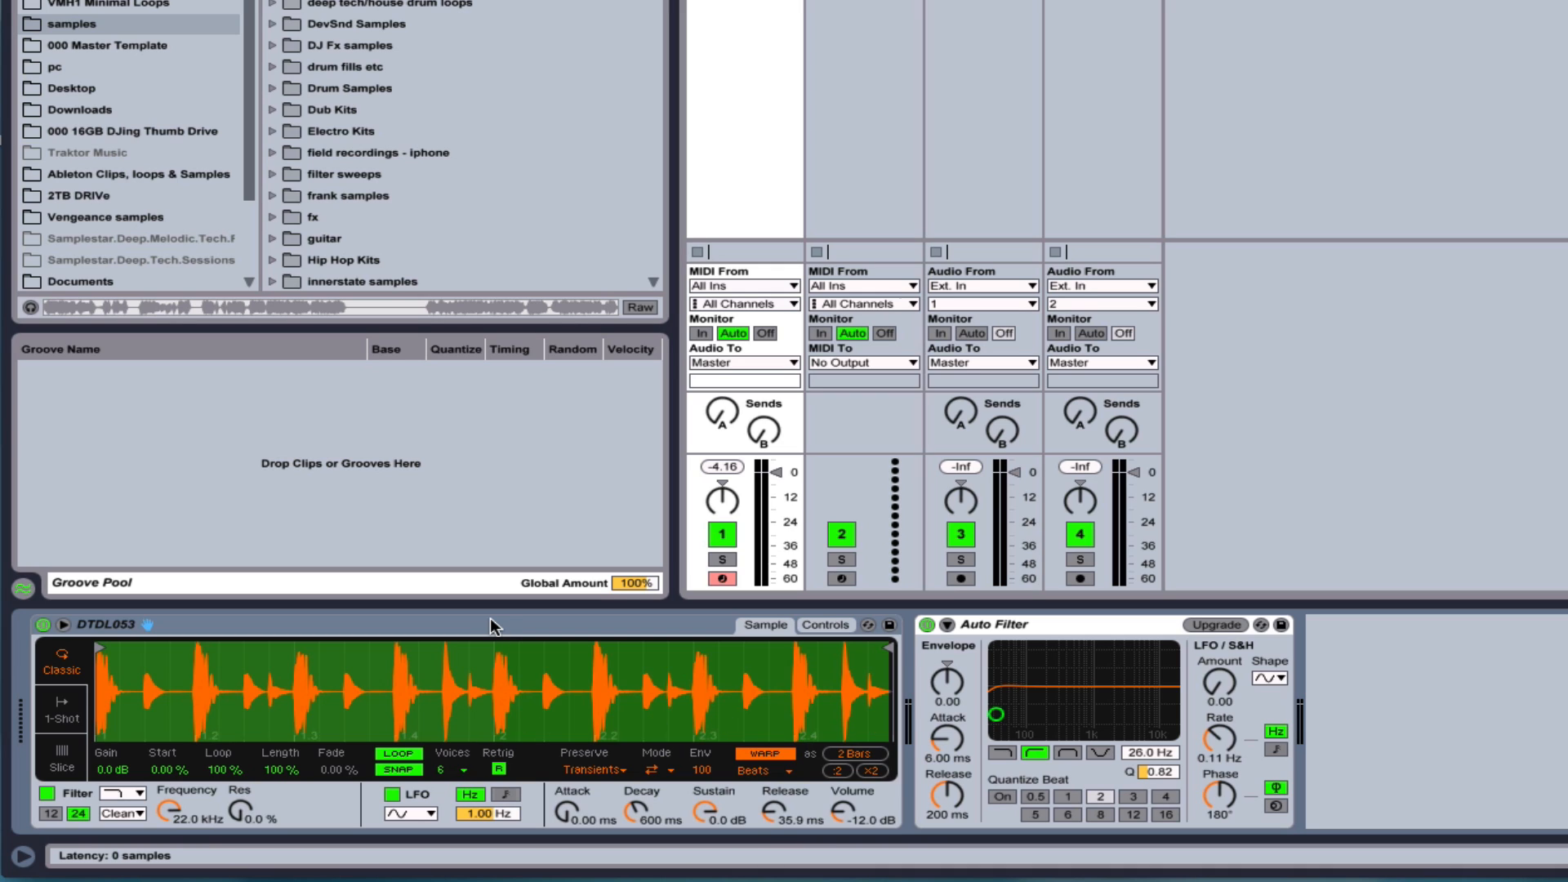
{"action": "mouse_move", "coordinate": [281, 656]}
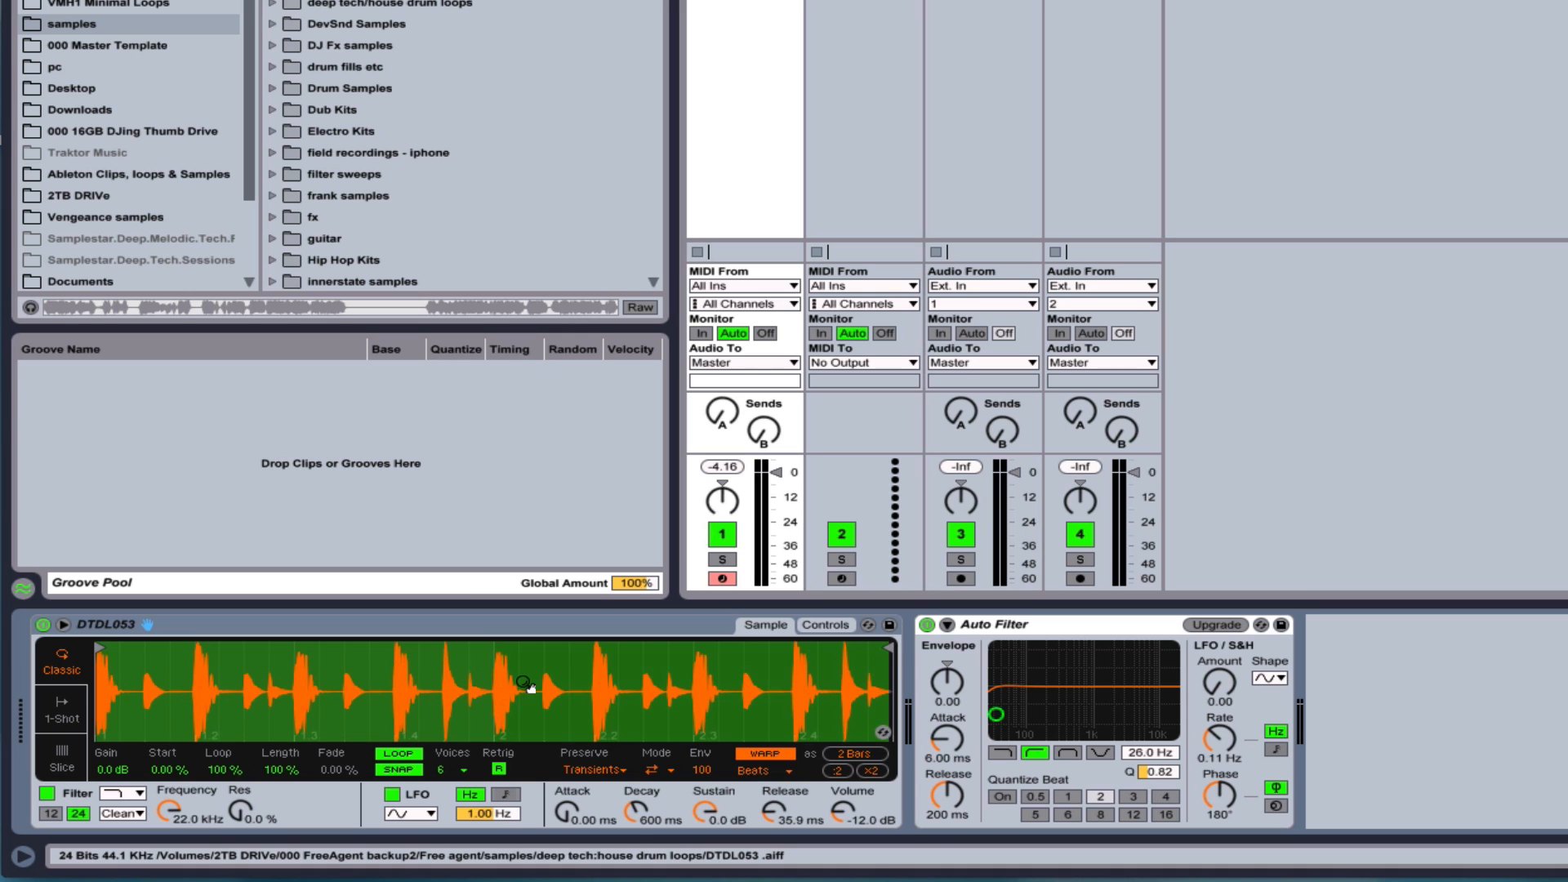
{"action": "mouse_move", "coordinate": [333, 673]}
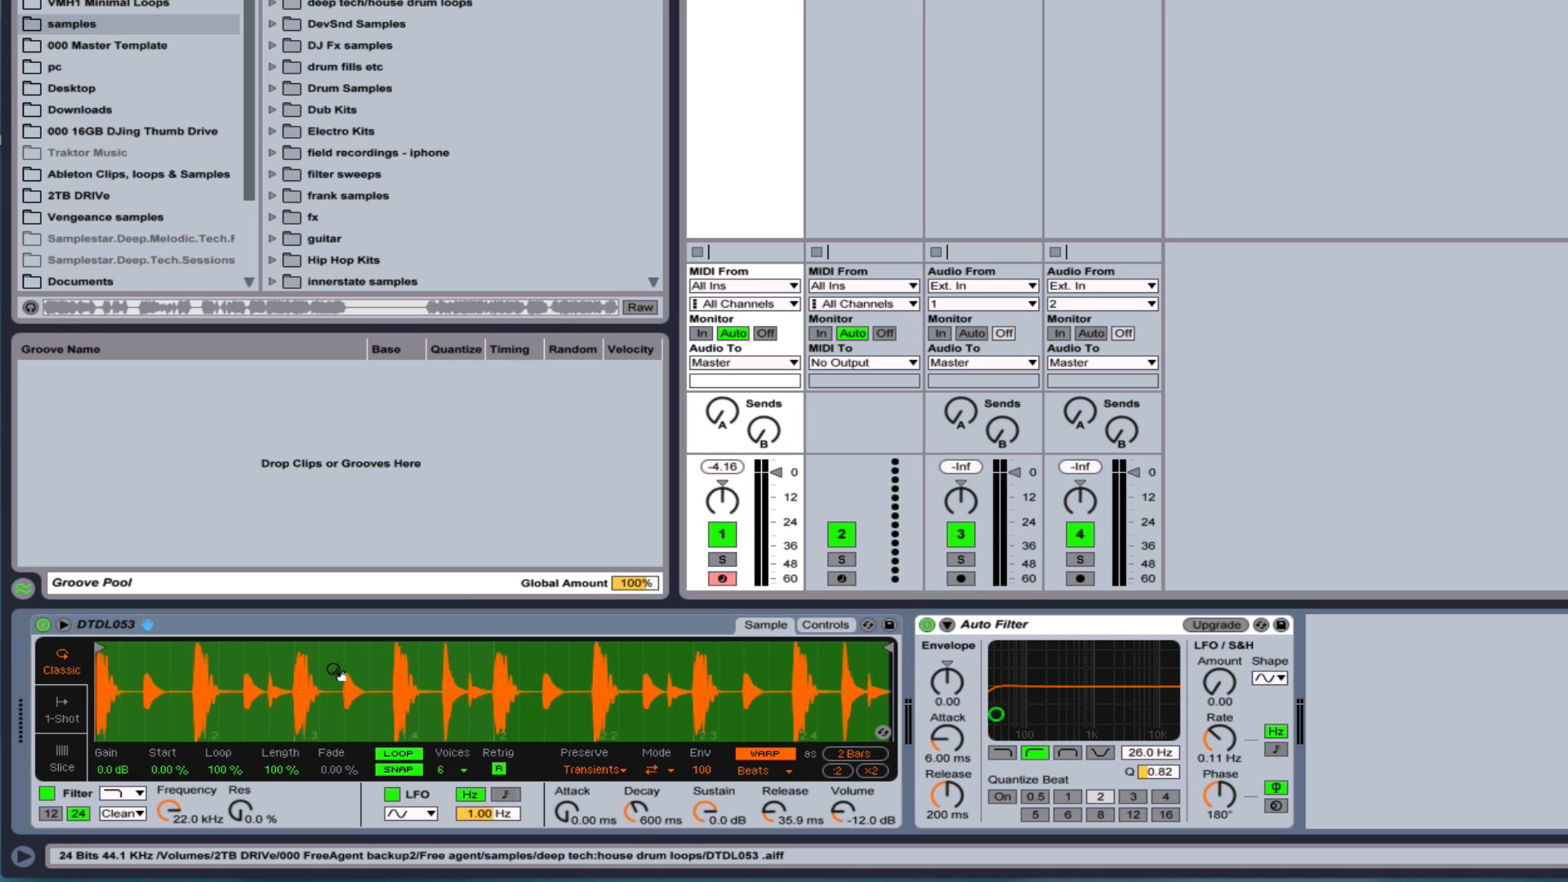
{"action": "mouse_move", "coordinate": [472, 725]}
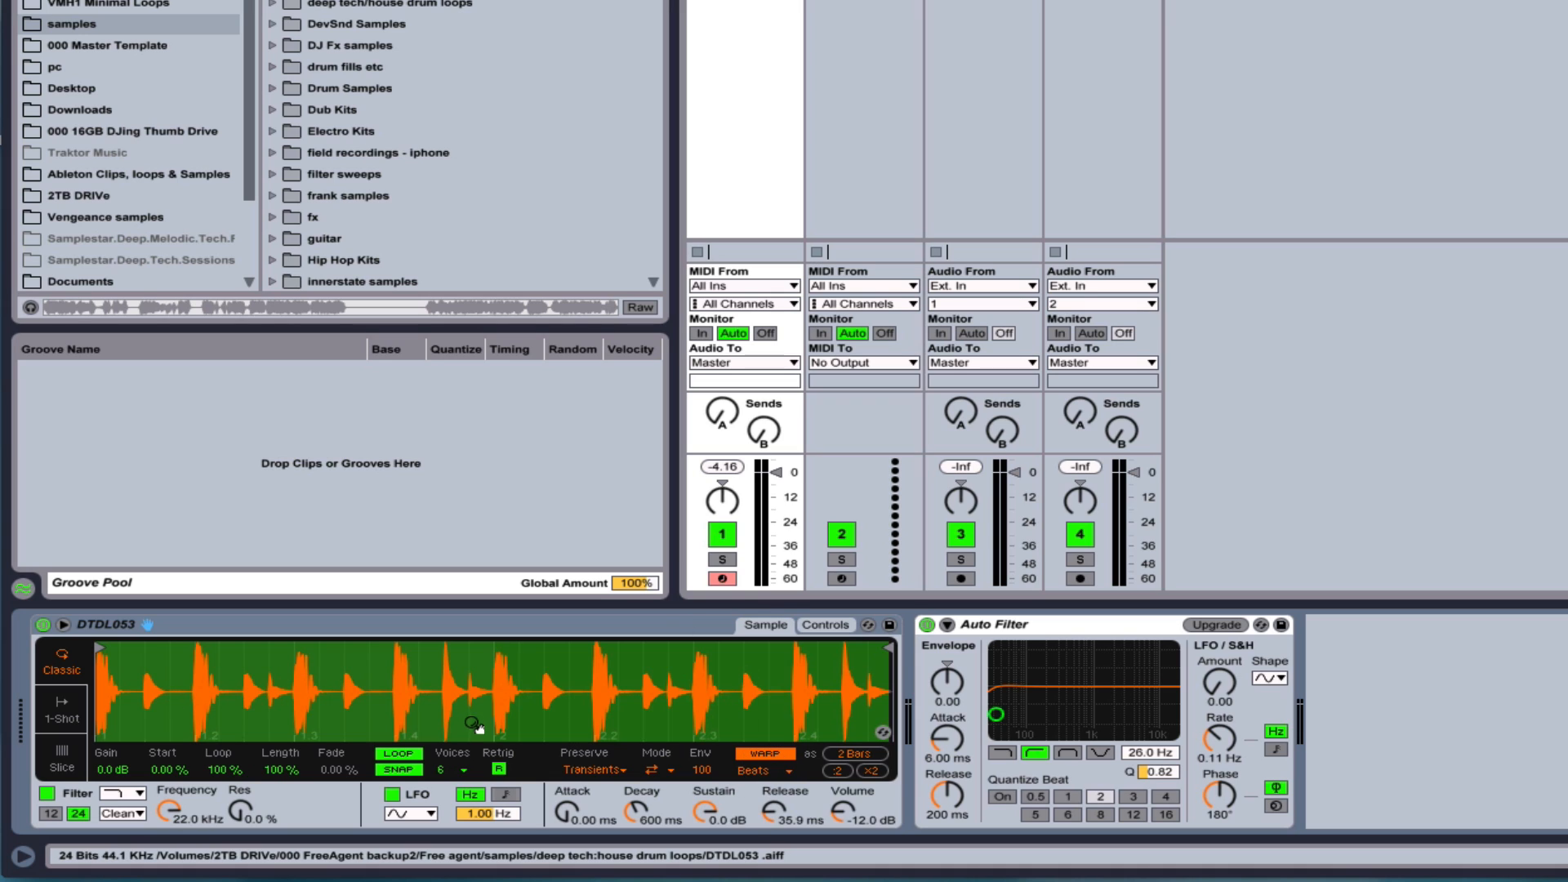
{"action": "mouse_move", "coordinate": [569, 732]}
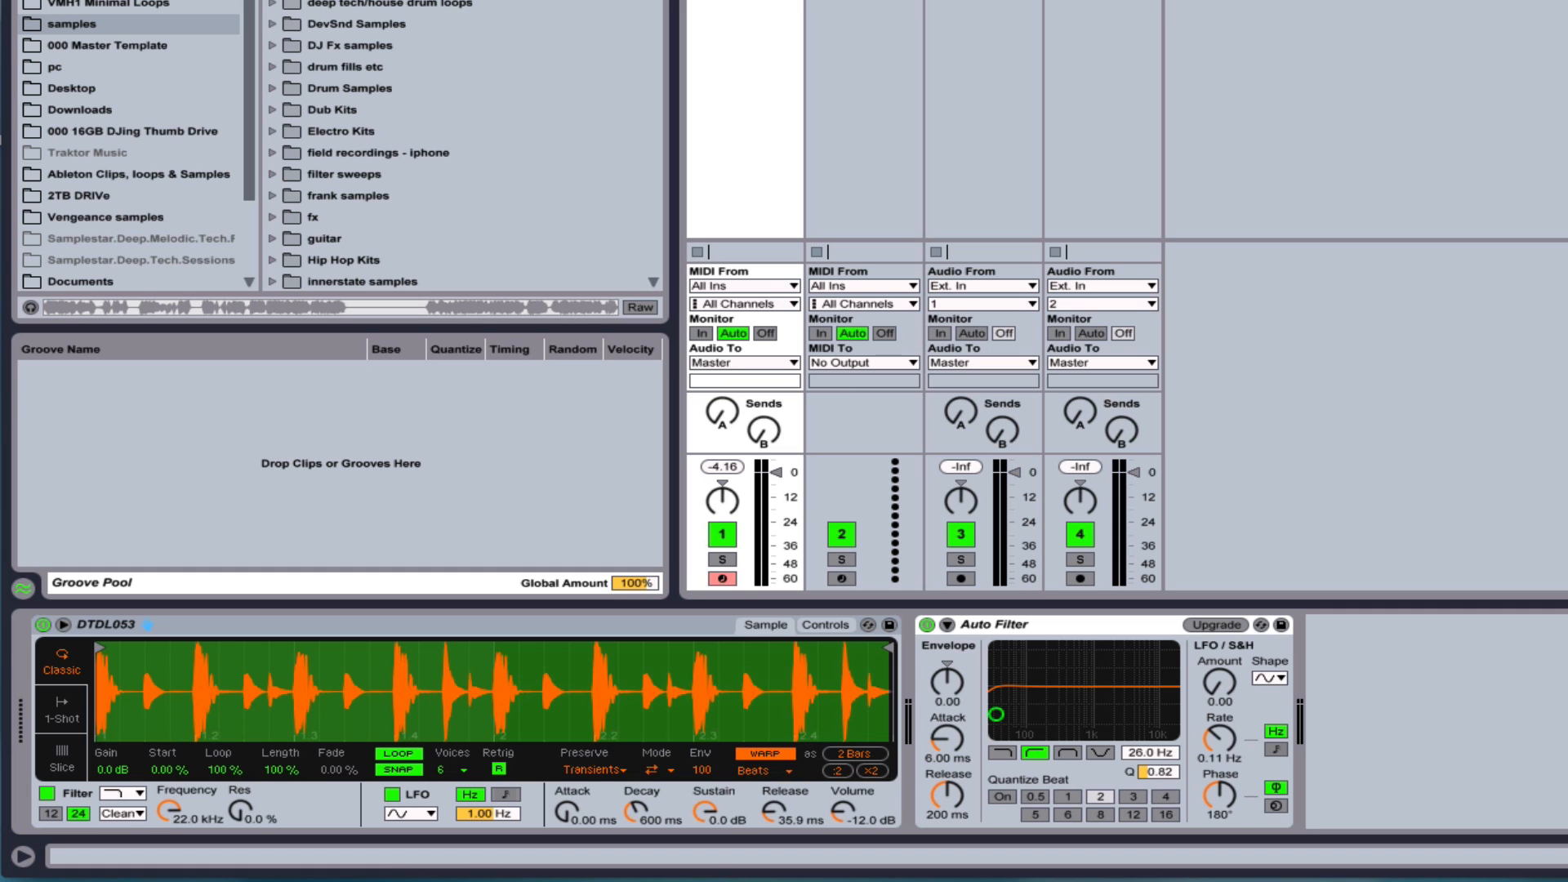
{"action": "mouse_move", "coordinate": [211, 245]}
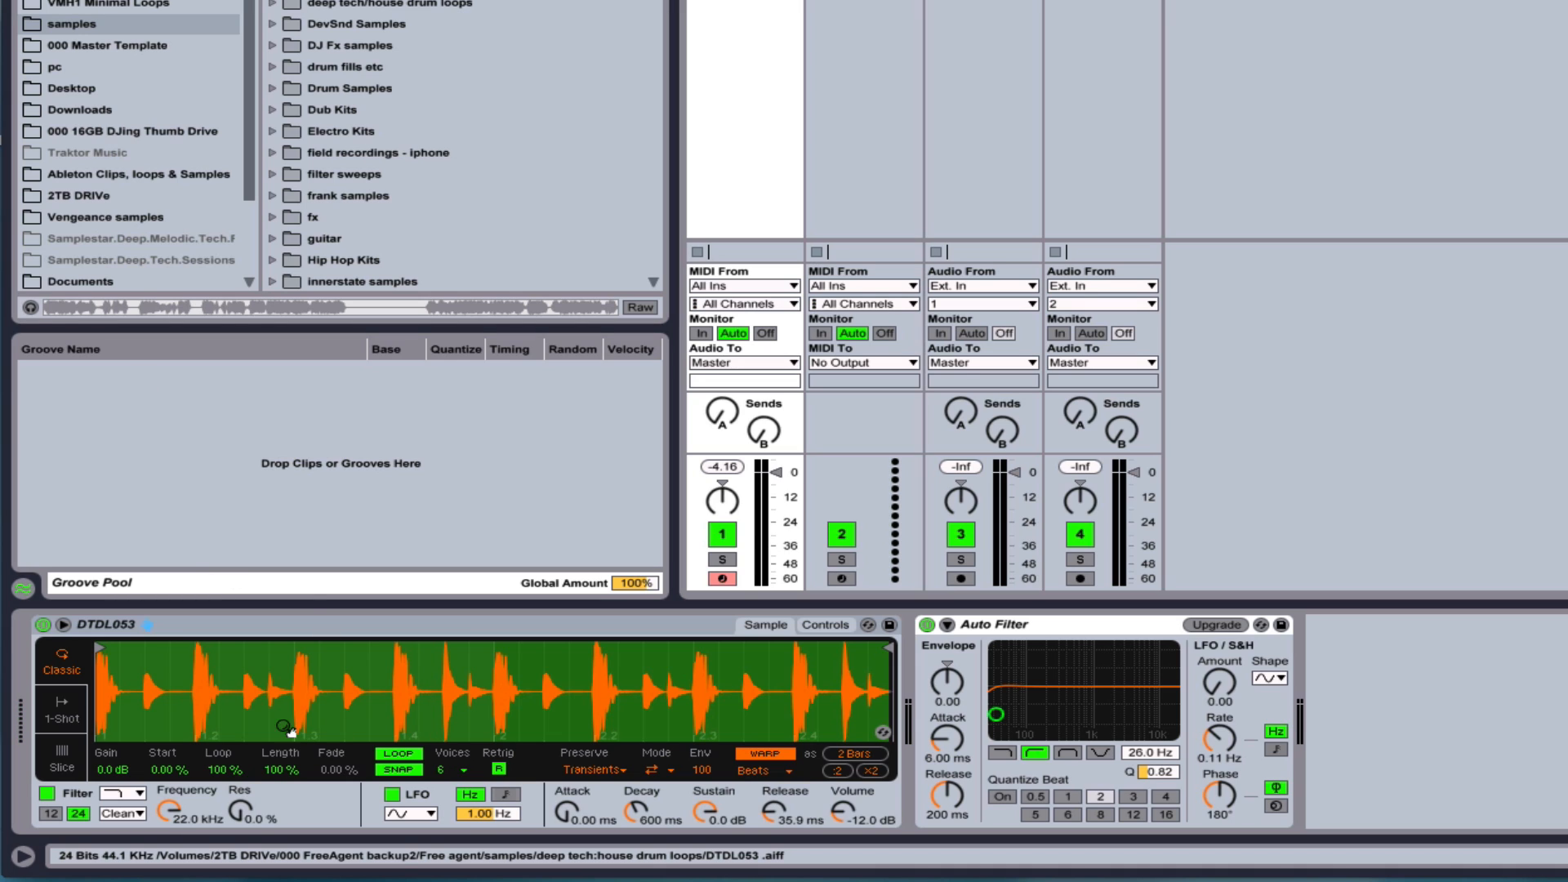
{"action": "mouse_move", "coordinate": [647, 699]}
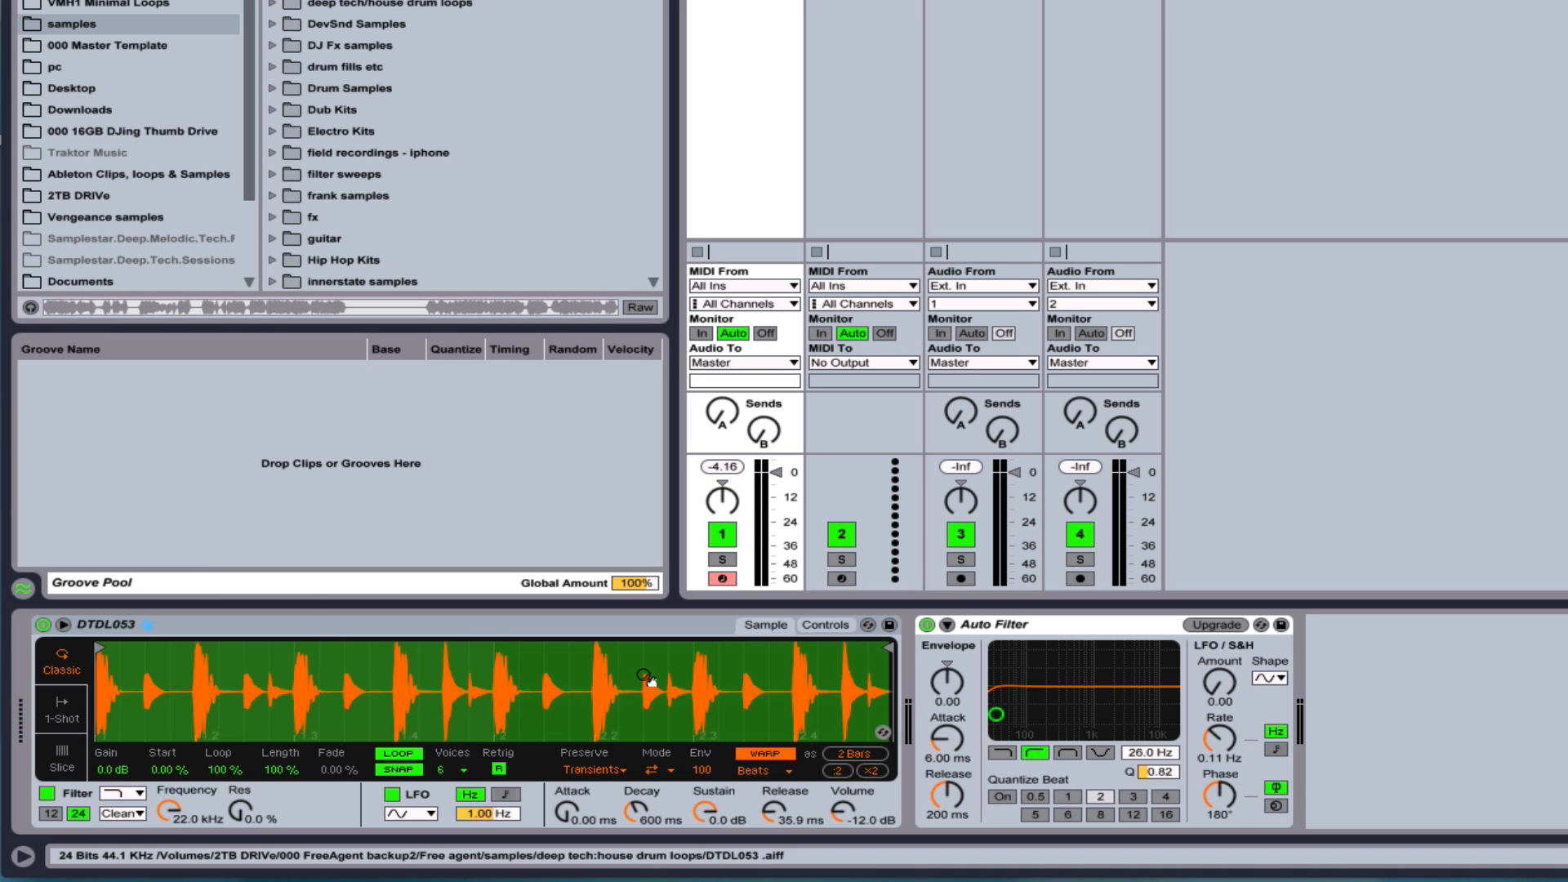
{"action": "mouse_move", "coordinate": [272, 730]}
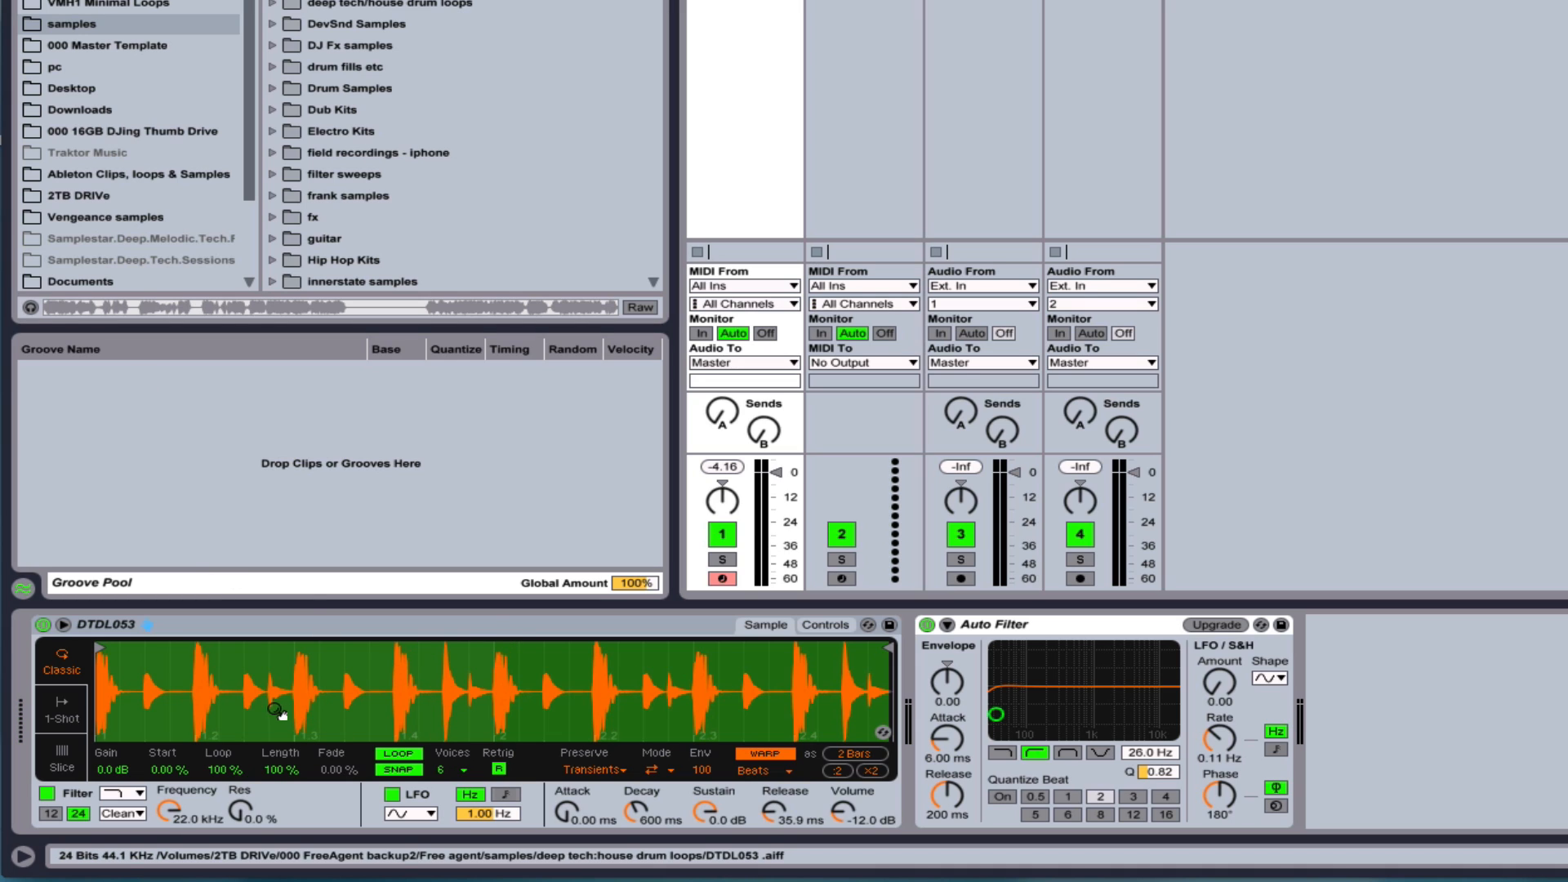
{"action": "mouse_move", "coordinate": [546, 704]}
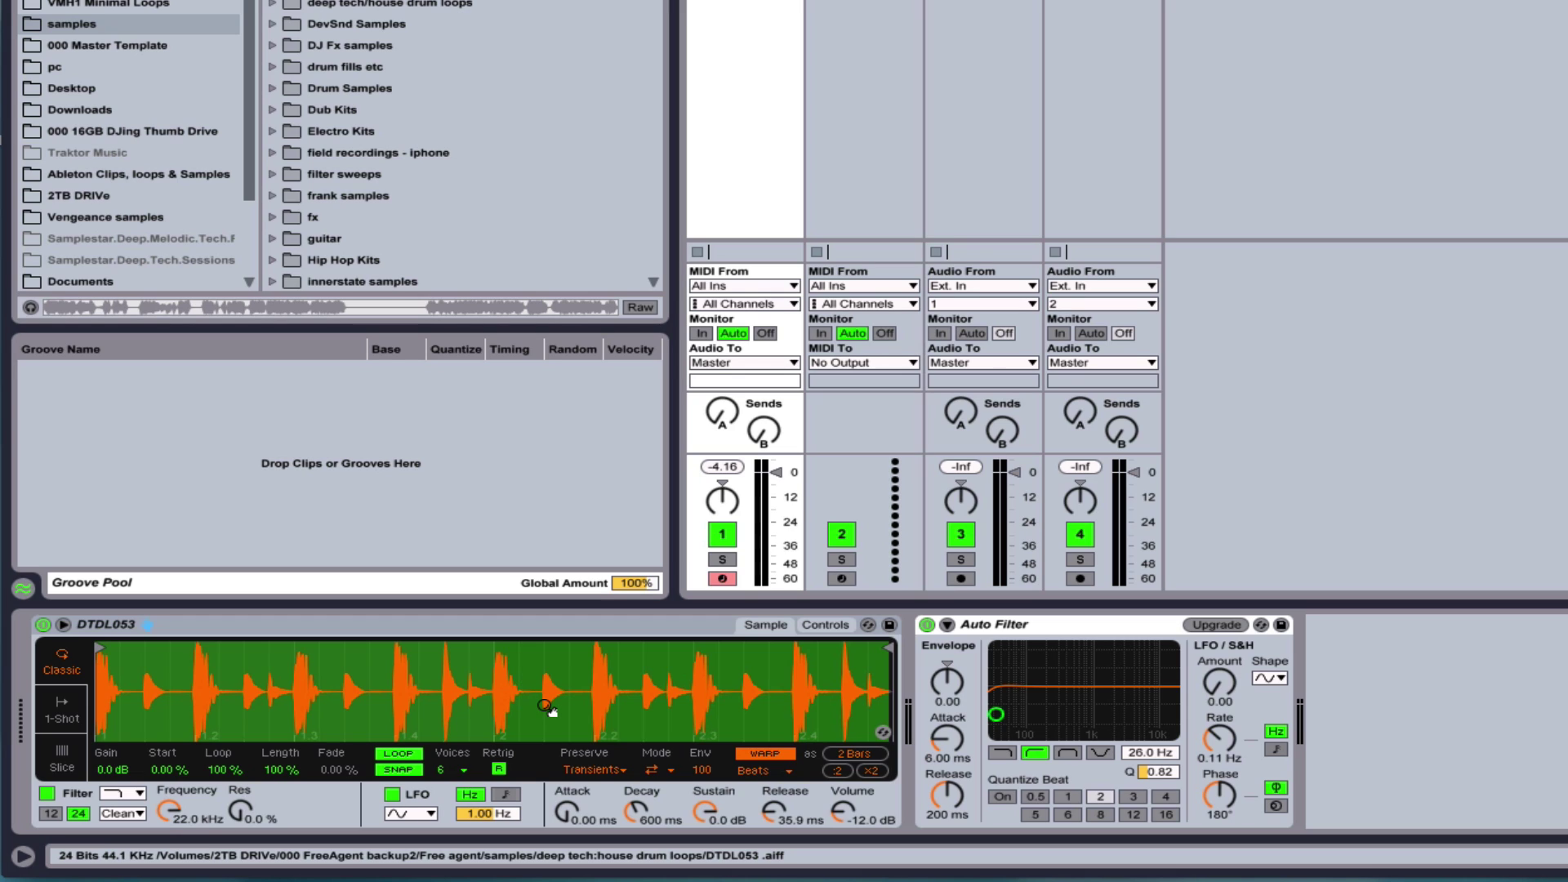
{"action": "mouse_move", "coordinate": [725, 703]}
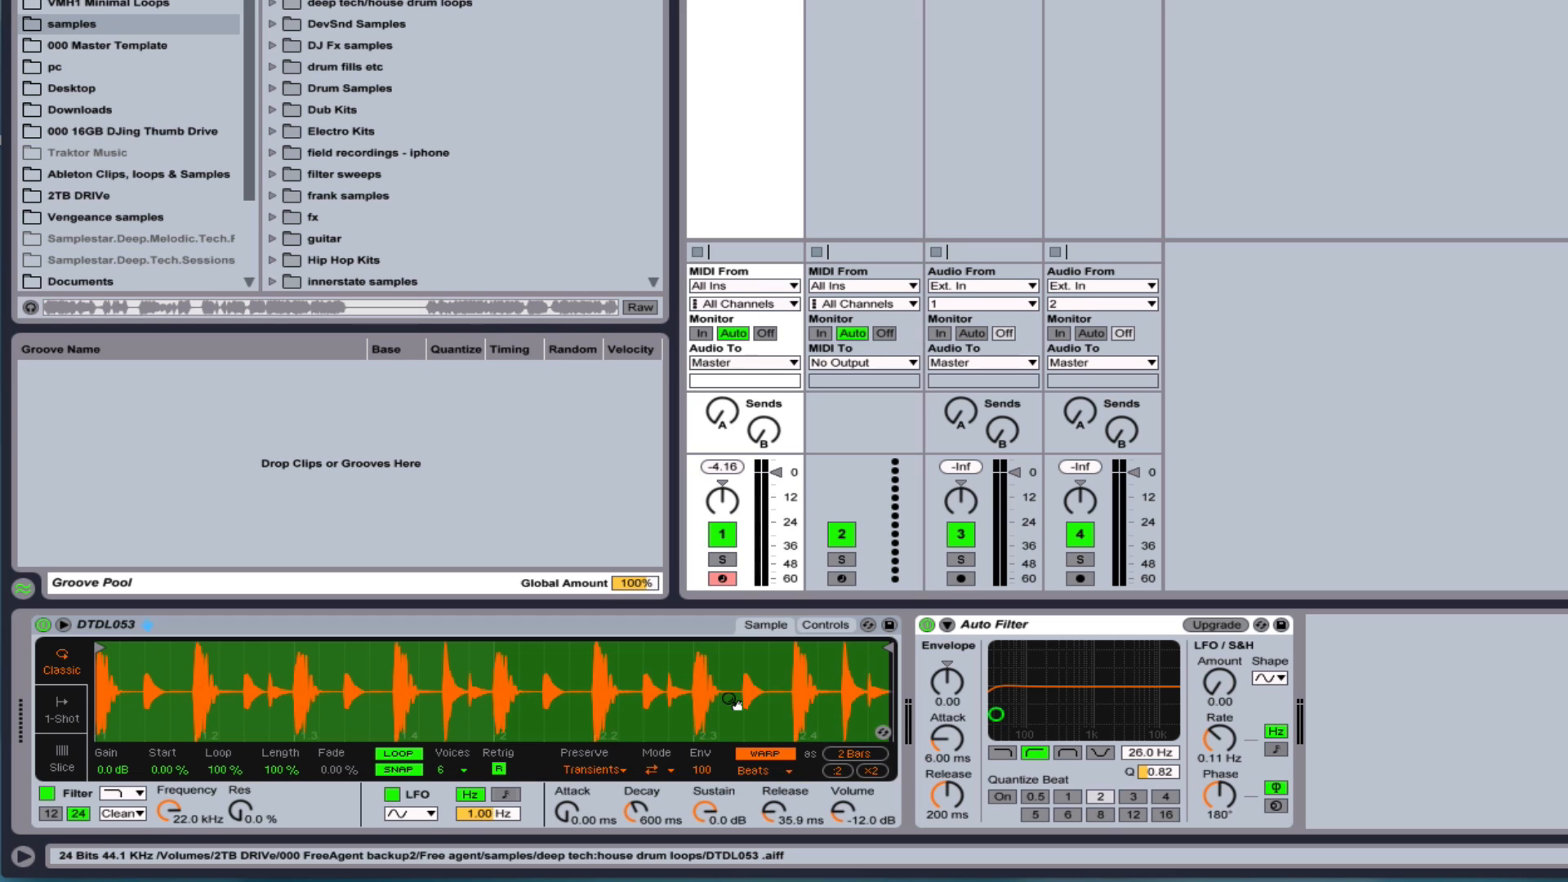
{"action": "mouse_move", "coordinate": [621, 741]}
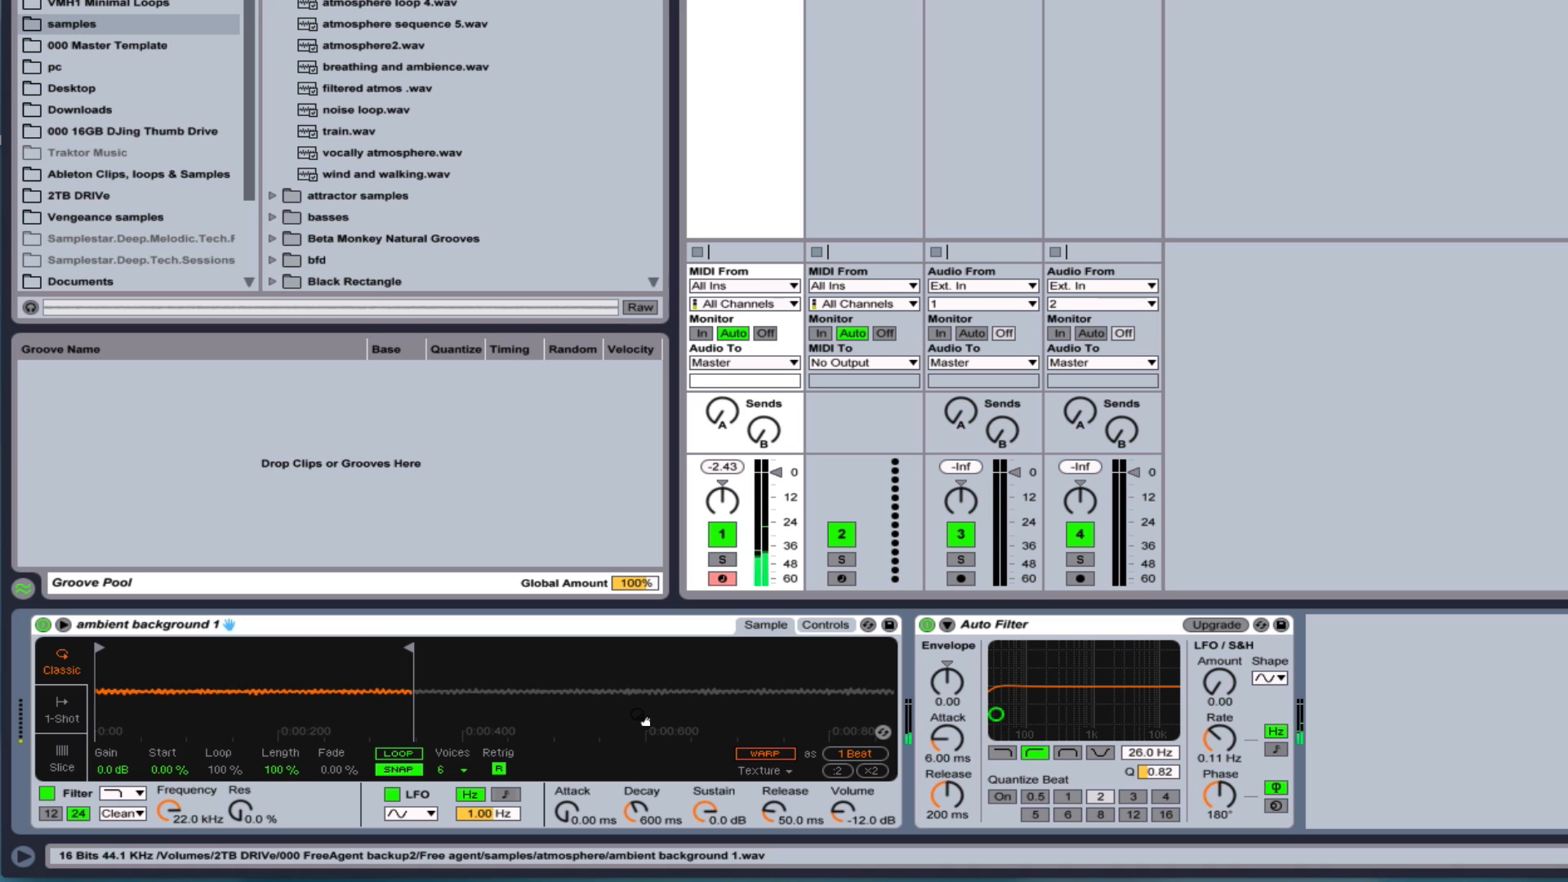
{"action": "mouse_move", "coordinate": [148, 689]}
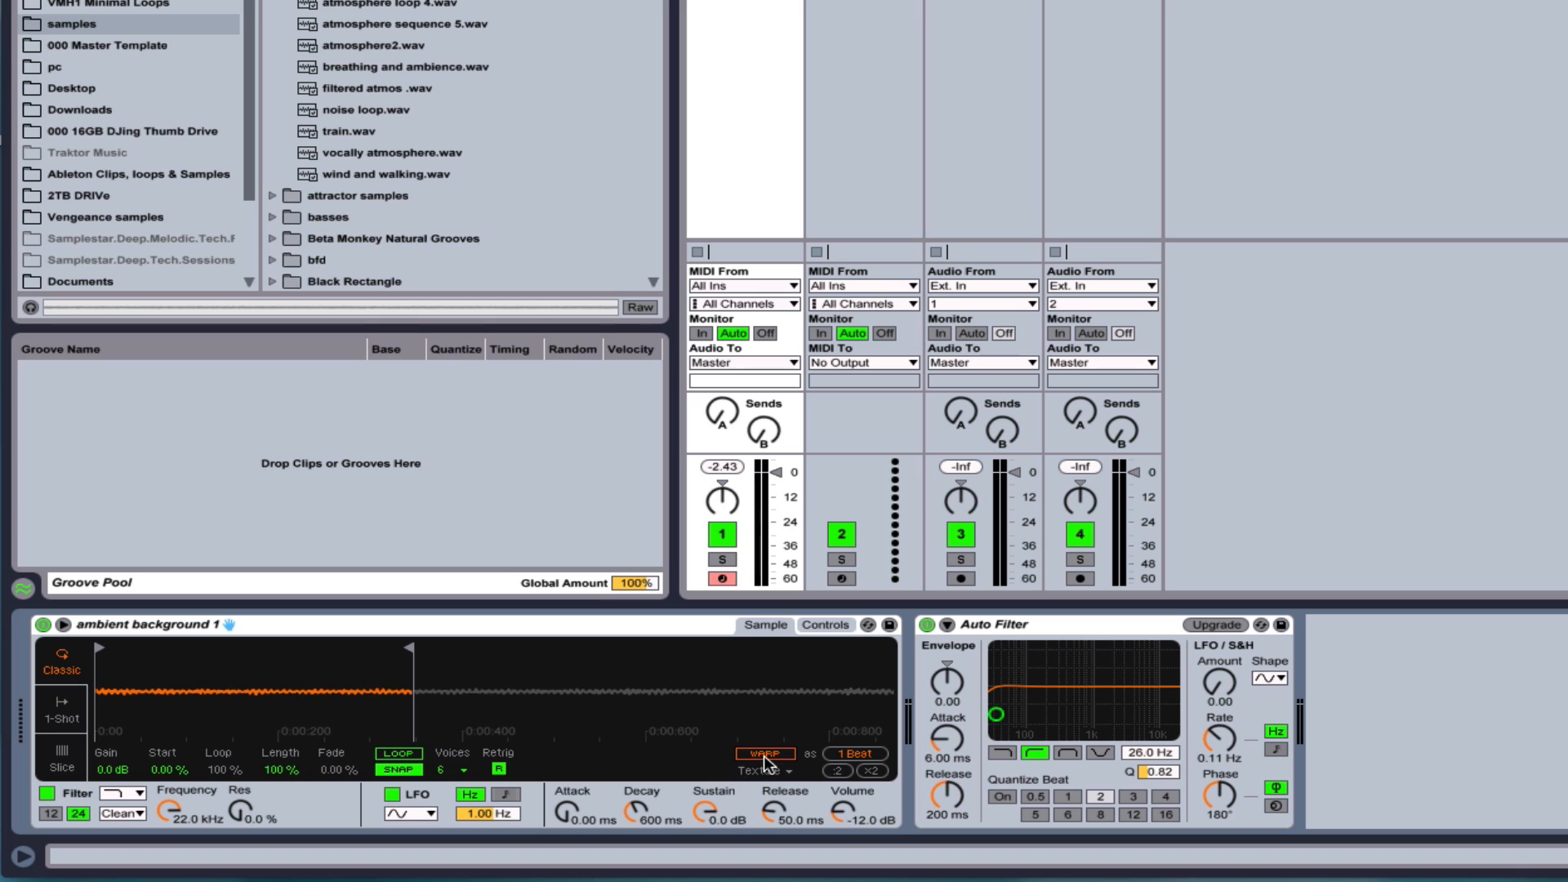
Load the ambient background 1.wav atmosphere sample into Simpler in place of the drum loop.
{"action": "left_click", "coordinate": [765, 771]}
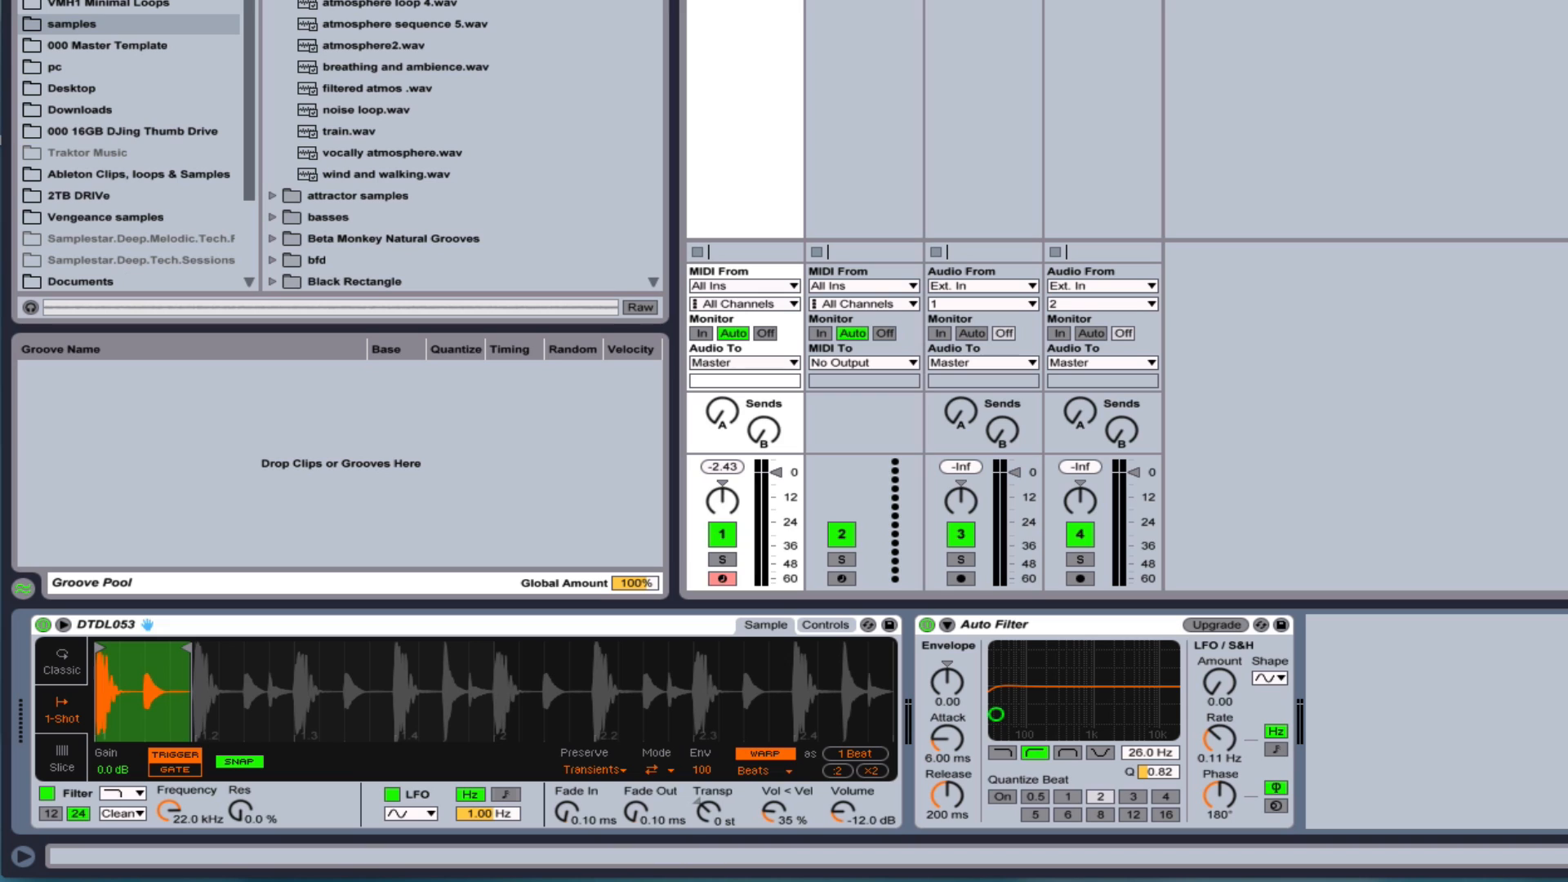
{"action": "mouse_move", "coordinate": [768, 758]}
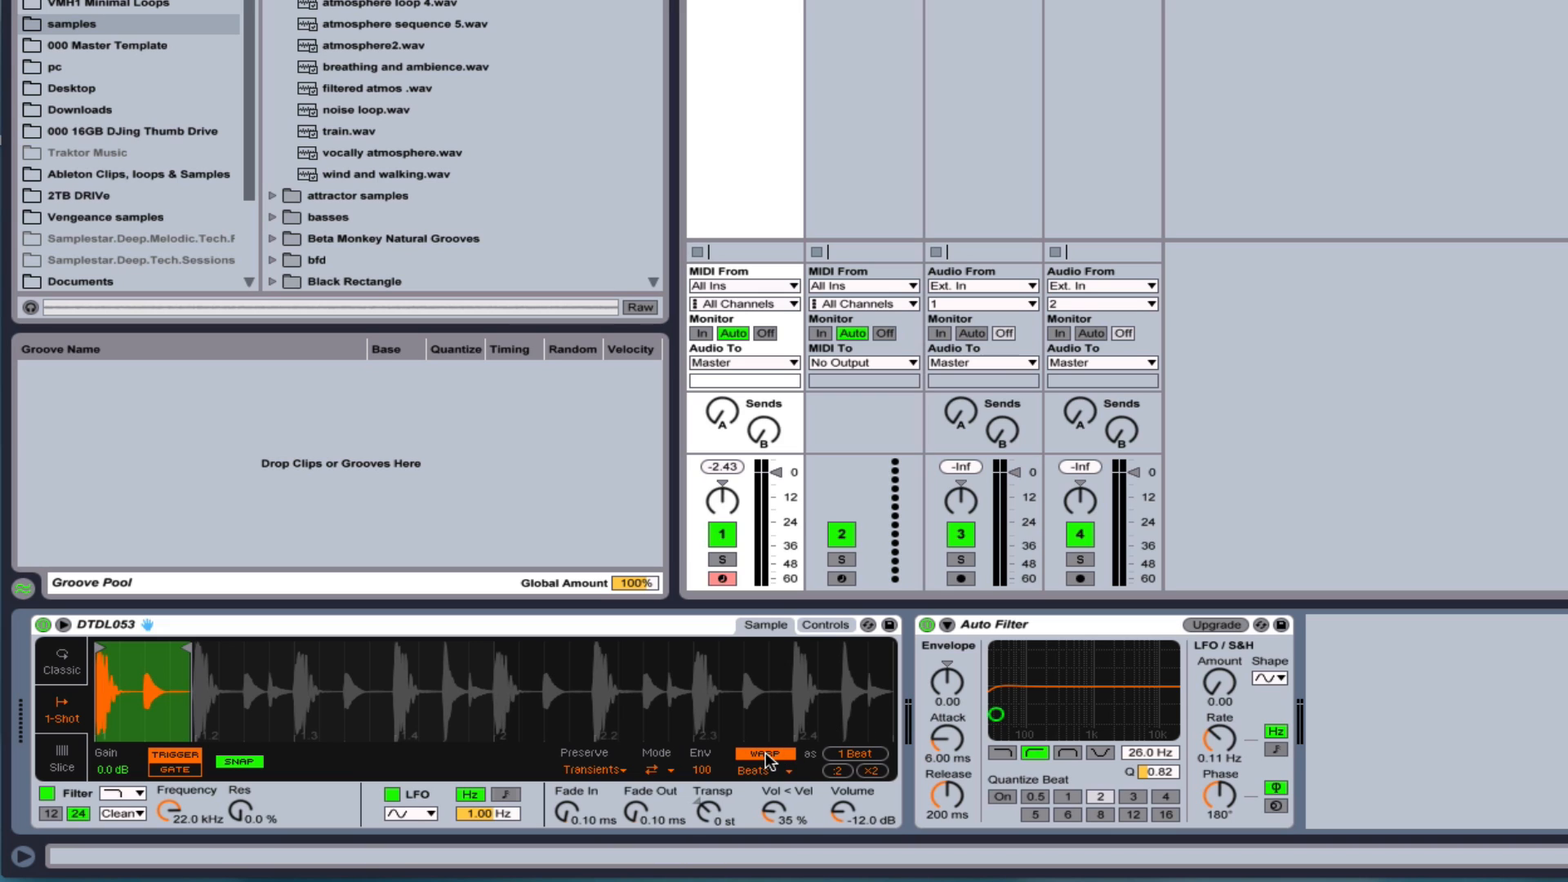
{"action": "mouse_move", "coordinate": [766, 758]}
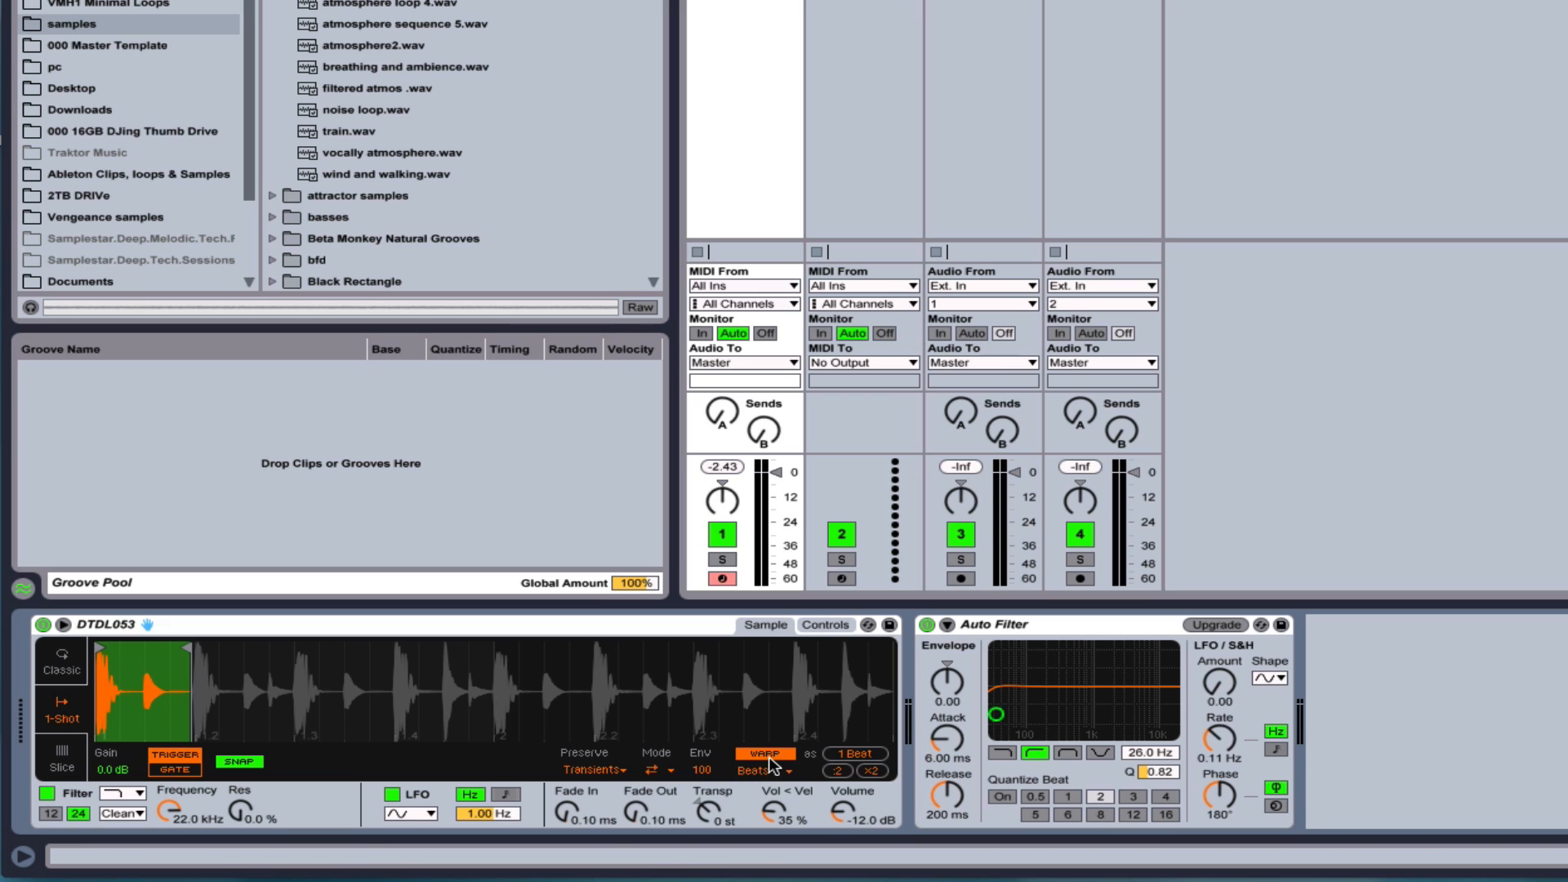
{"action": "mouse_move", "coordinate": [494, 781]}
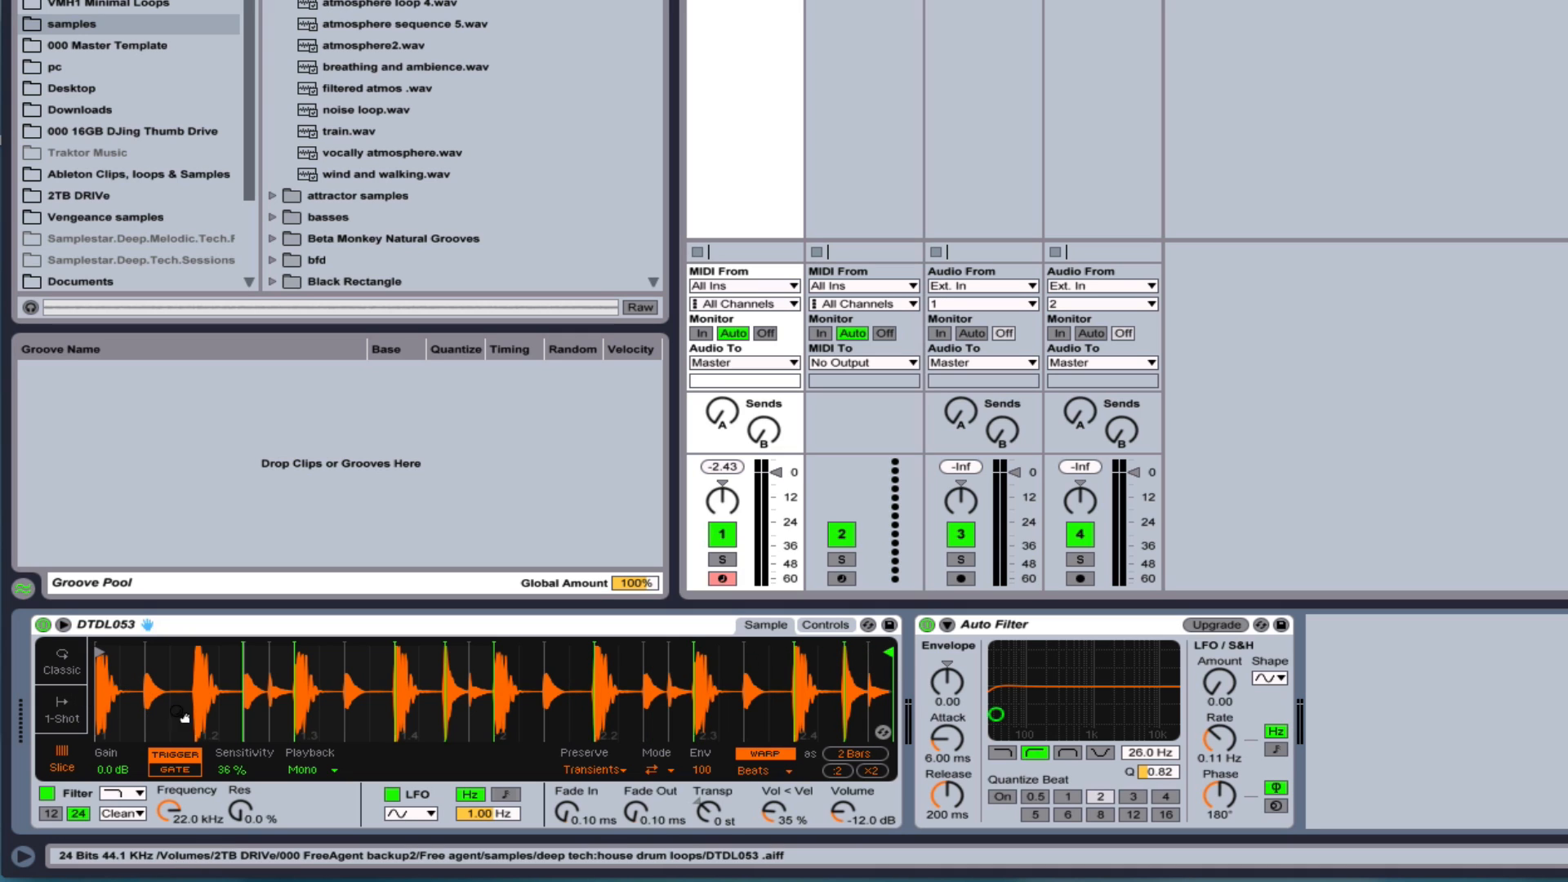
{"action": "mouse_move", "coordinate": [403, 732]}
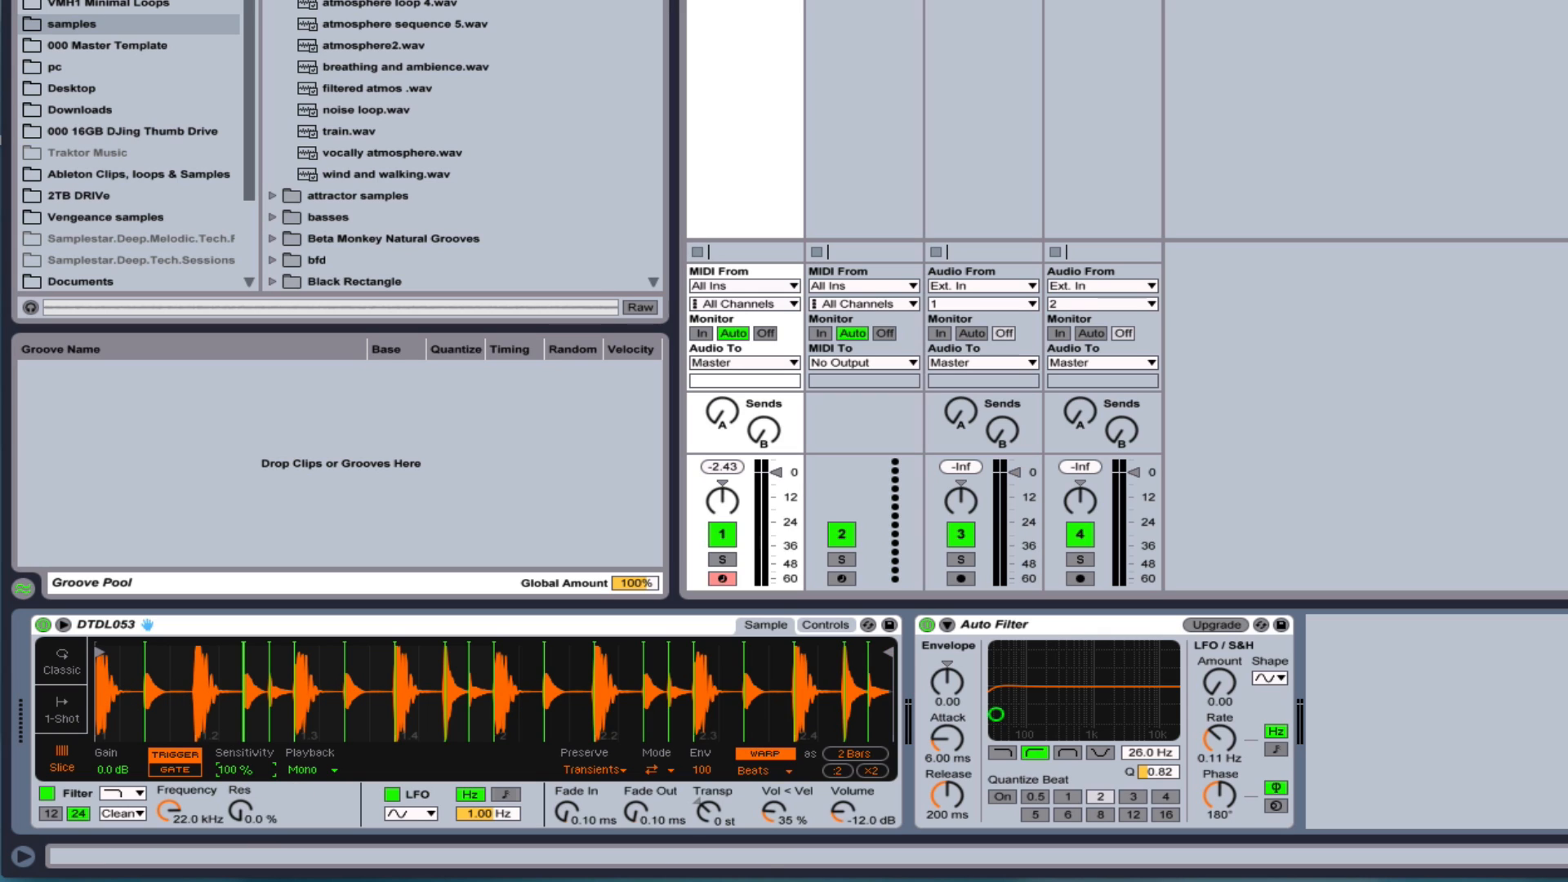
{"action": "mouse_move", "coordinate": [233, 777]}
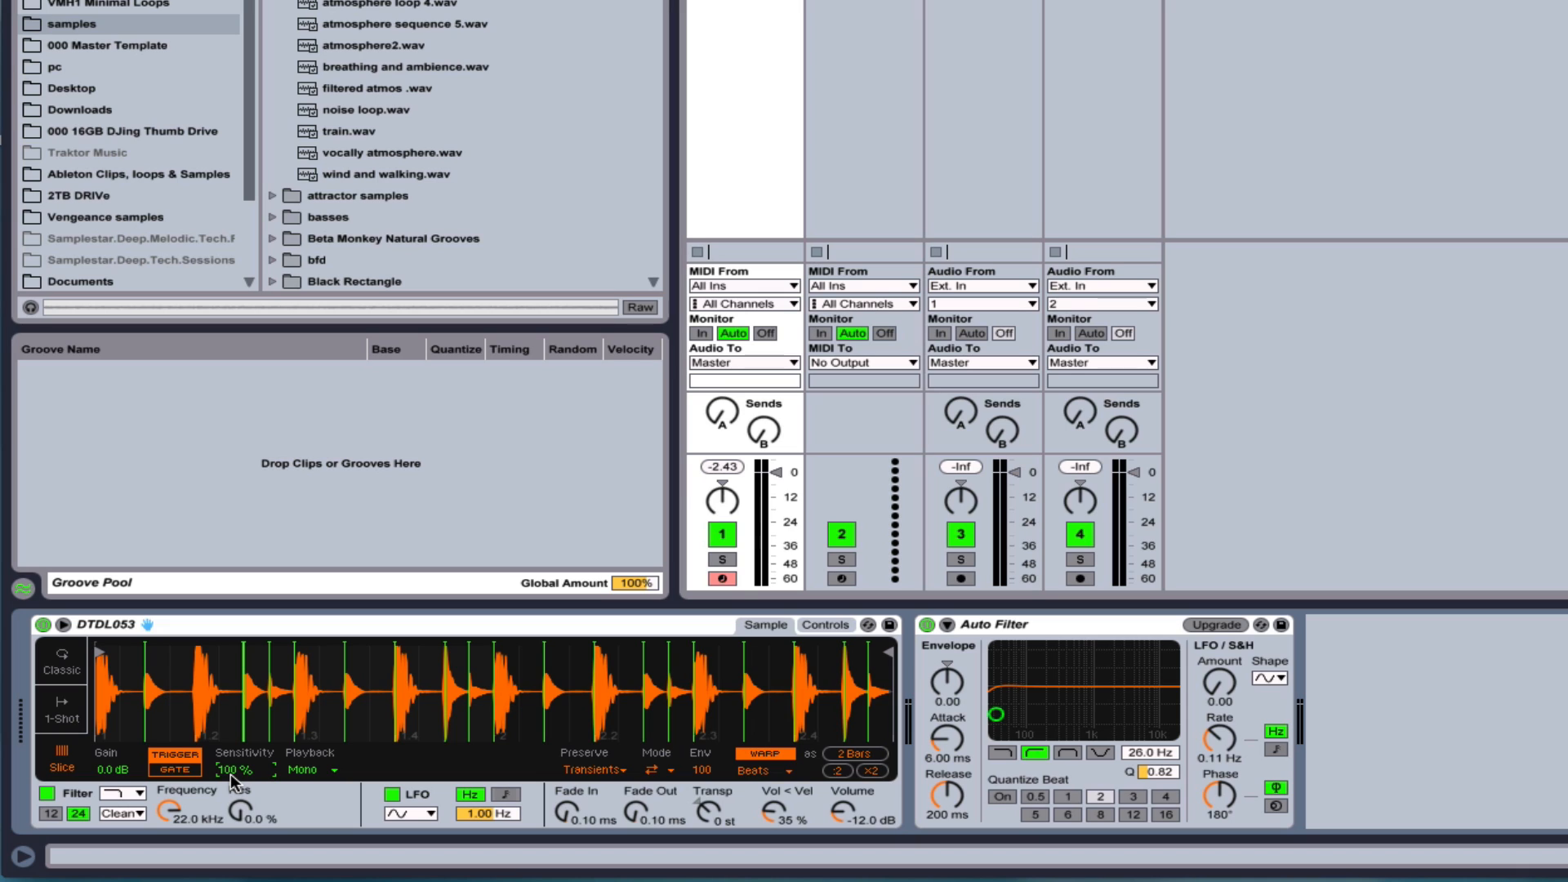
{"action": "mouse_move", "coordinate": [252, 784]}
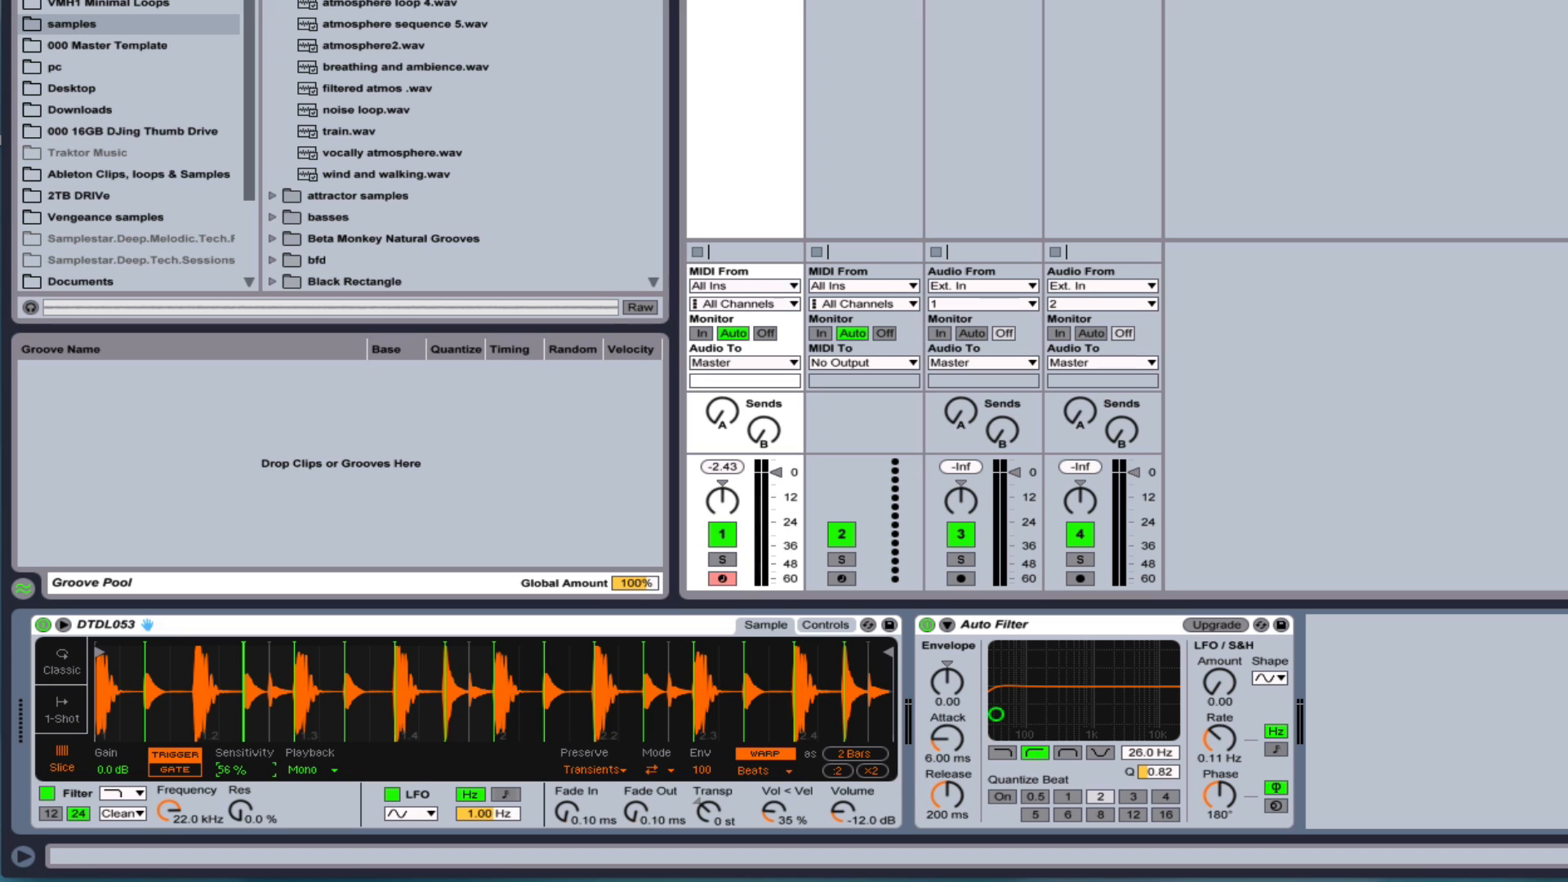
{"action": "mouse_move", "coordinate": [536, 840]}
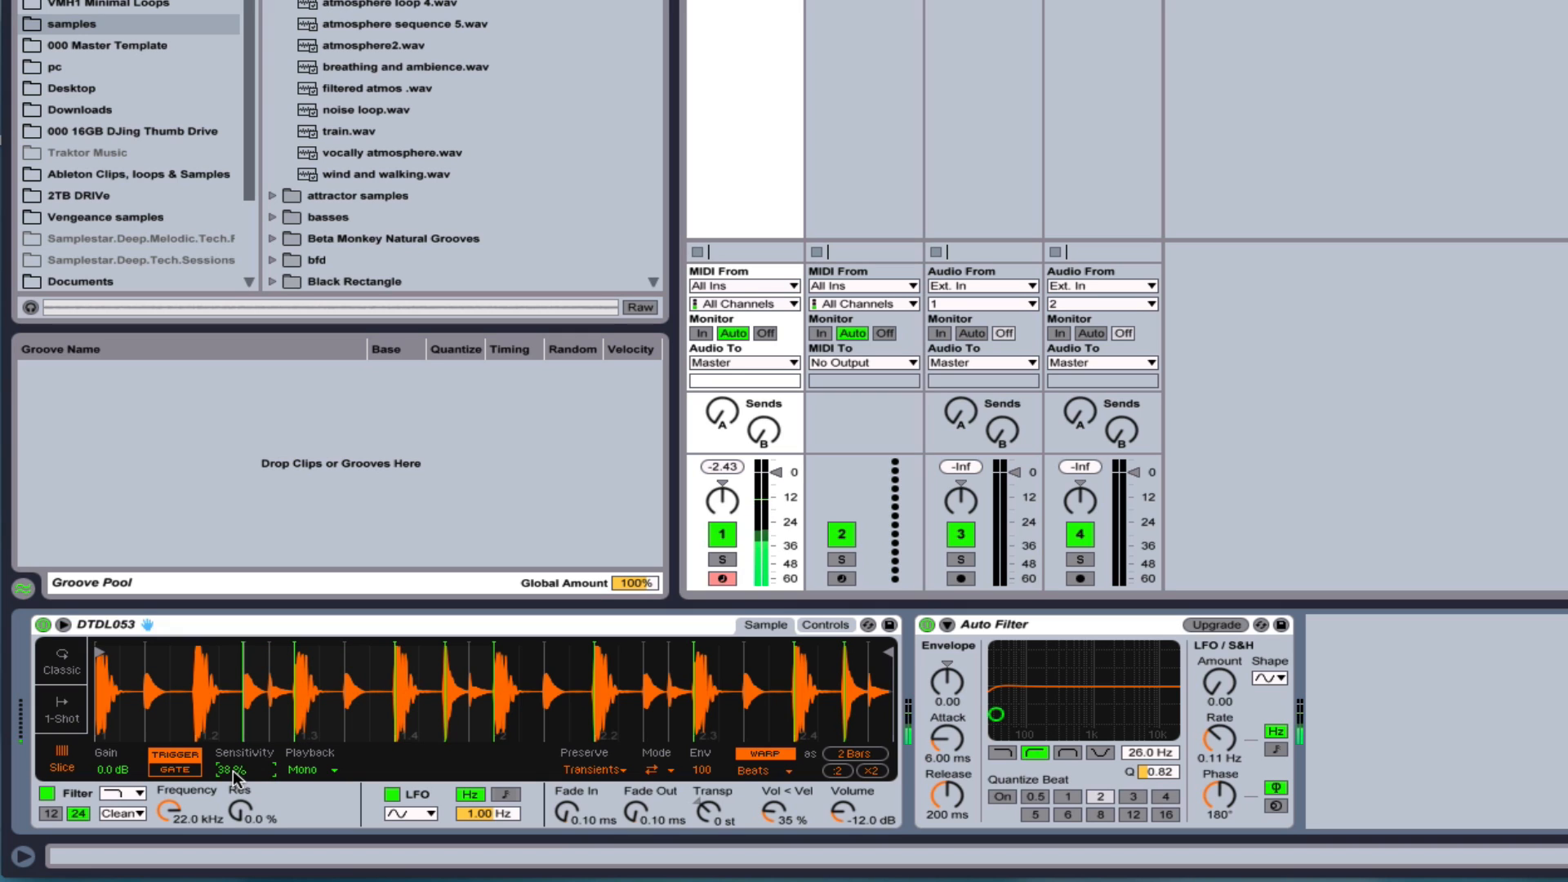
Set Simpler's slices to Trigger mode and raise slice Sensitivity to 100% for many more slices.
{"action": "left_click_drag", "start_coordinate": [600, 690], "coordinate": [690, 690]}
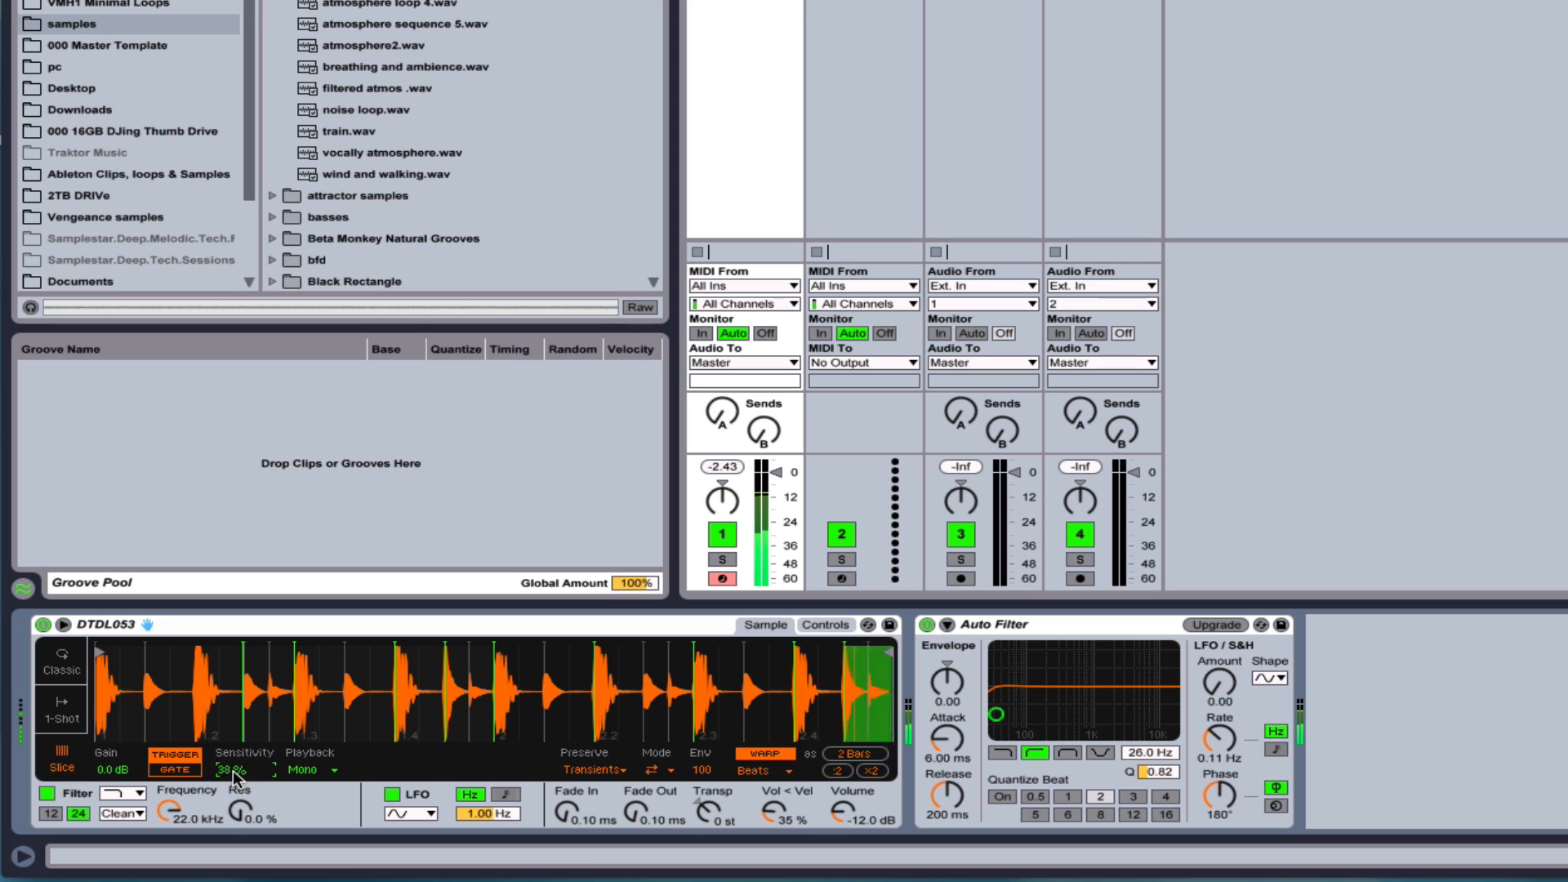
{"action": "left_click_drag", "start_coordinate": [230, 769], "coordinate": [231, 800]}
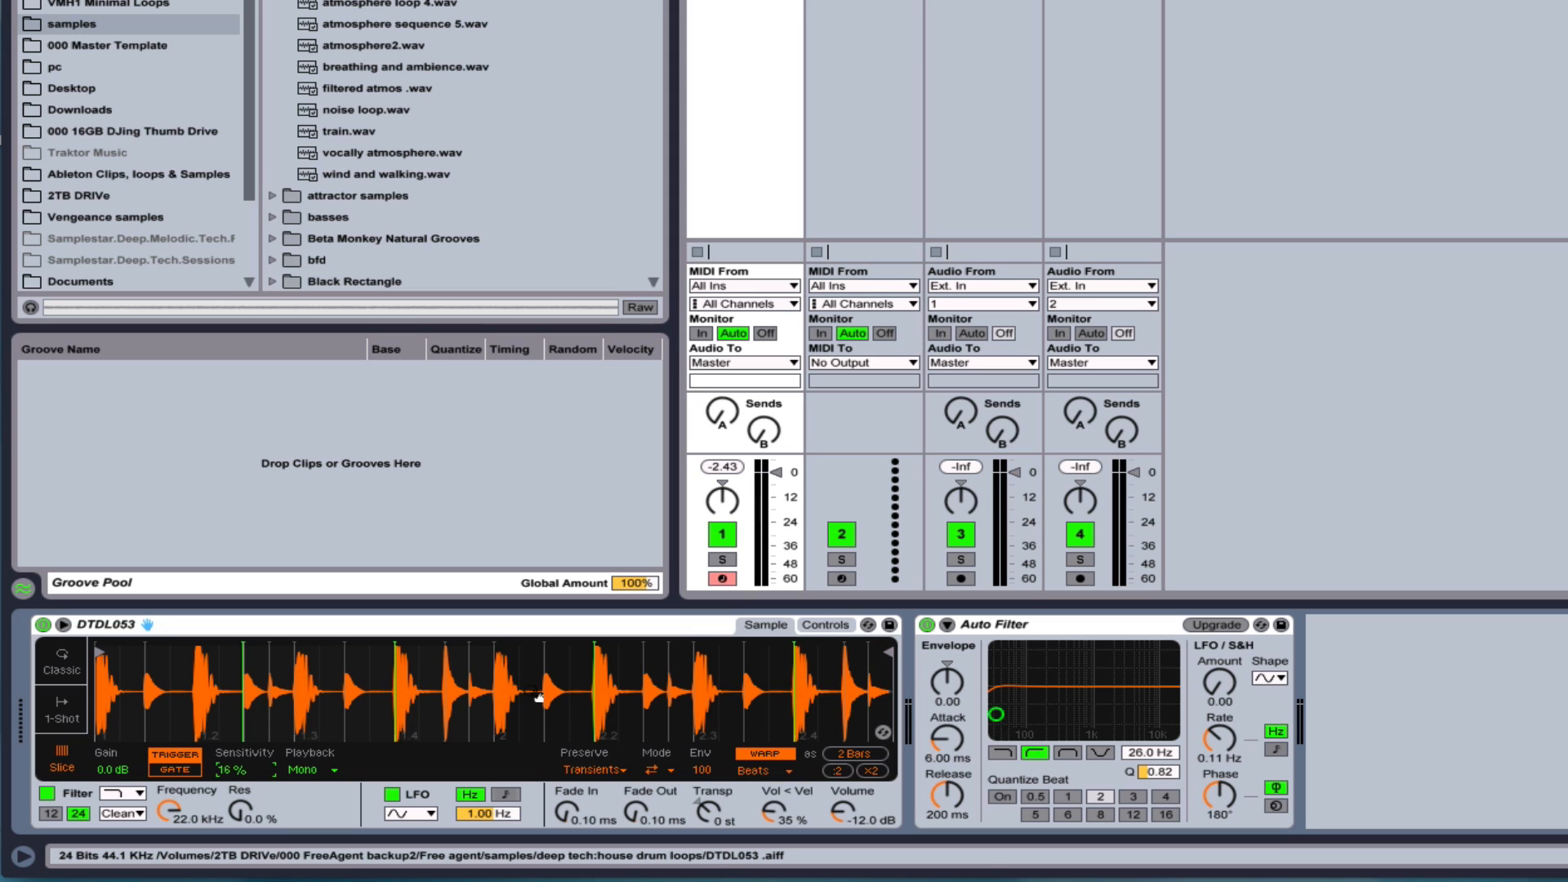
{"action": "mouse_move", "coordinate": [846, 667]}
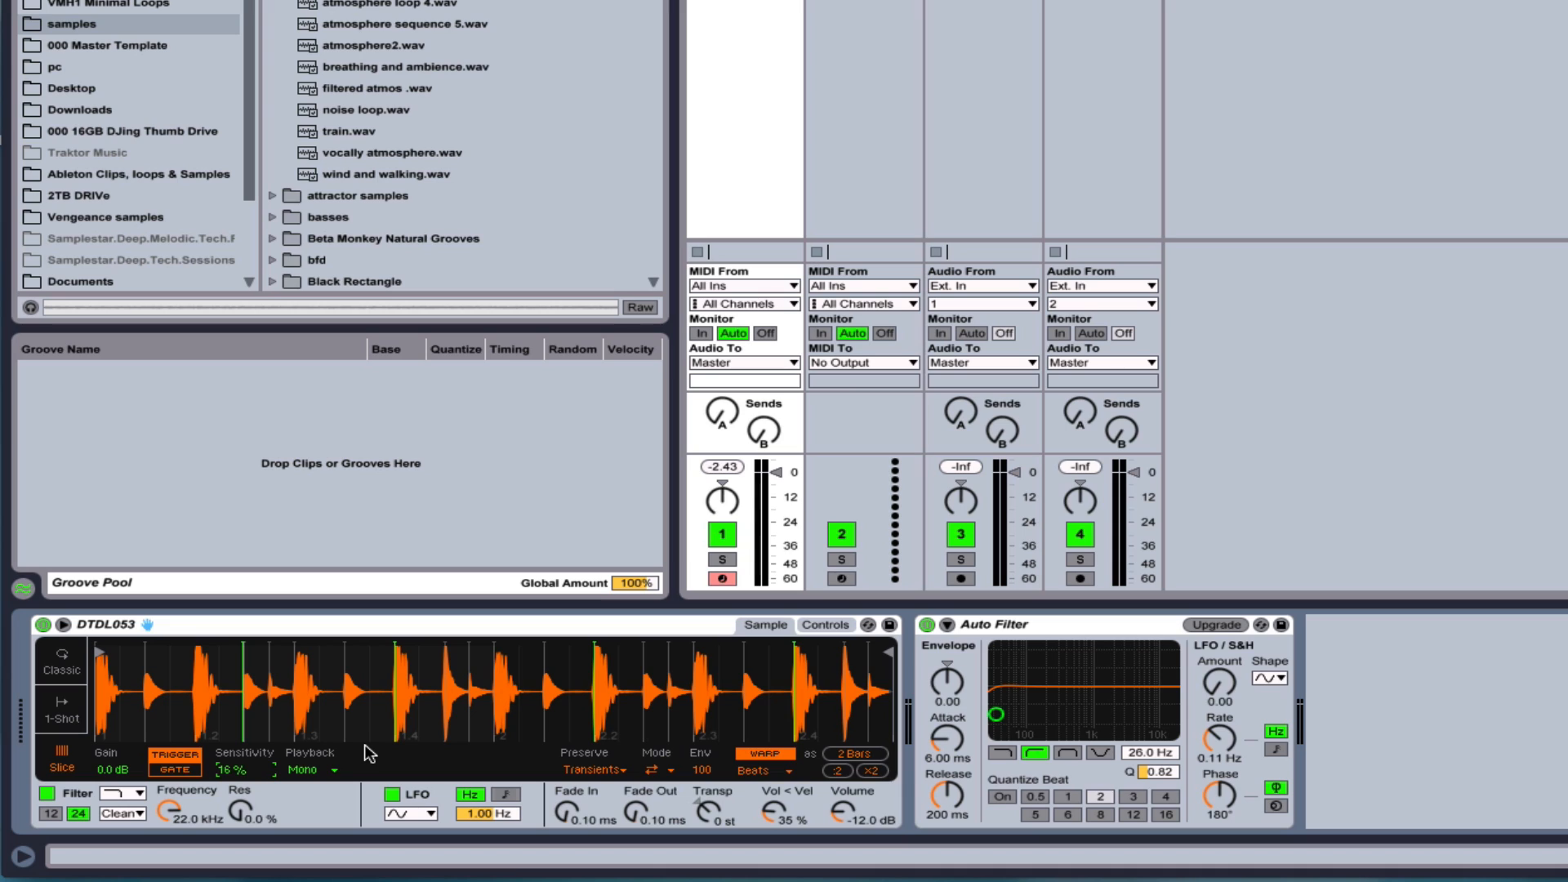
{"action": "mouse_move", "coordinate": [173, 774]}
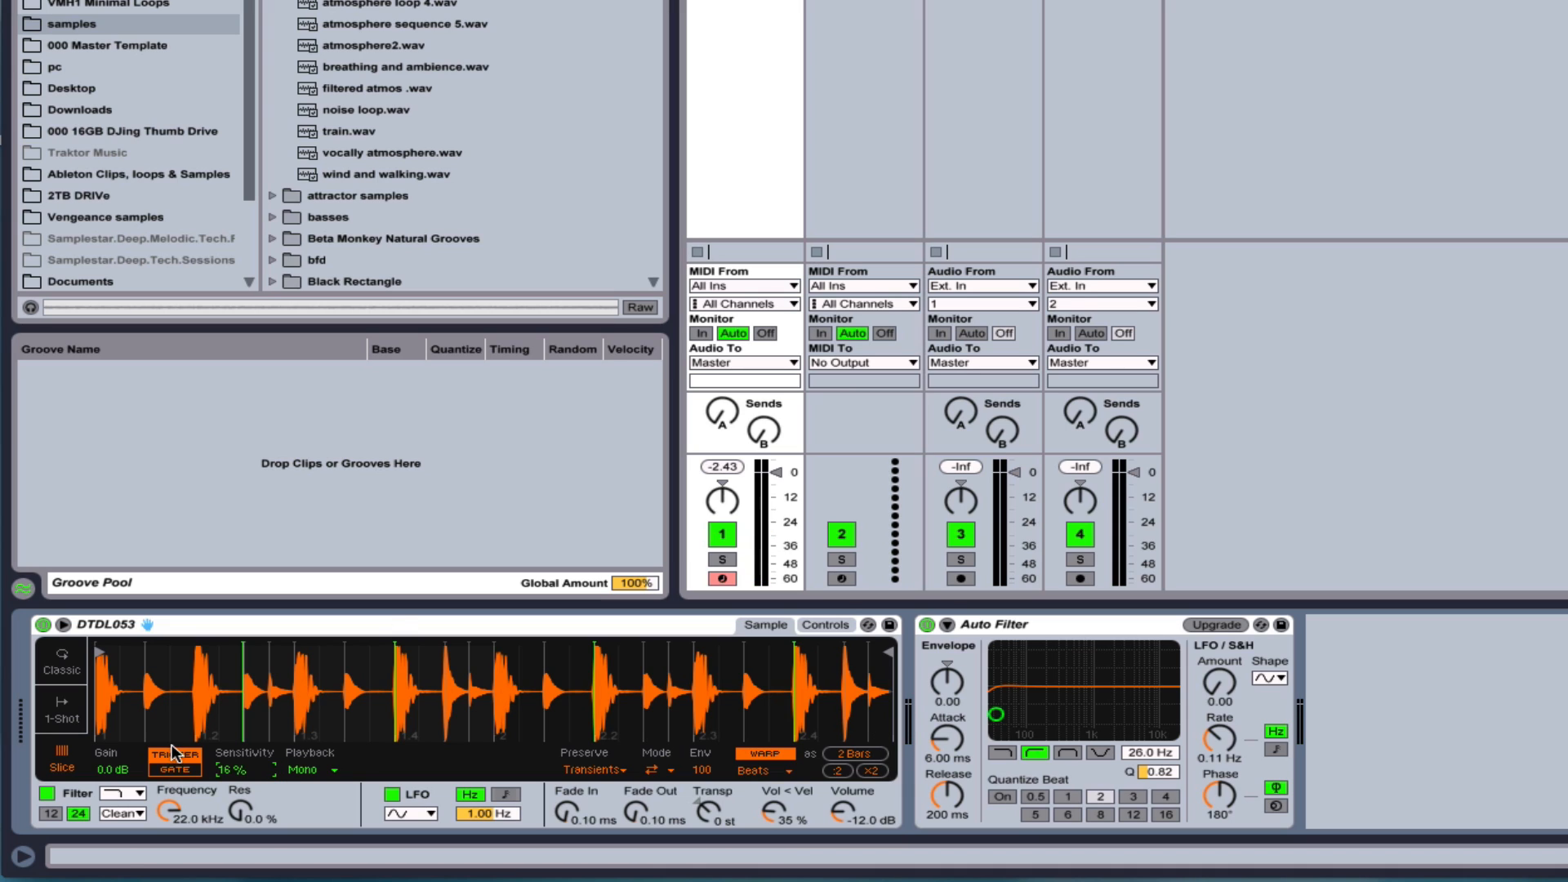
{"action": "left_click", "coordinate": [171, 768]}
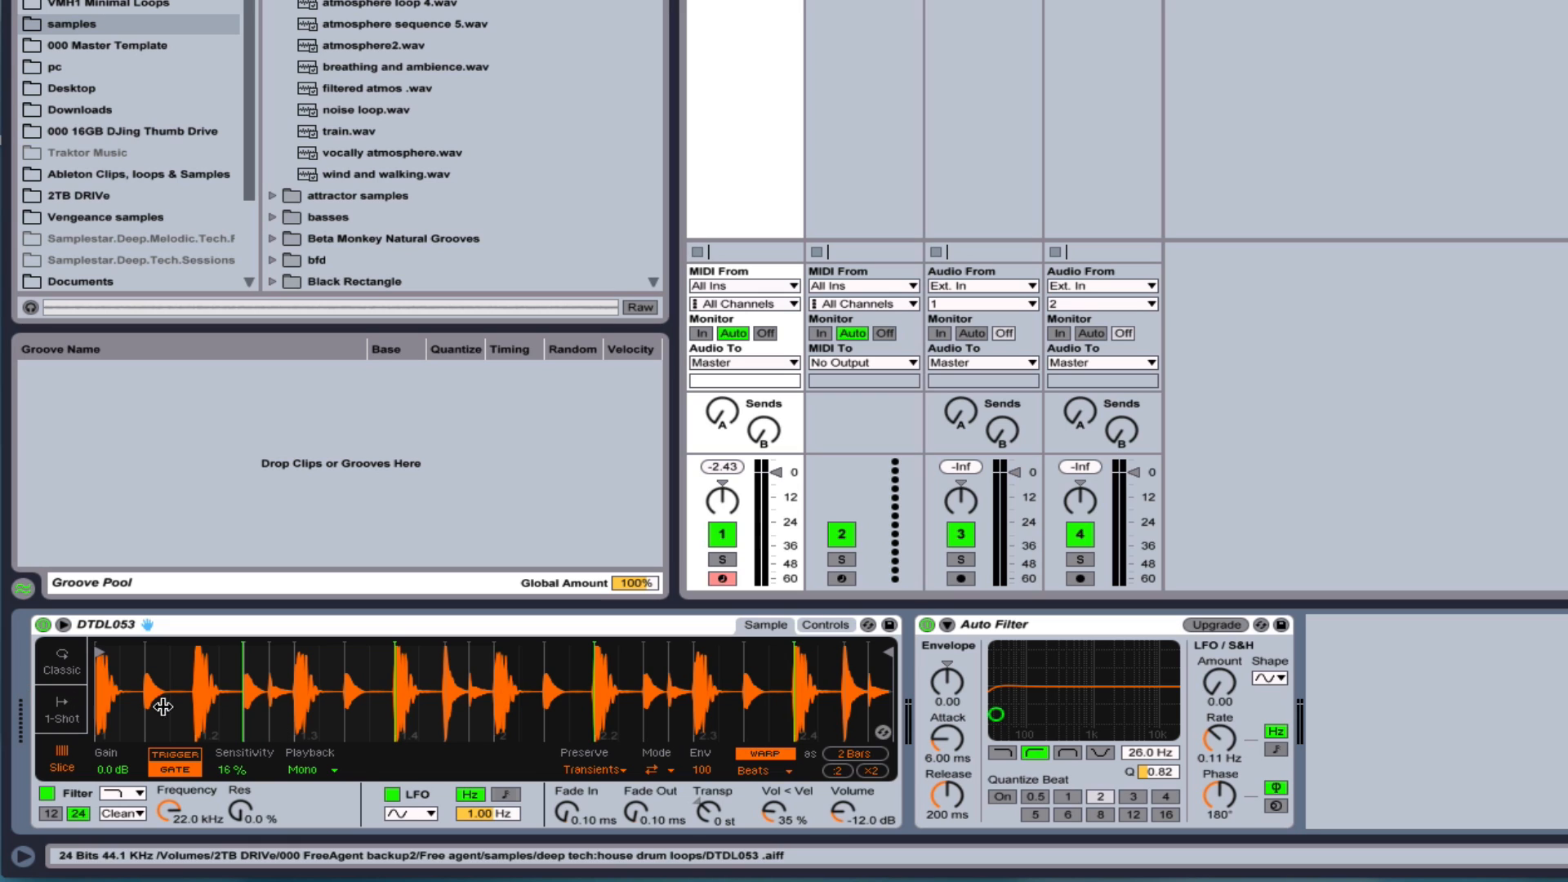
{"action": "mouse_move", "coordinate": [476, 734]}
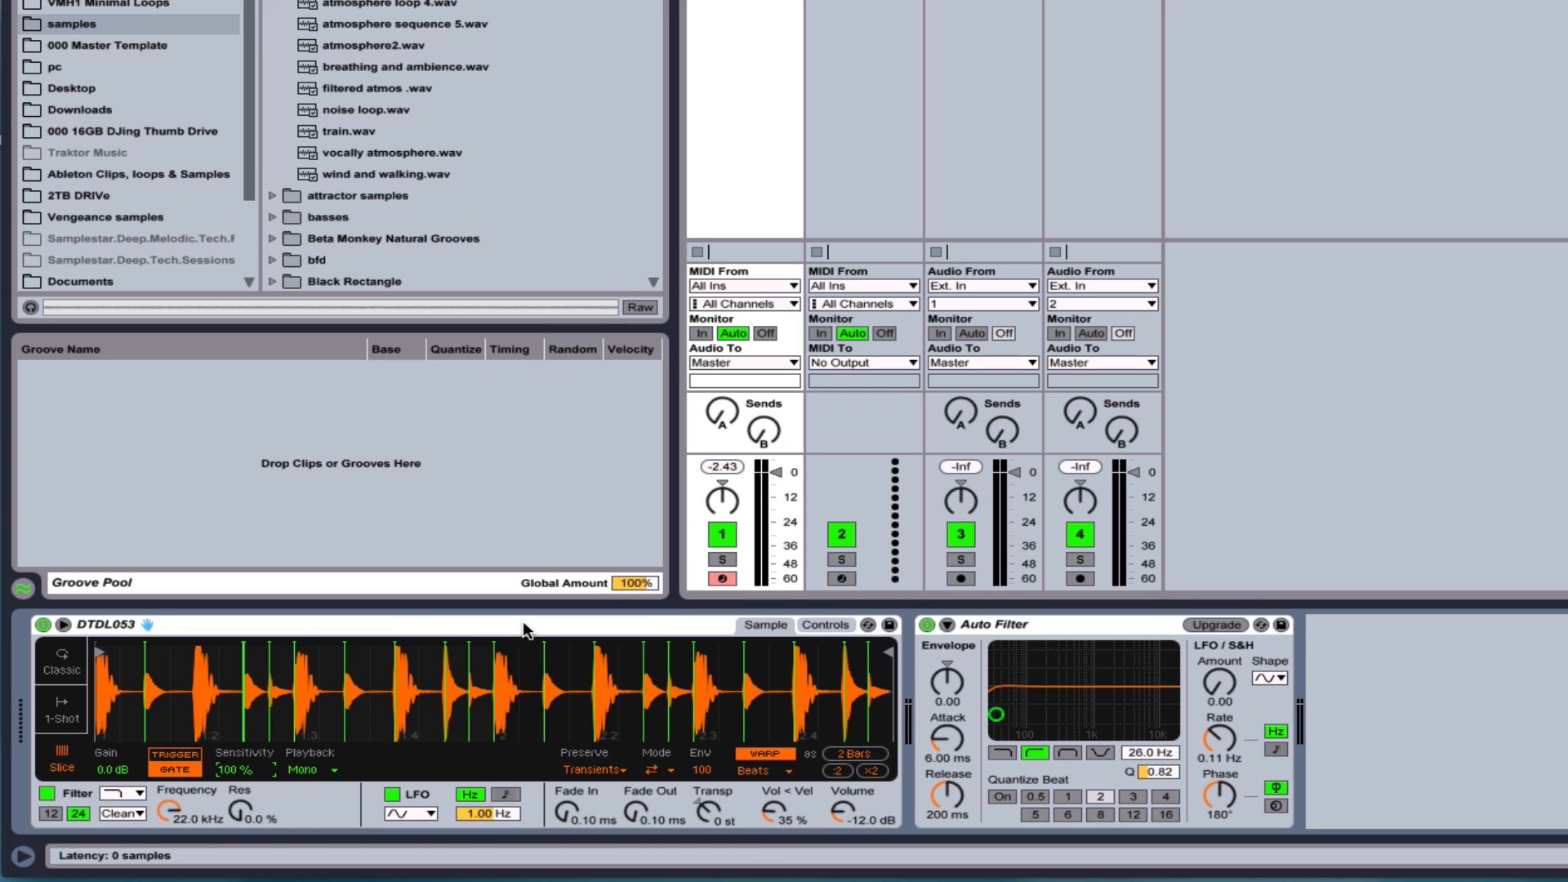
{"action": "mouse_move", "coordinate": [579, 640]}
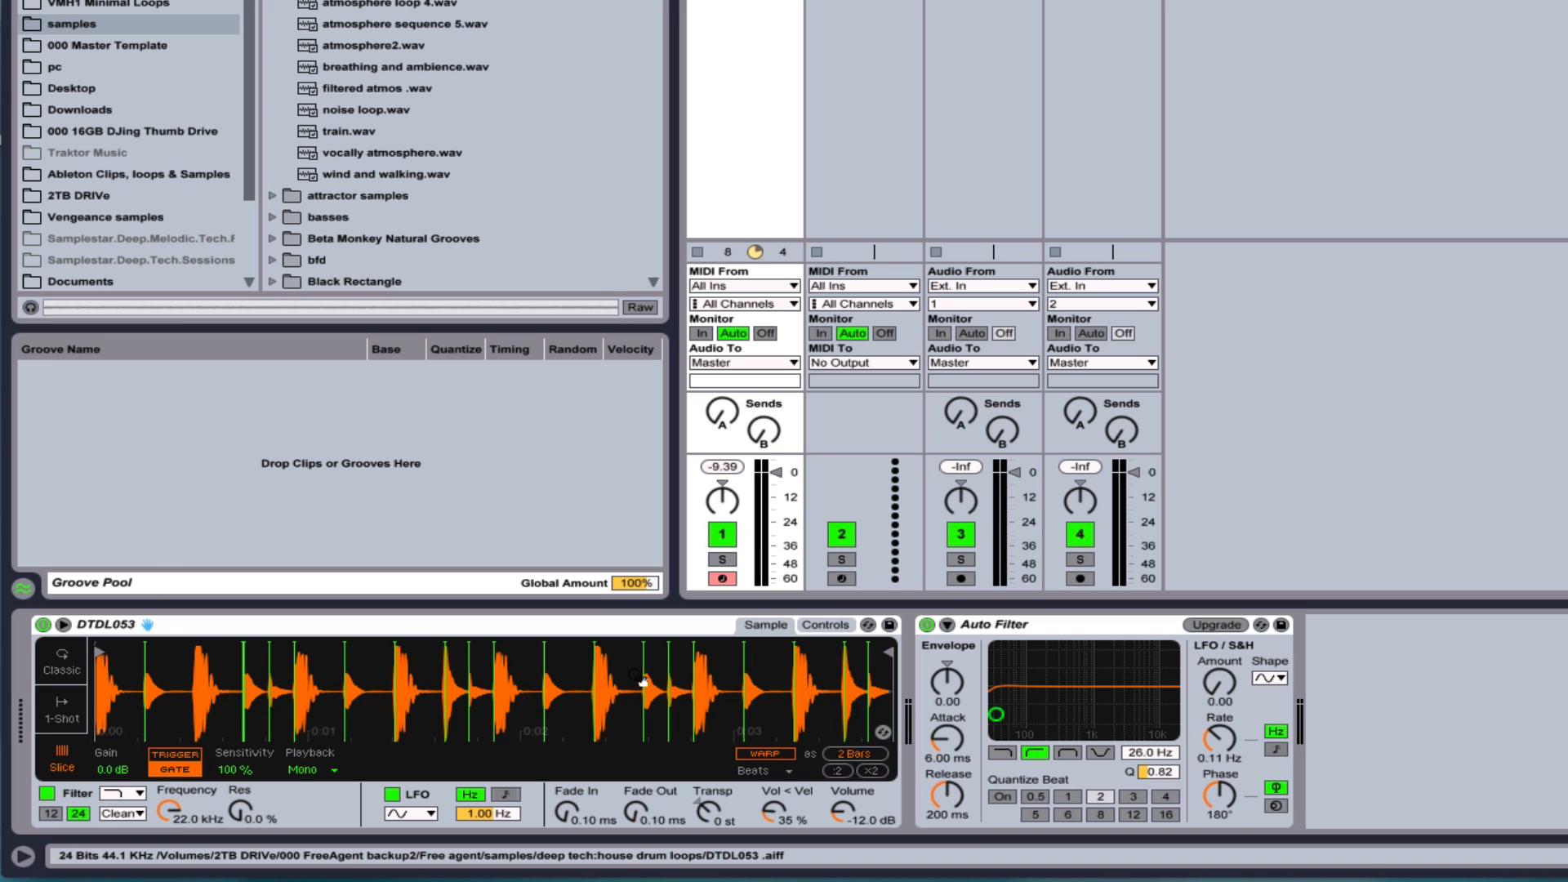
{"action": "mouse_move", "coordinate": [288, 719]}
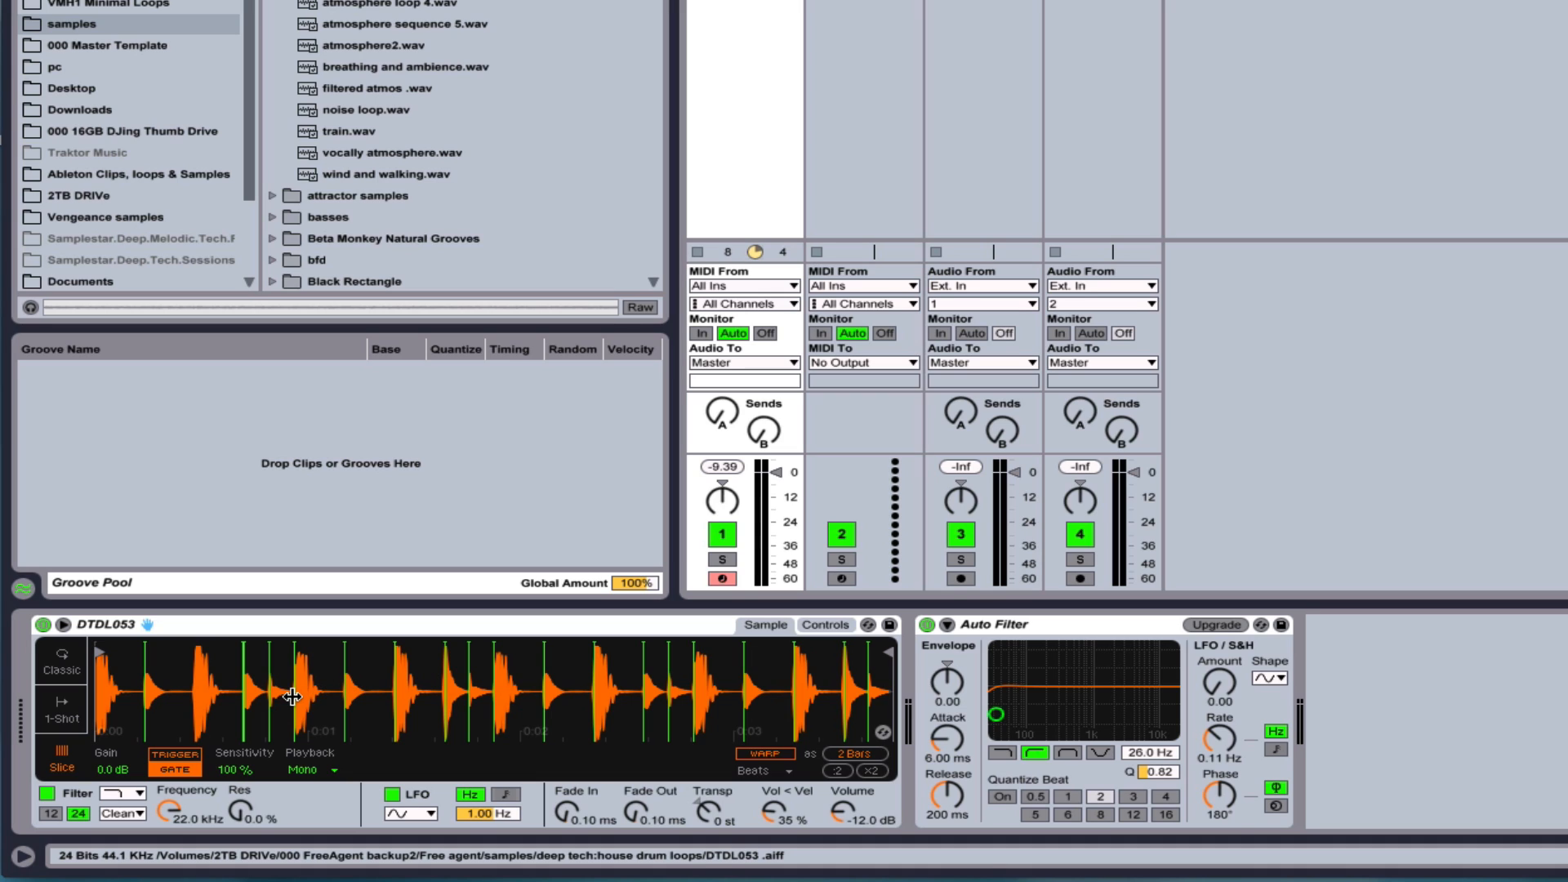
{"action": "mouse_move", "coordinate": [265, 719]}
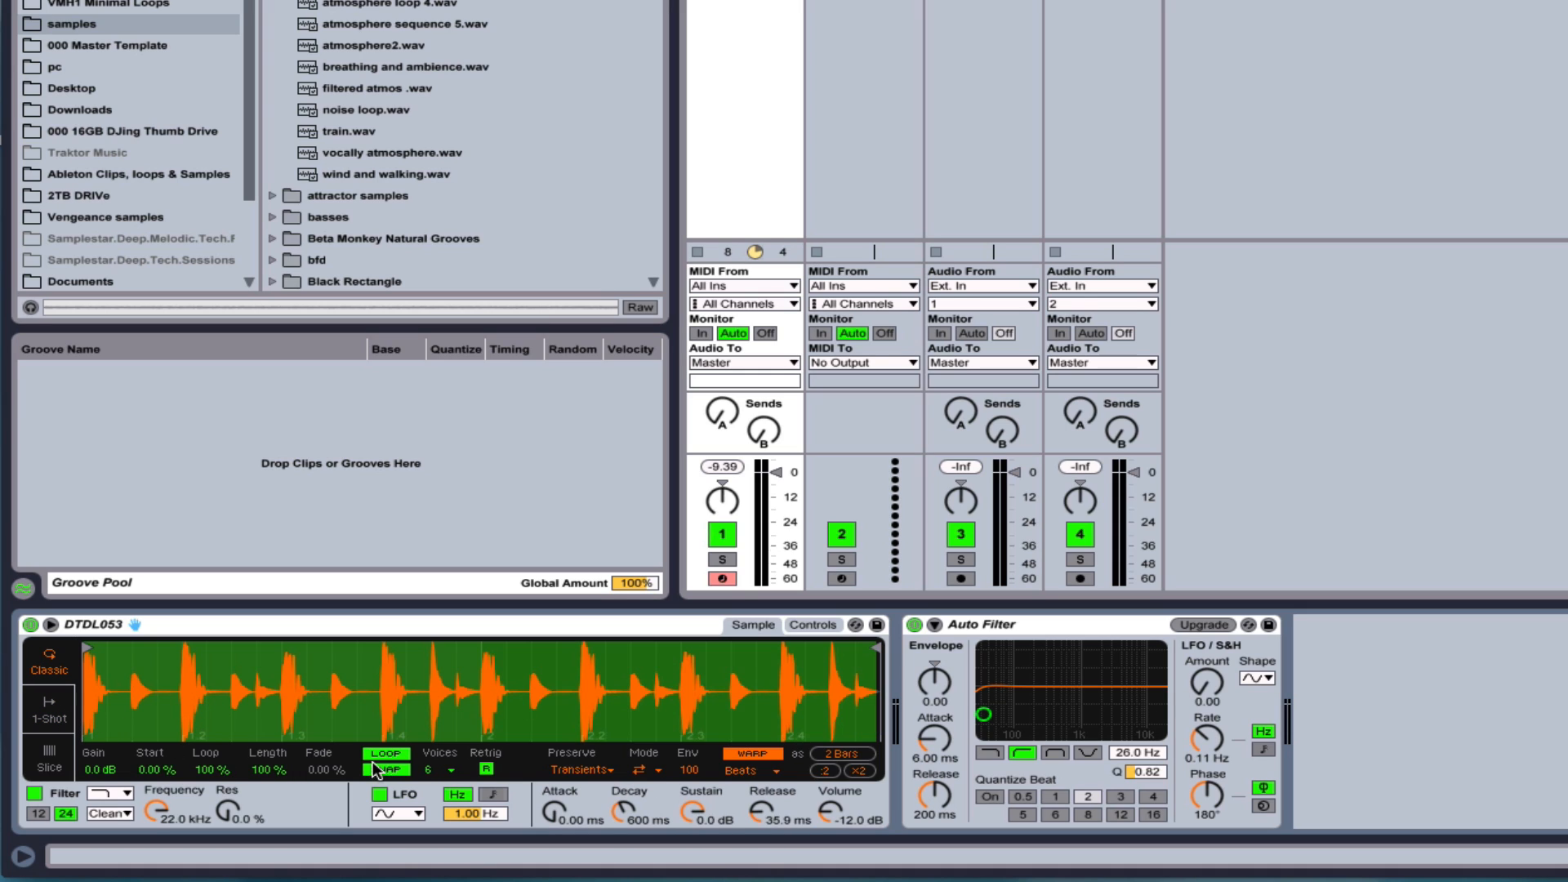
Switch Simpler back to Slice mode so the warped DTDL053 loop is sliced again.
{"action": "left_click", "coordinate": [40, 768]}
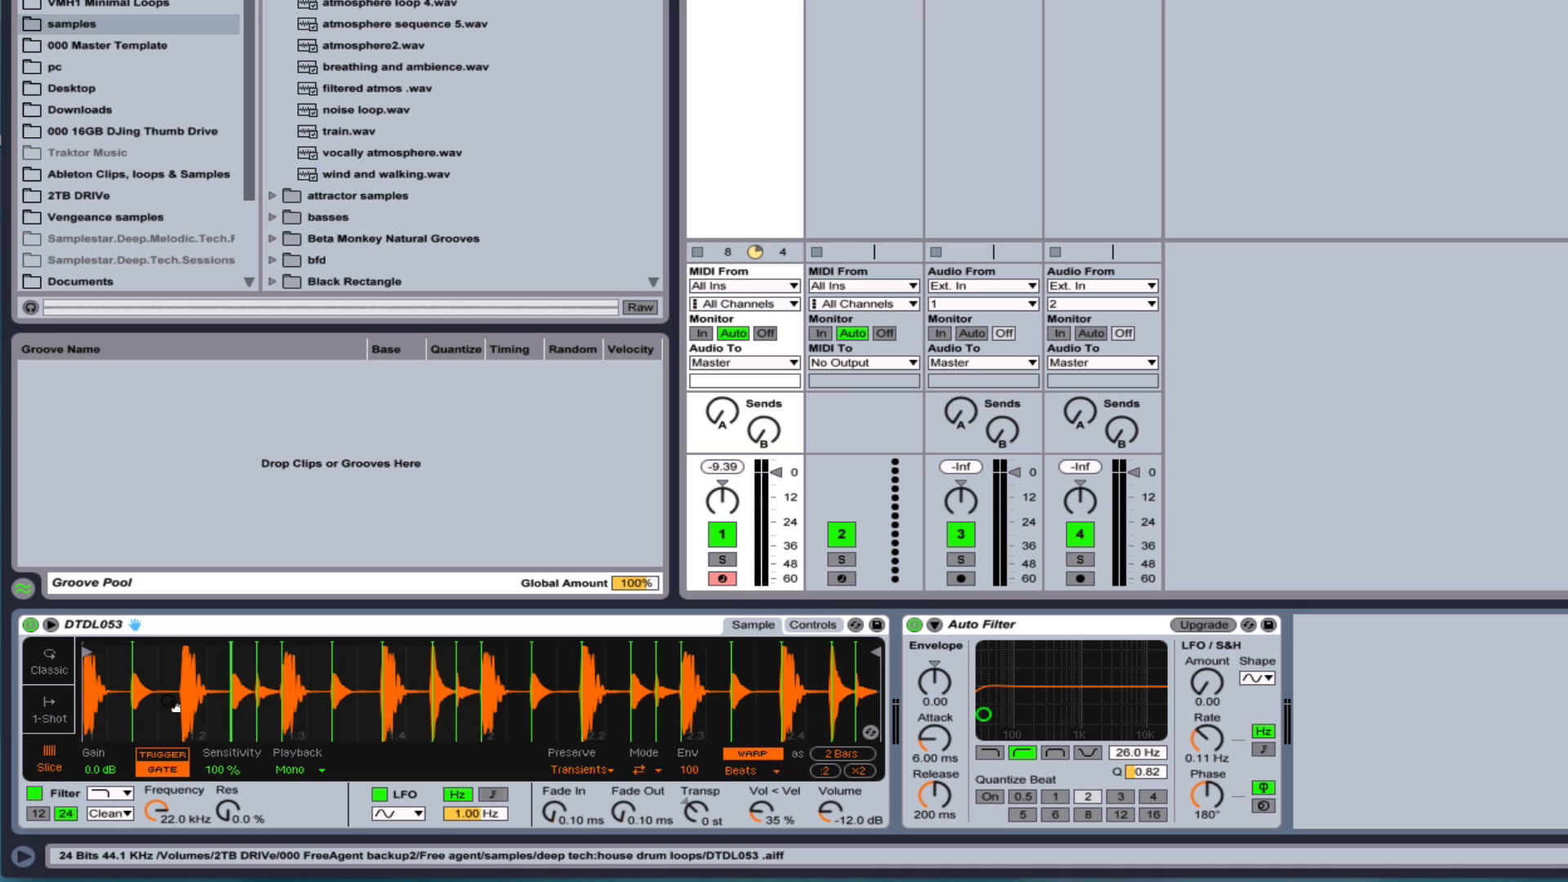
{"action": "mouse_move", "coordinate": [95, 703]}
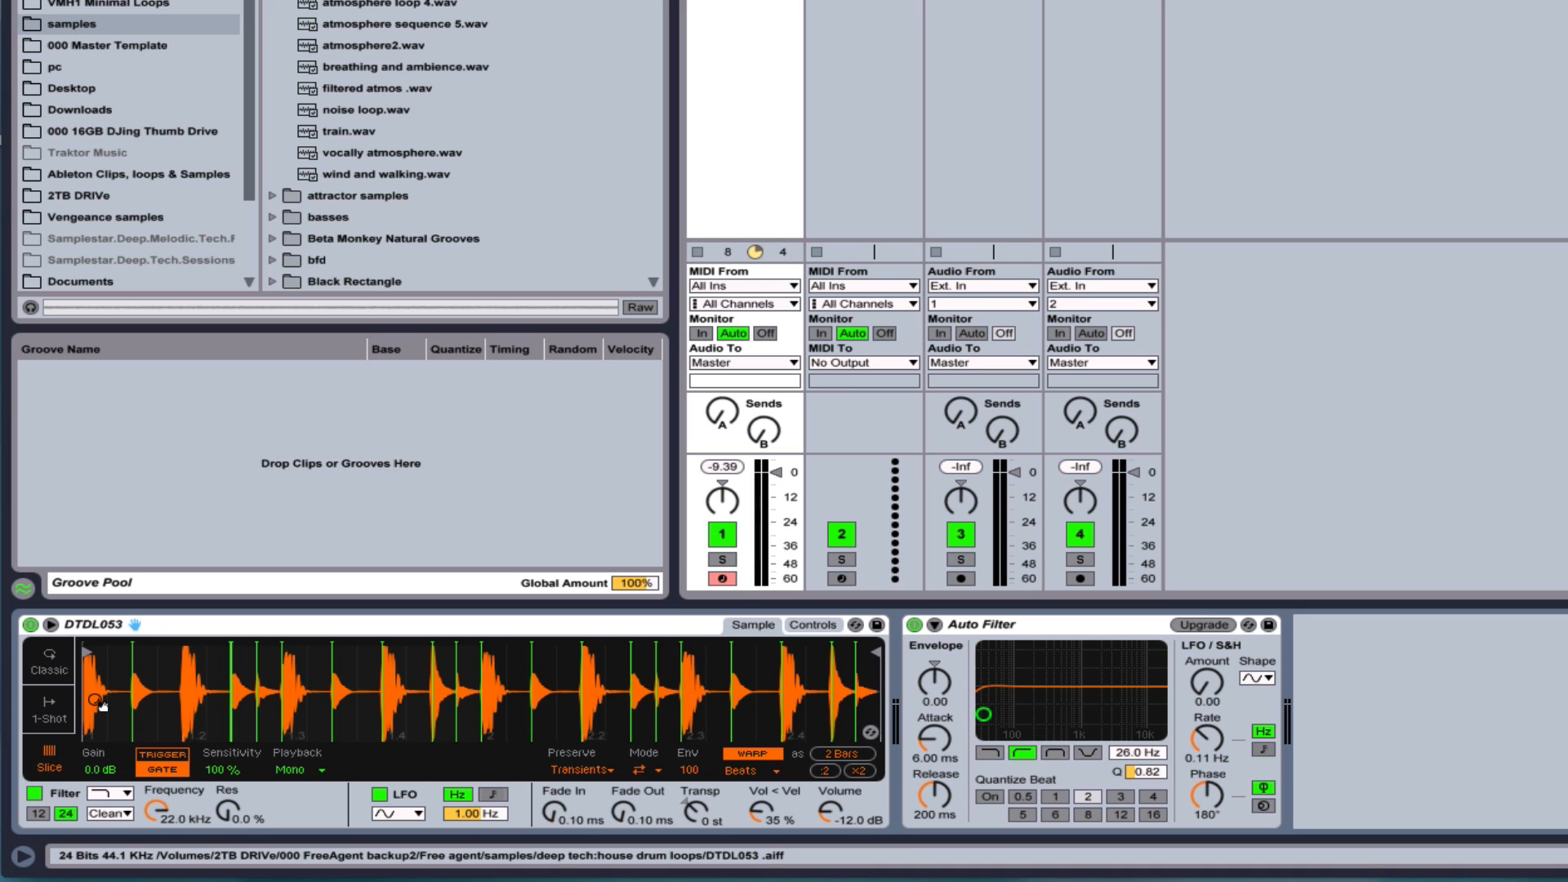
{"action": "mouse_move", "coordinate": [517, 679]}
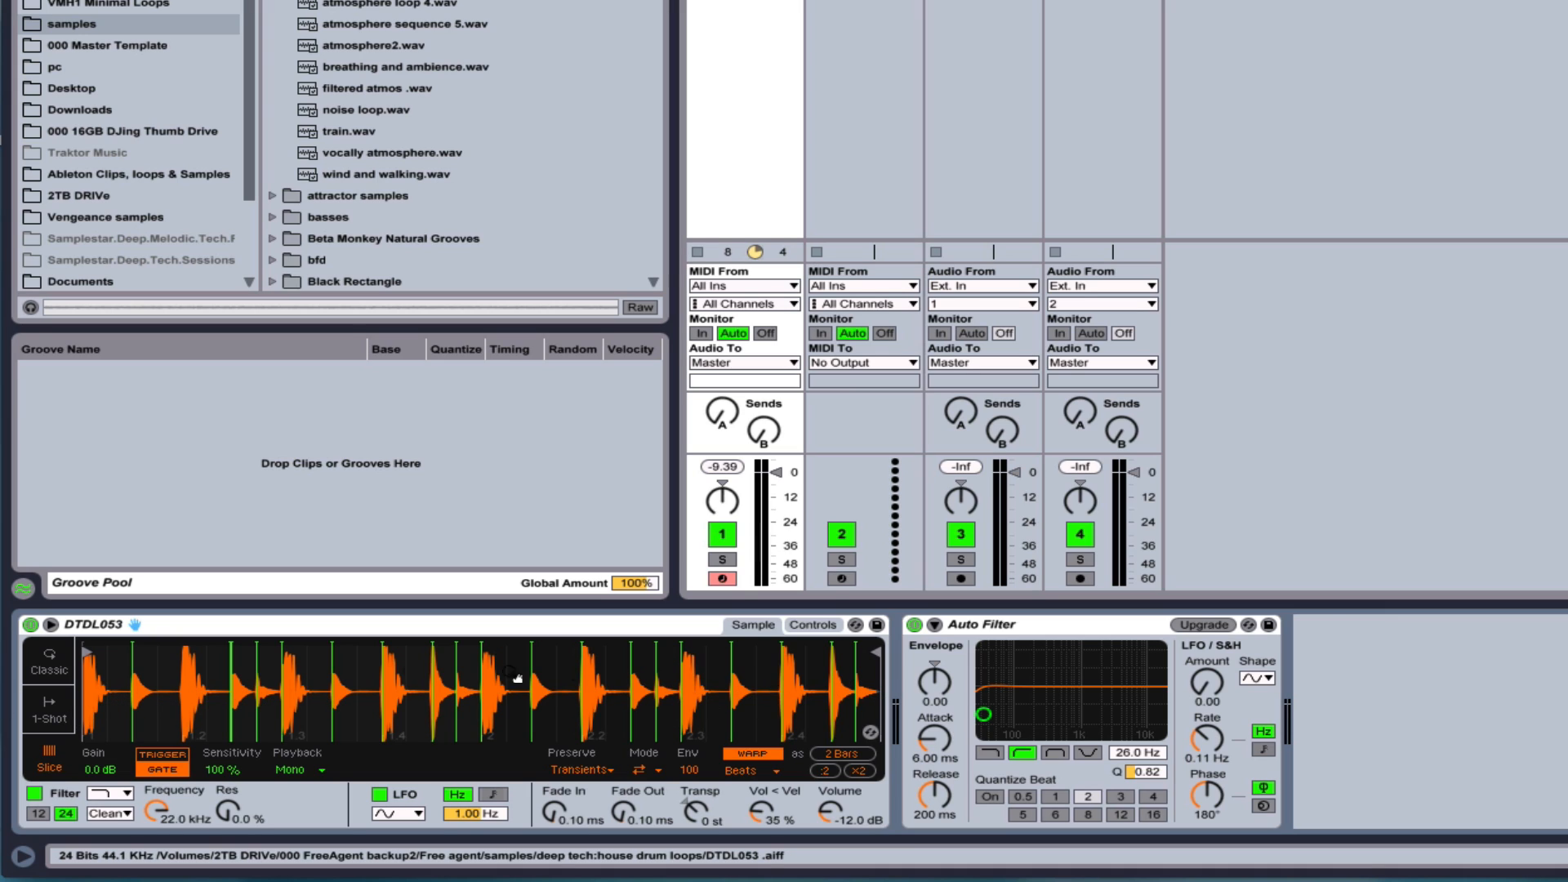
{"action": "mouse_move", "coordinate": [98, 731]}
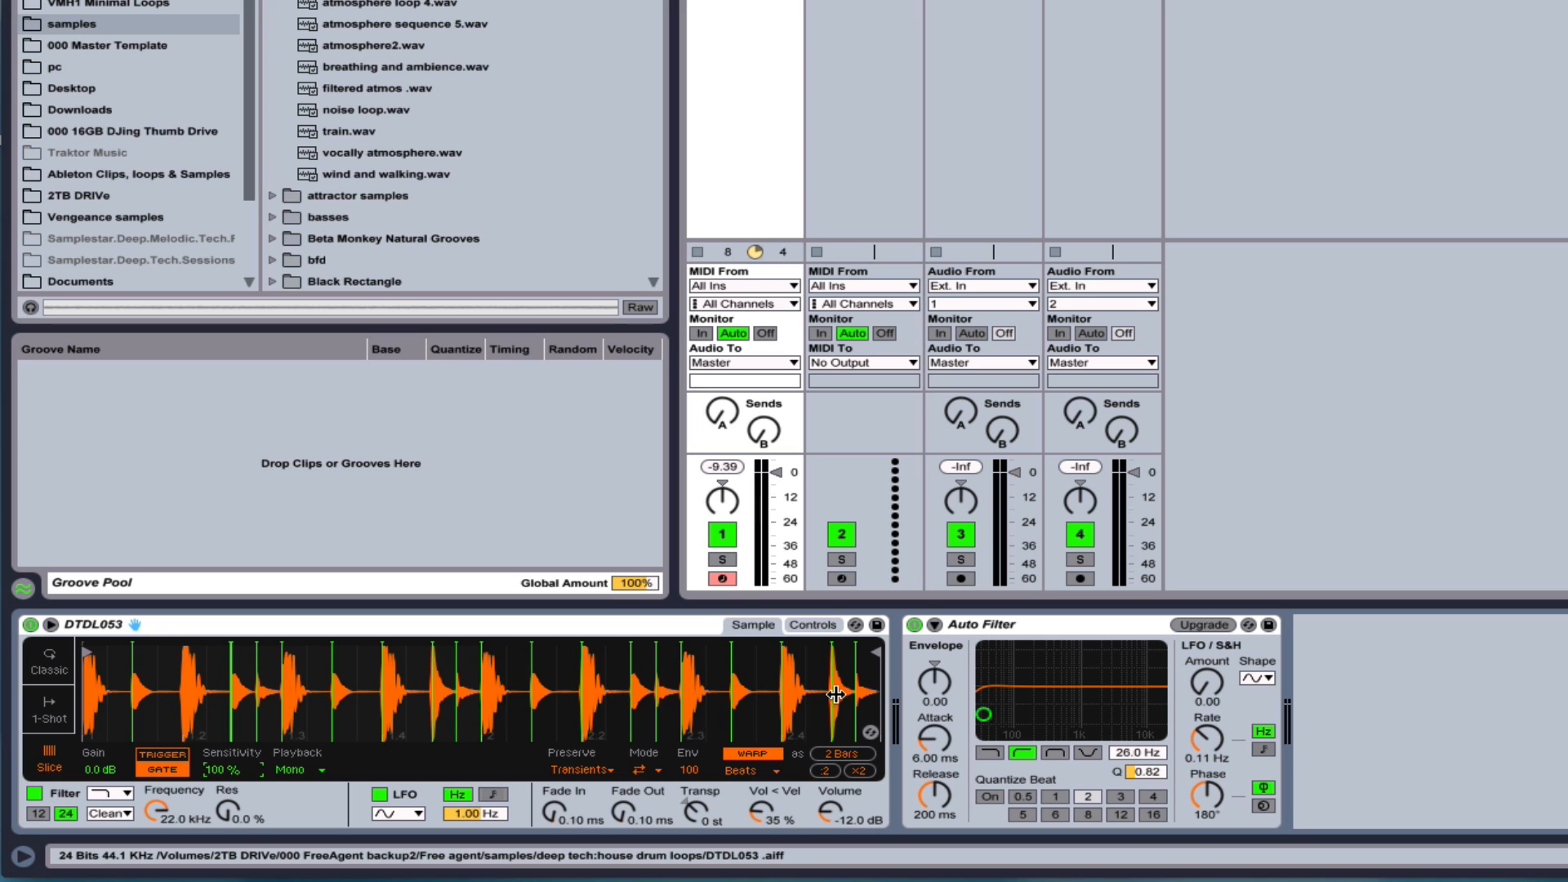
{"action": "mouse_move", "coordinate": [786, 699]}
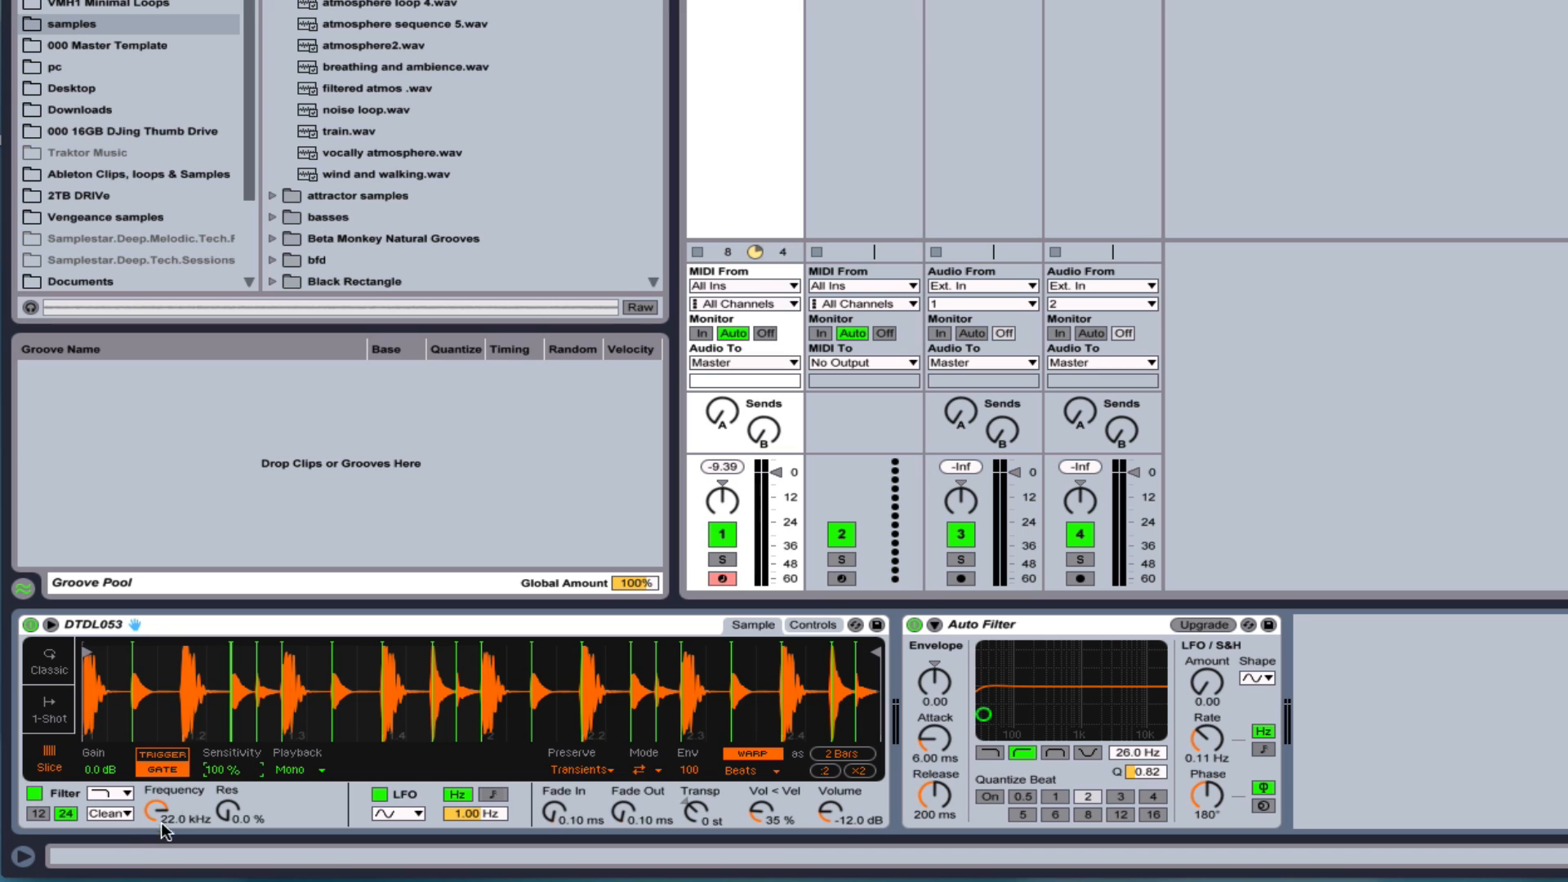
{"action": "mouse_move", "coordinate": [300, 773]}
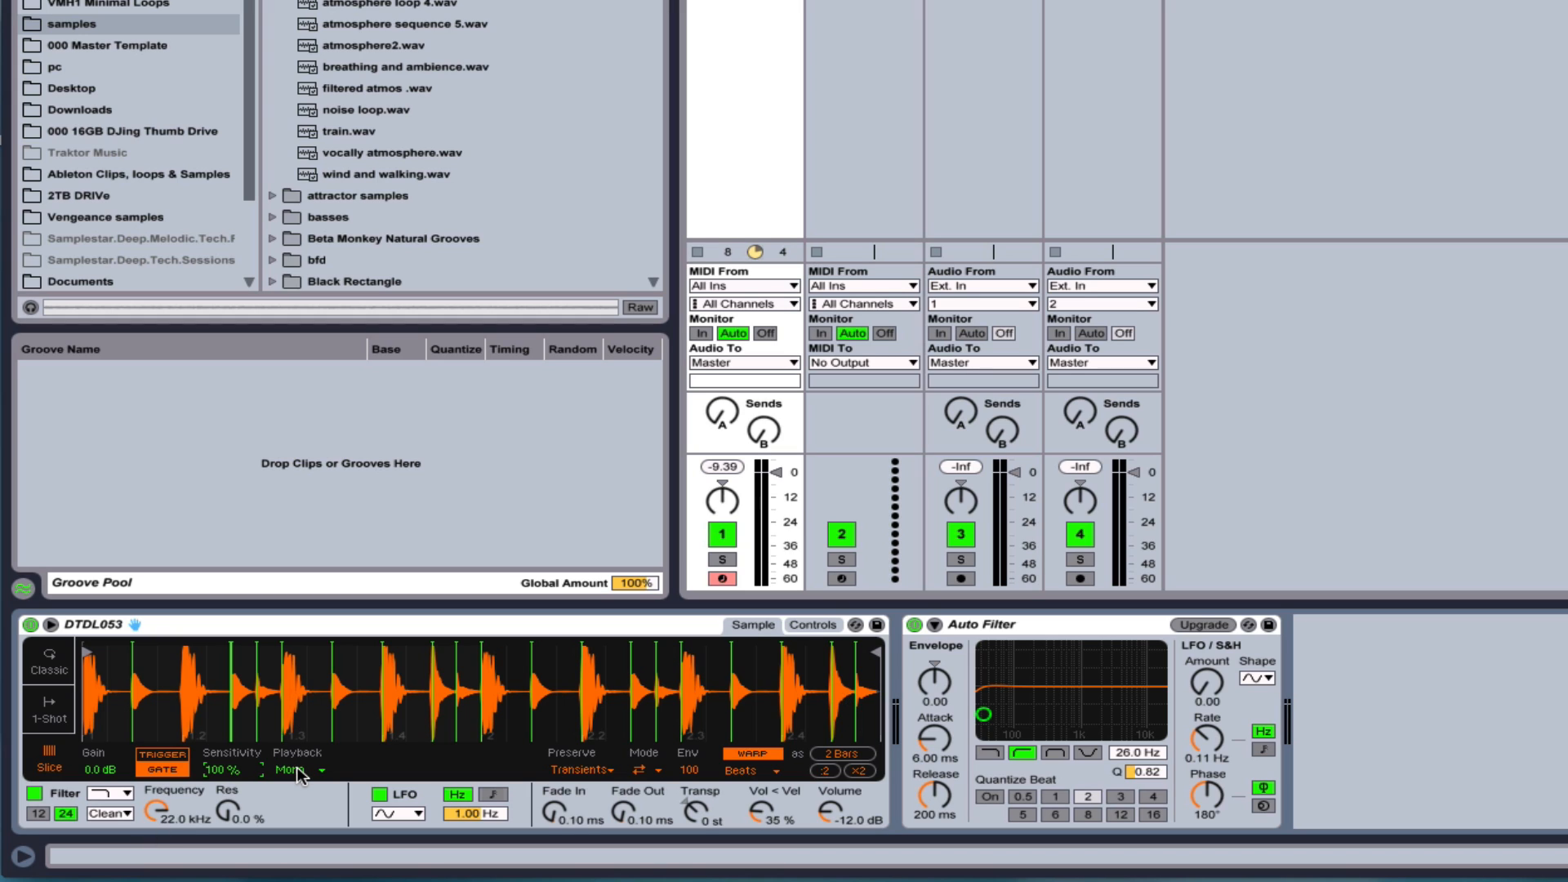
{"action": "mouse_move", "coordinate": [67, 712]}
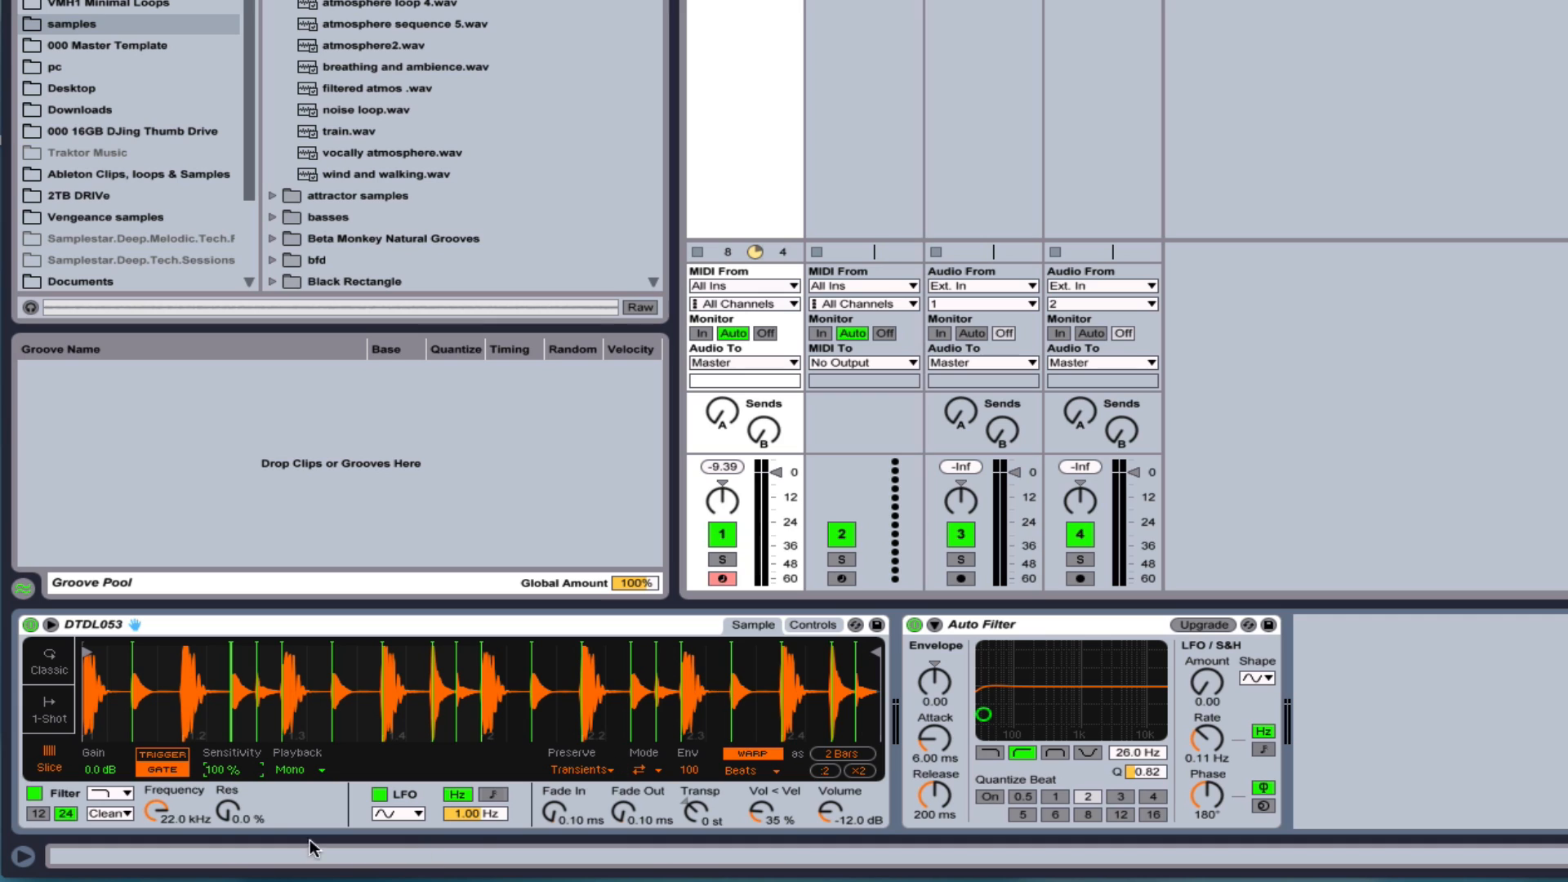
Set Simpler's slice Playback to Poly so the drum slices play polyphonically.
{"action": "left_click", "coordinate": [300, 771]}
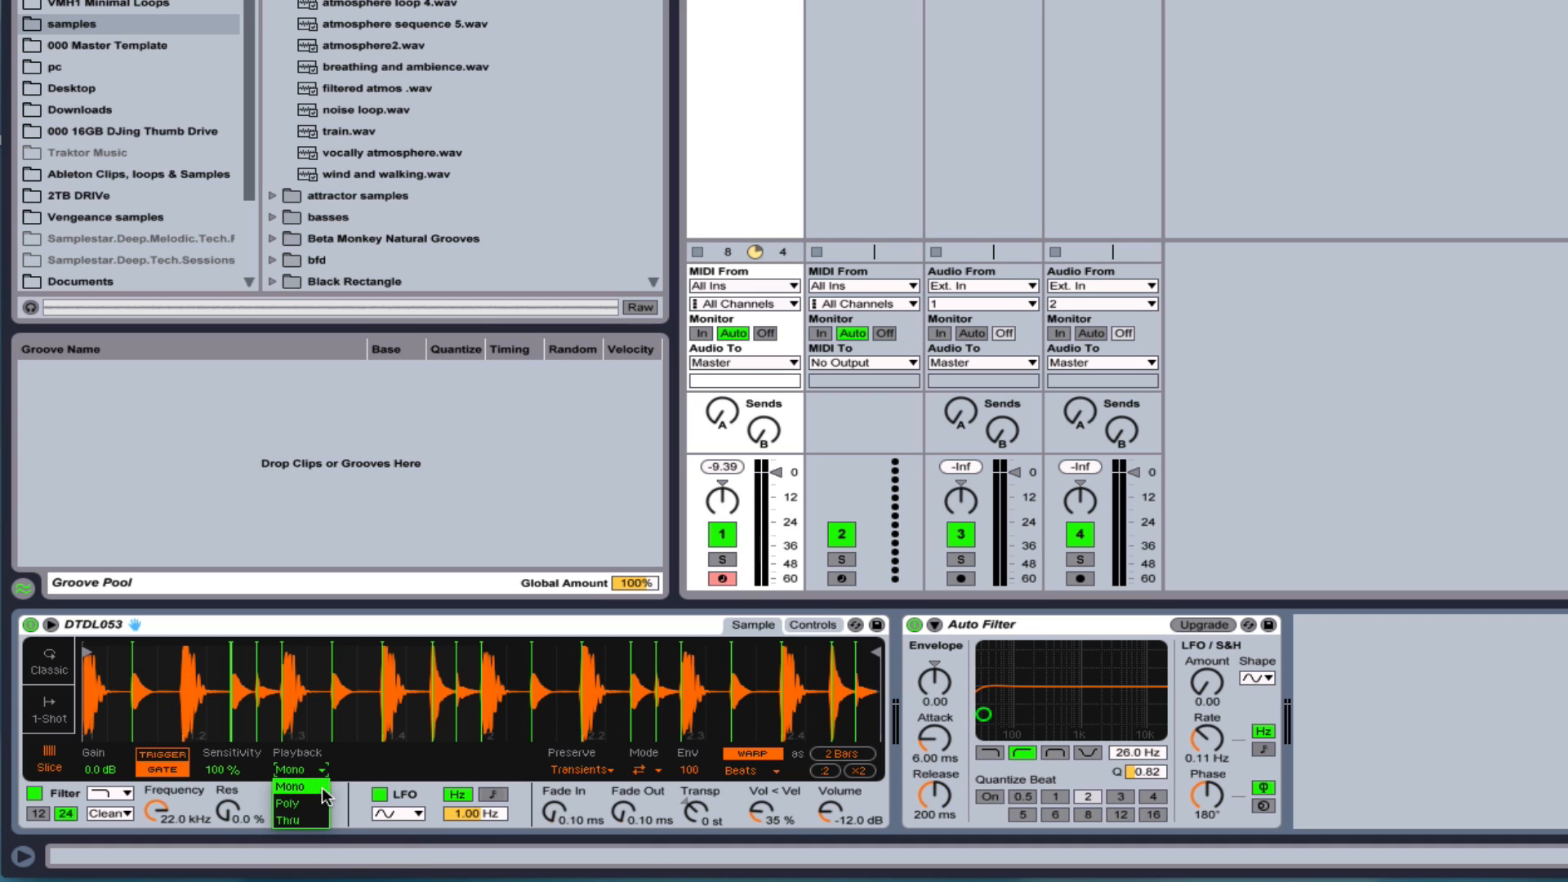
{"action": "mouse_move", "coordinate": [301, 799]}
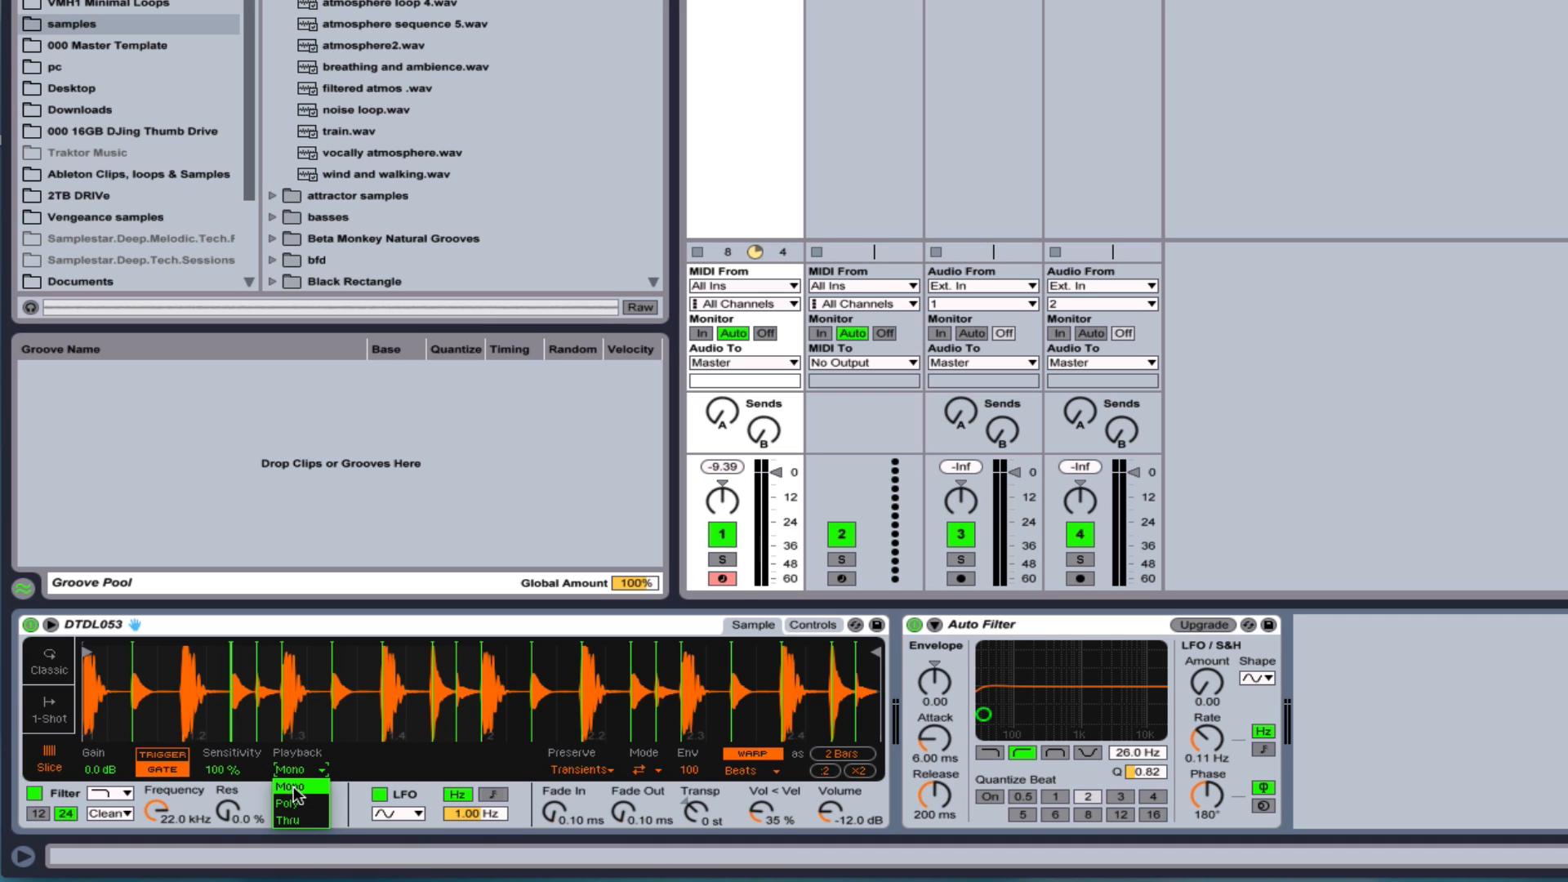
{"action": "left_click", "coordinate": [294, 802]}
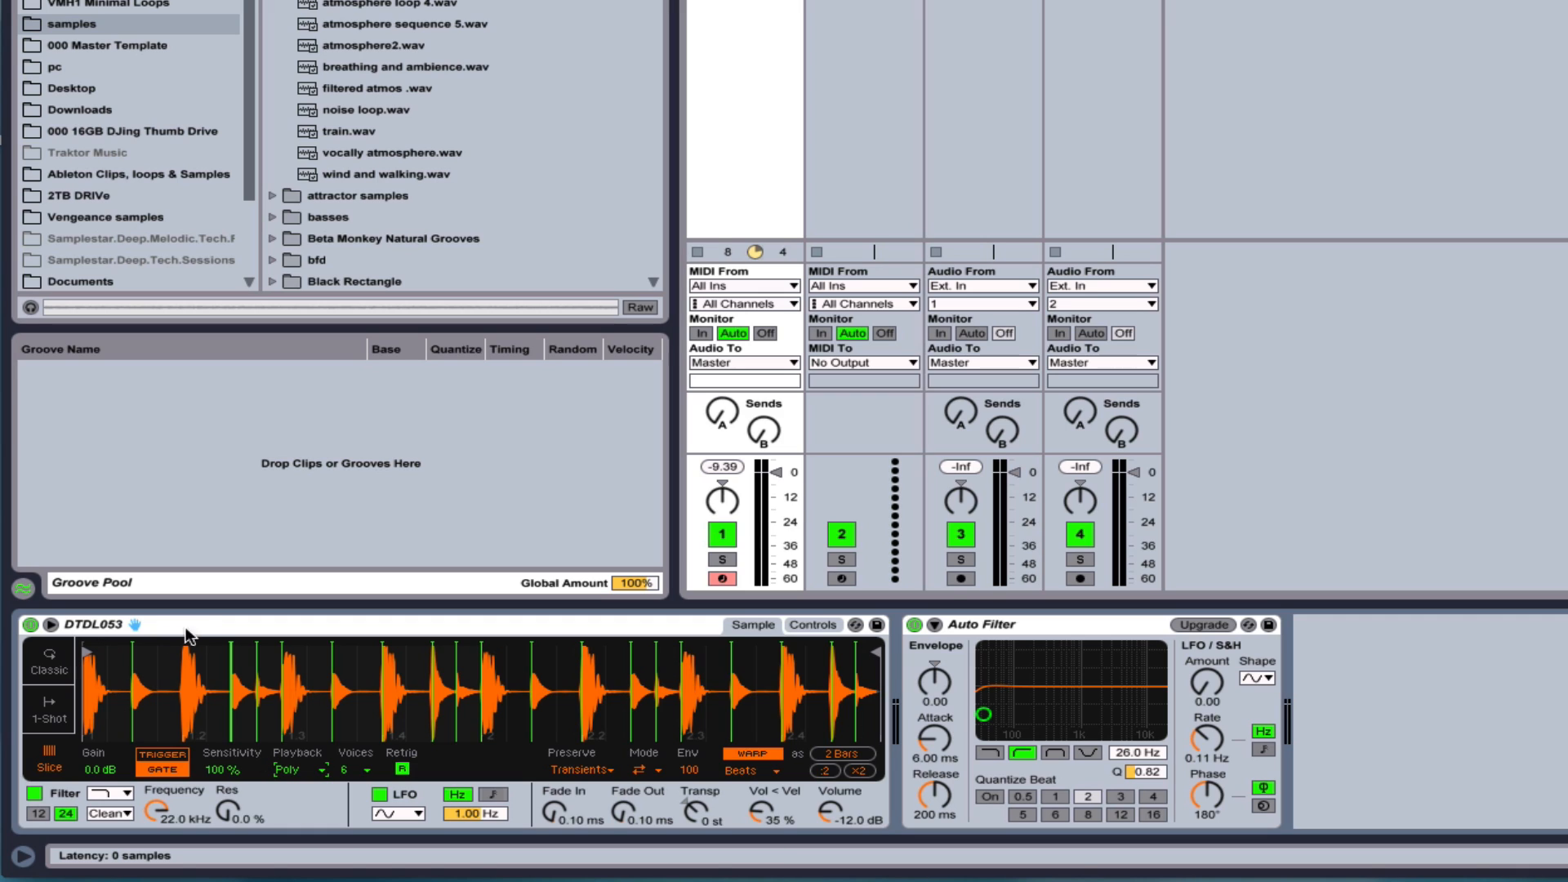
{"action": "mouse_move", "coordinate": [205, 648]}
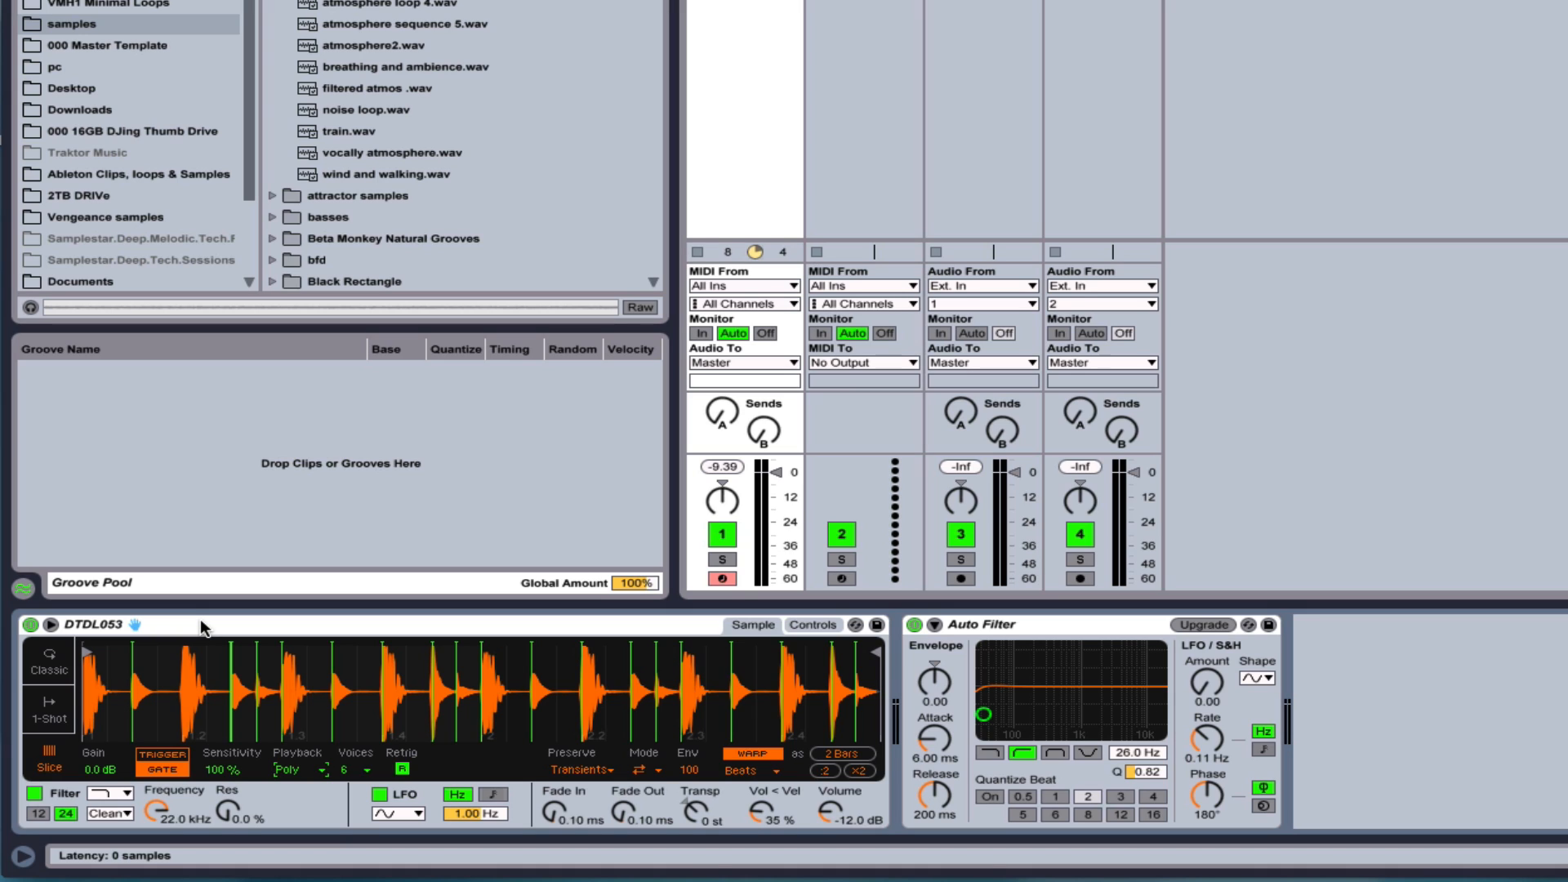
{"action": "mouse_move", "coordinate": [817, 631]}
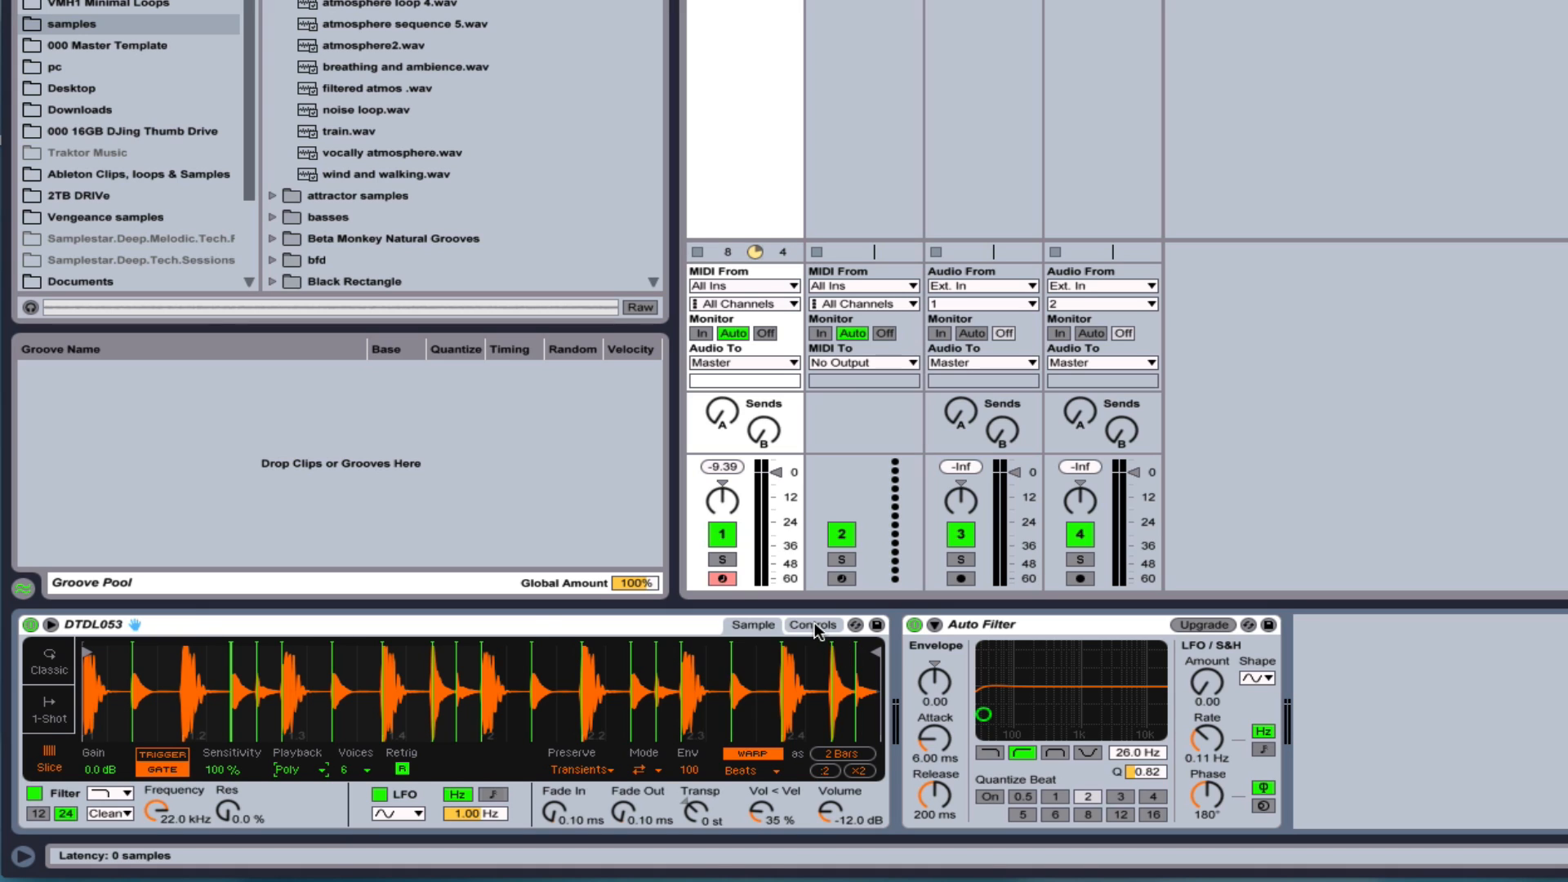
Review Simpler's Controls page (Filter, LFO, Pitch Envelope), then return to the Sample tab in Classic mode.
{"action": "left_click", "coordinate": [813, 624]}
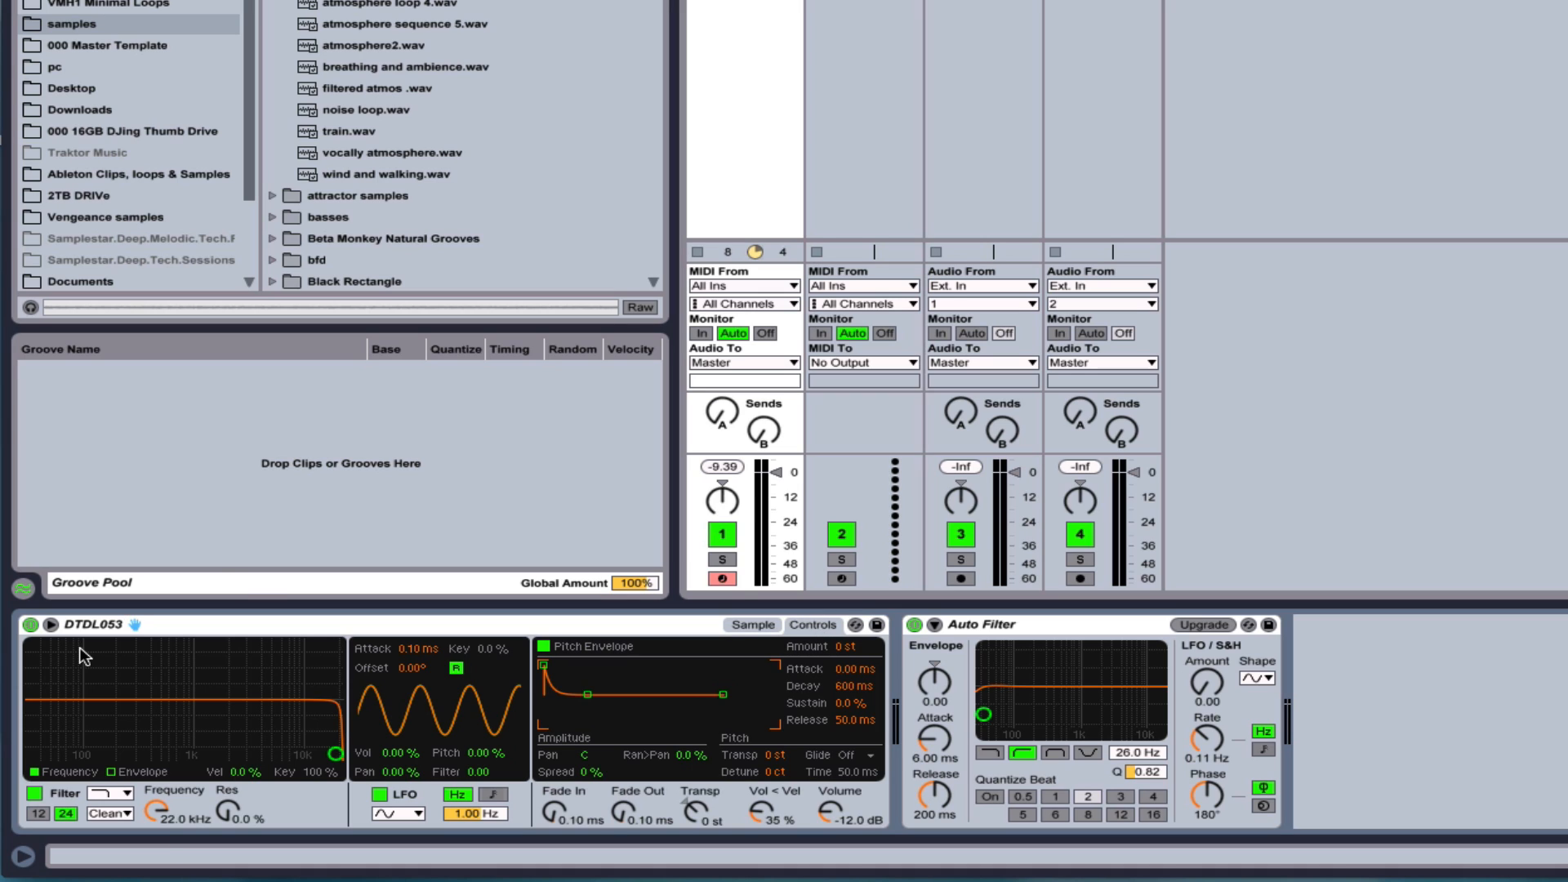
{"action": "mouse_move", "coordinate": [70, 652]}
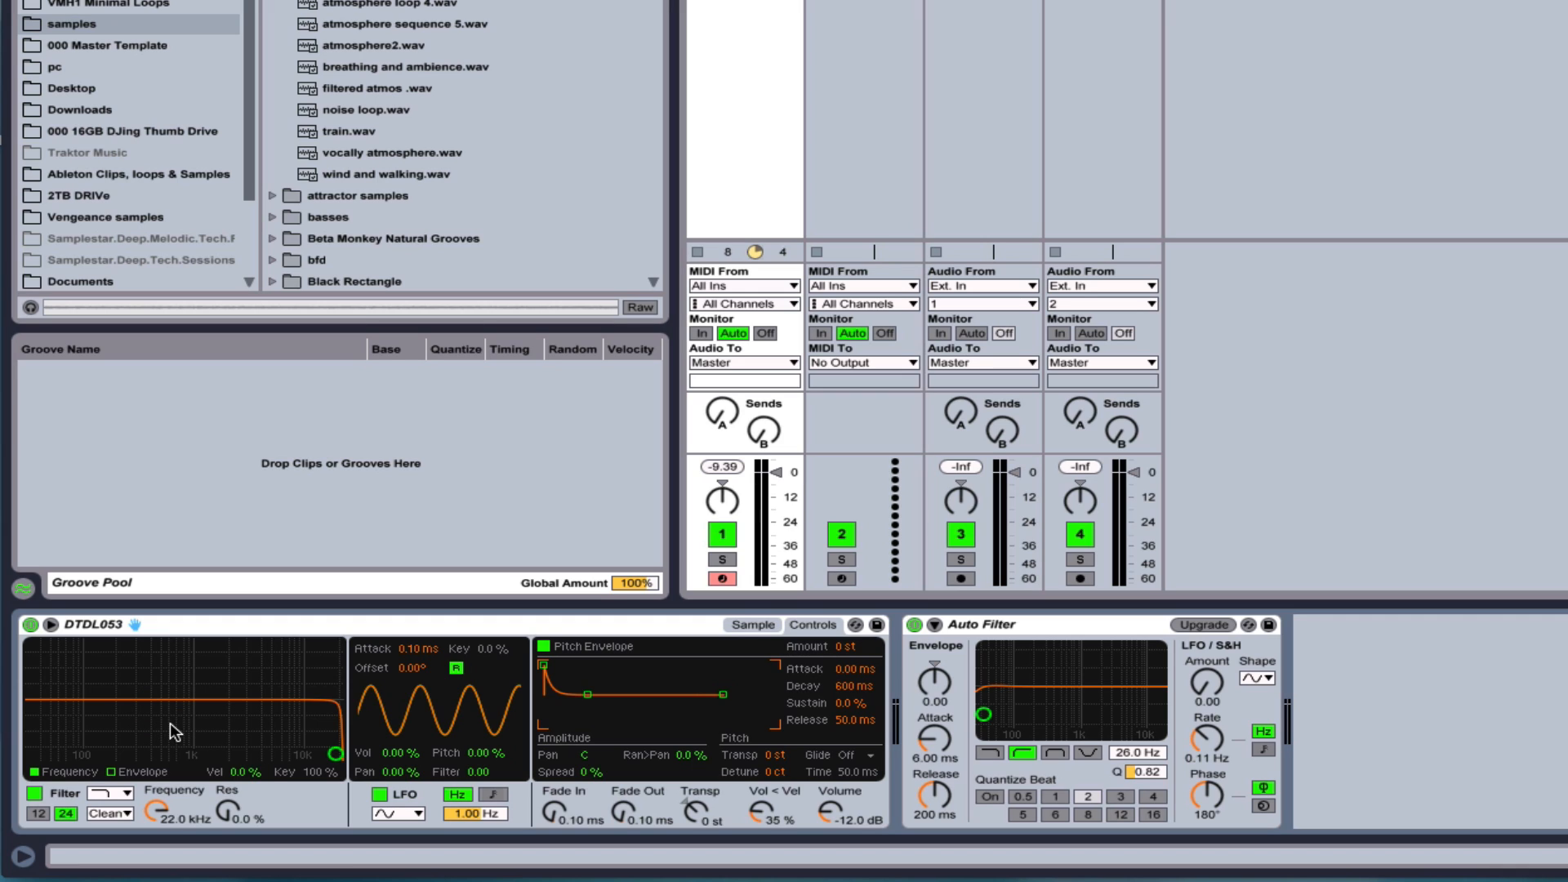
{"action": "left_click", "coordinate": [105, 817]}
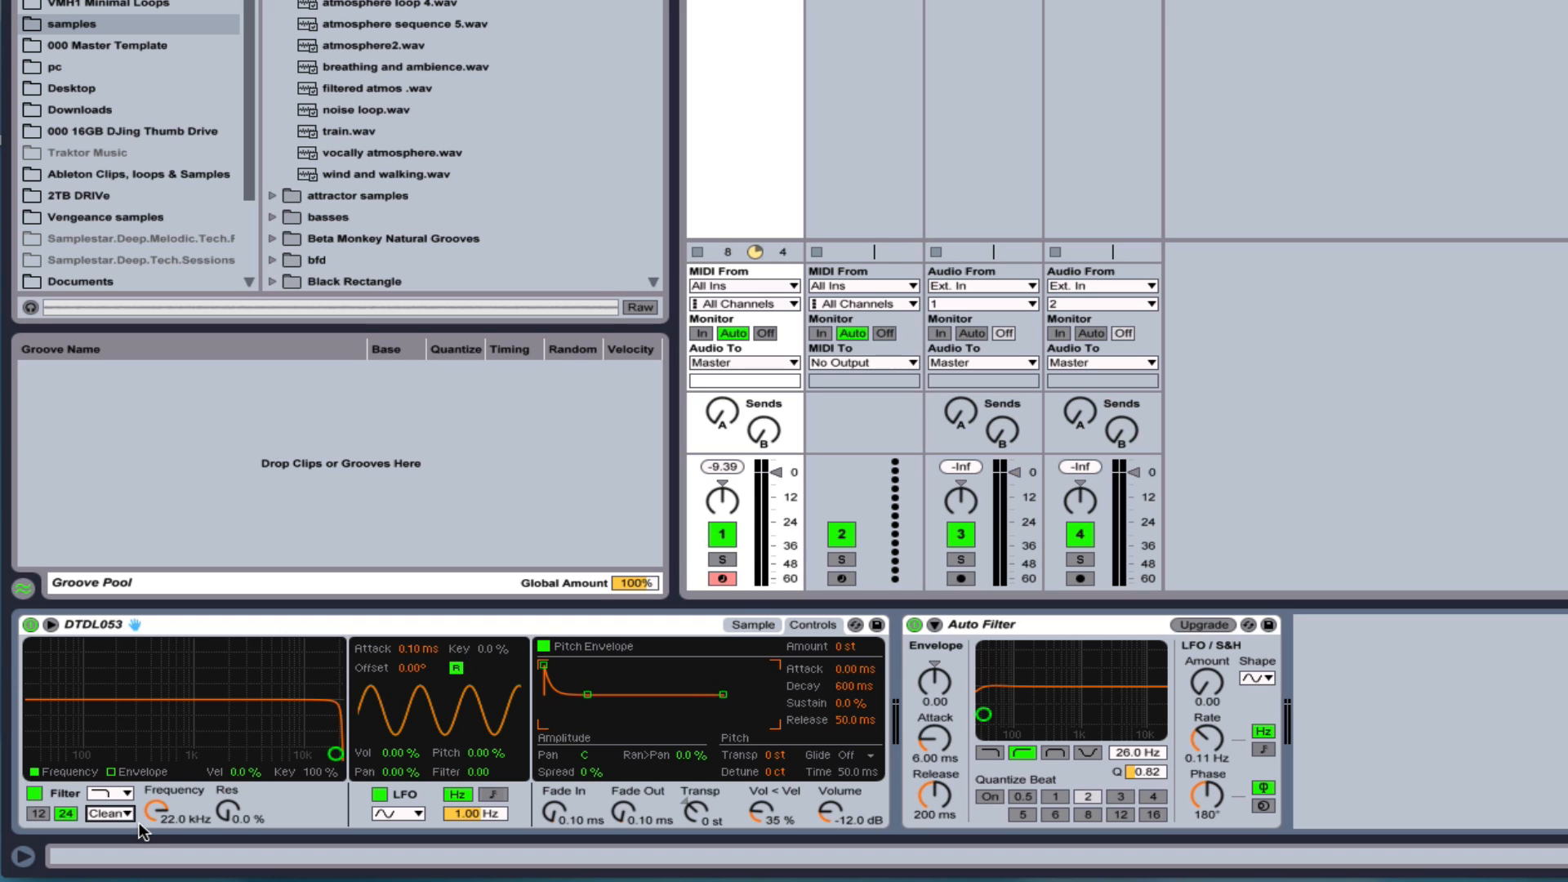
{"action": "mouse_move", "coordinate": [227, 783]}
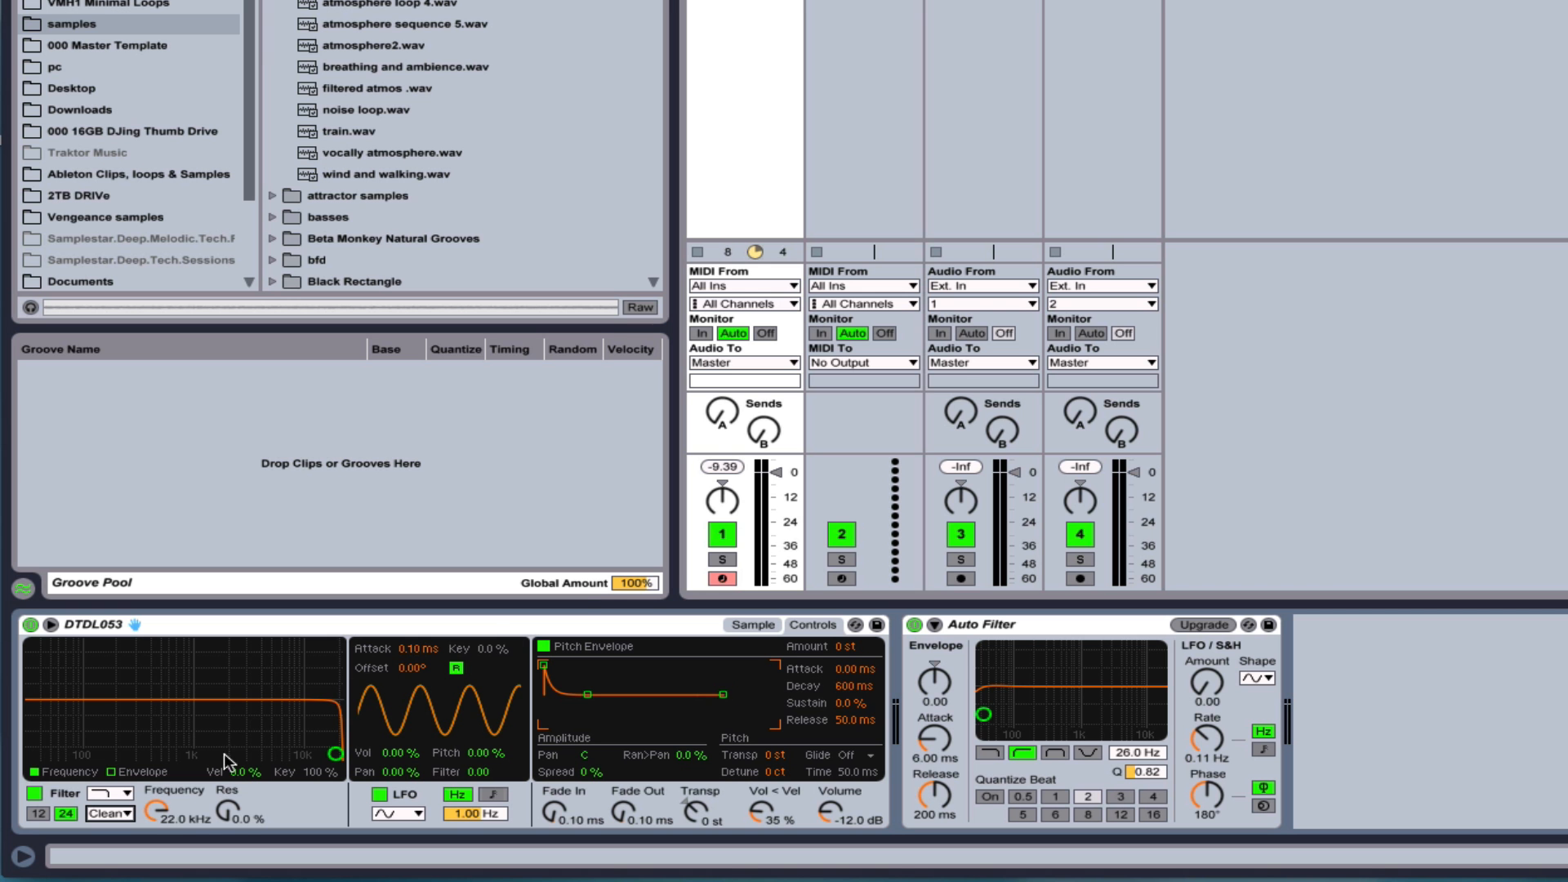
{"action": "mouse_move", "coordinate": [333, 748]}
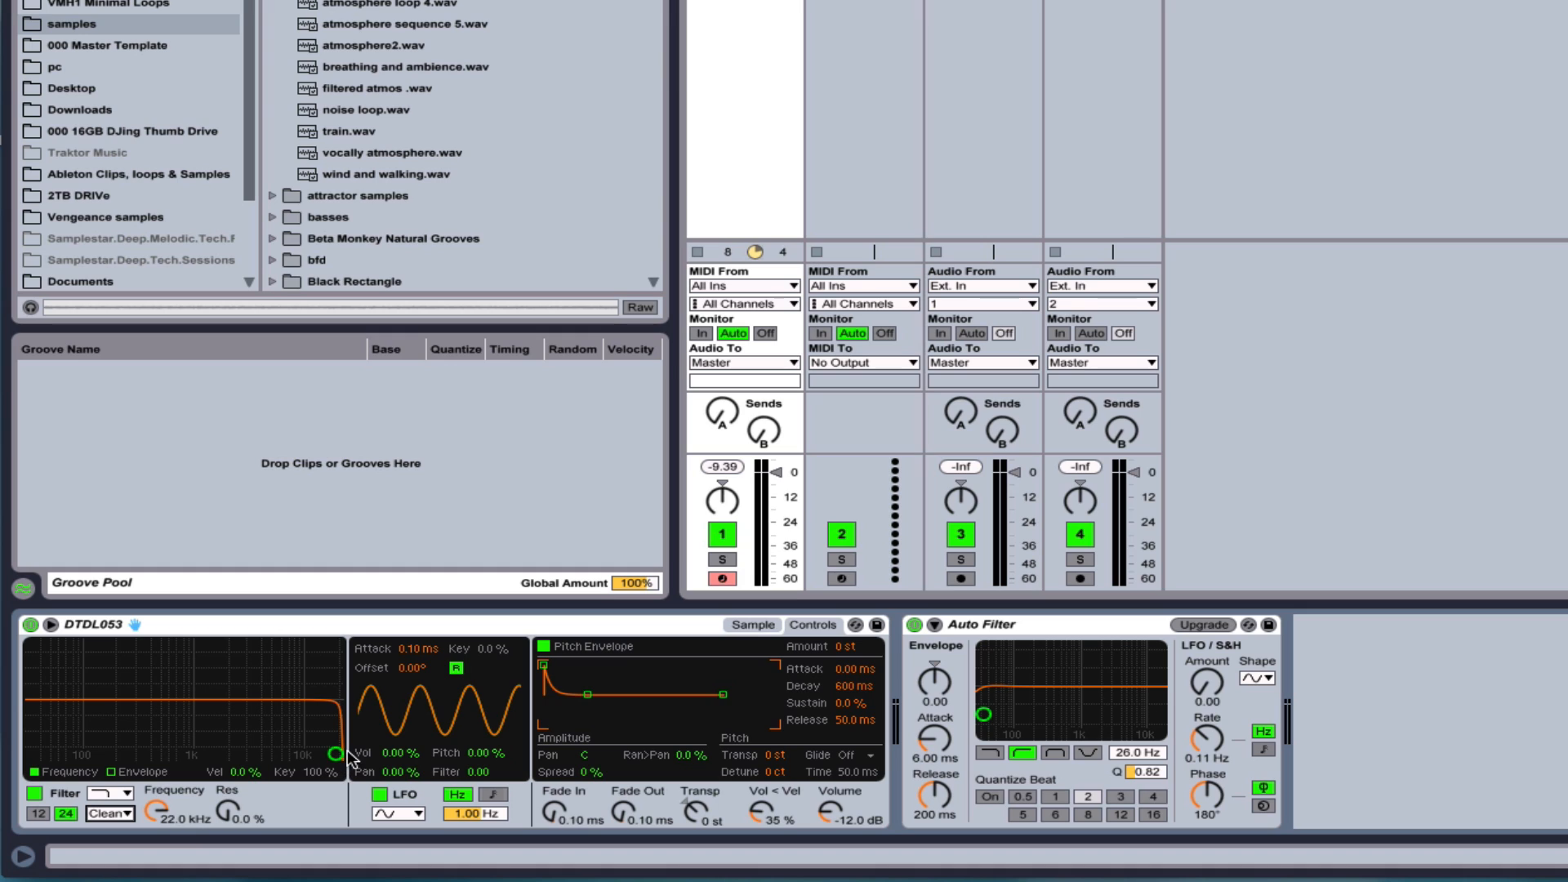
{"action": "mouse_move", "coordinate": [124, 657]}
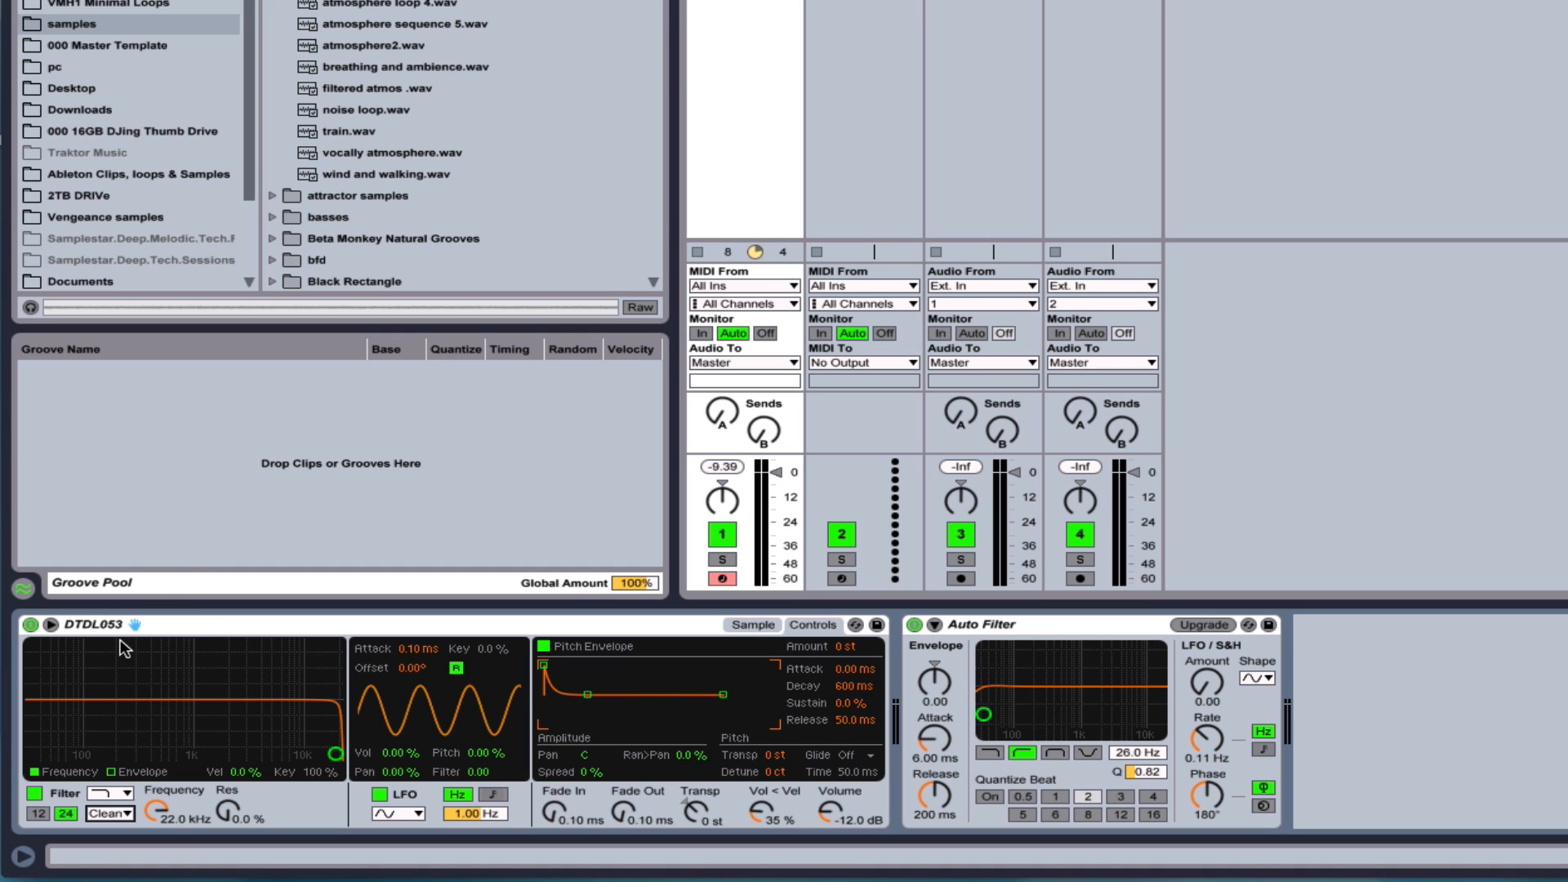
{"action": "left_click", "coordinate": [751, 624]}
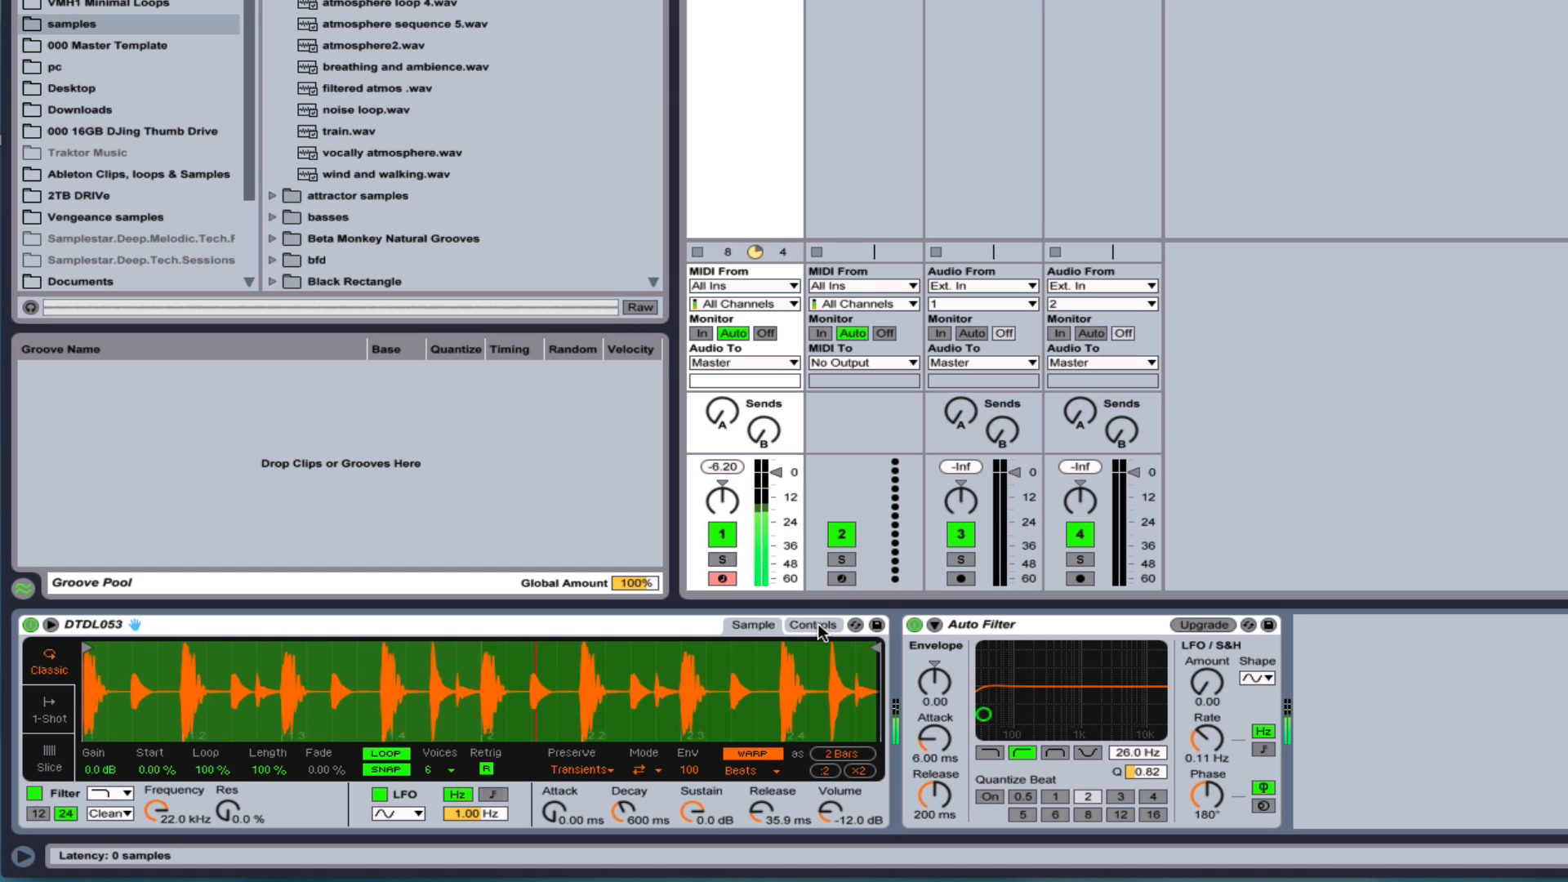
{"action": "left_click", "coordinate": [814, 624]}
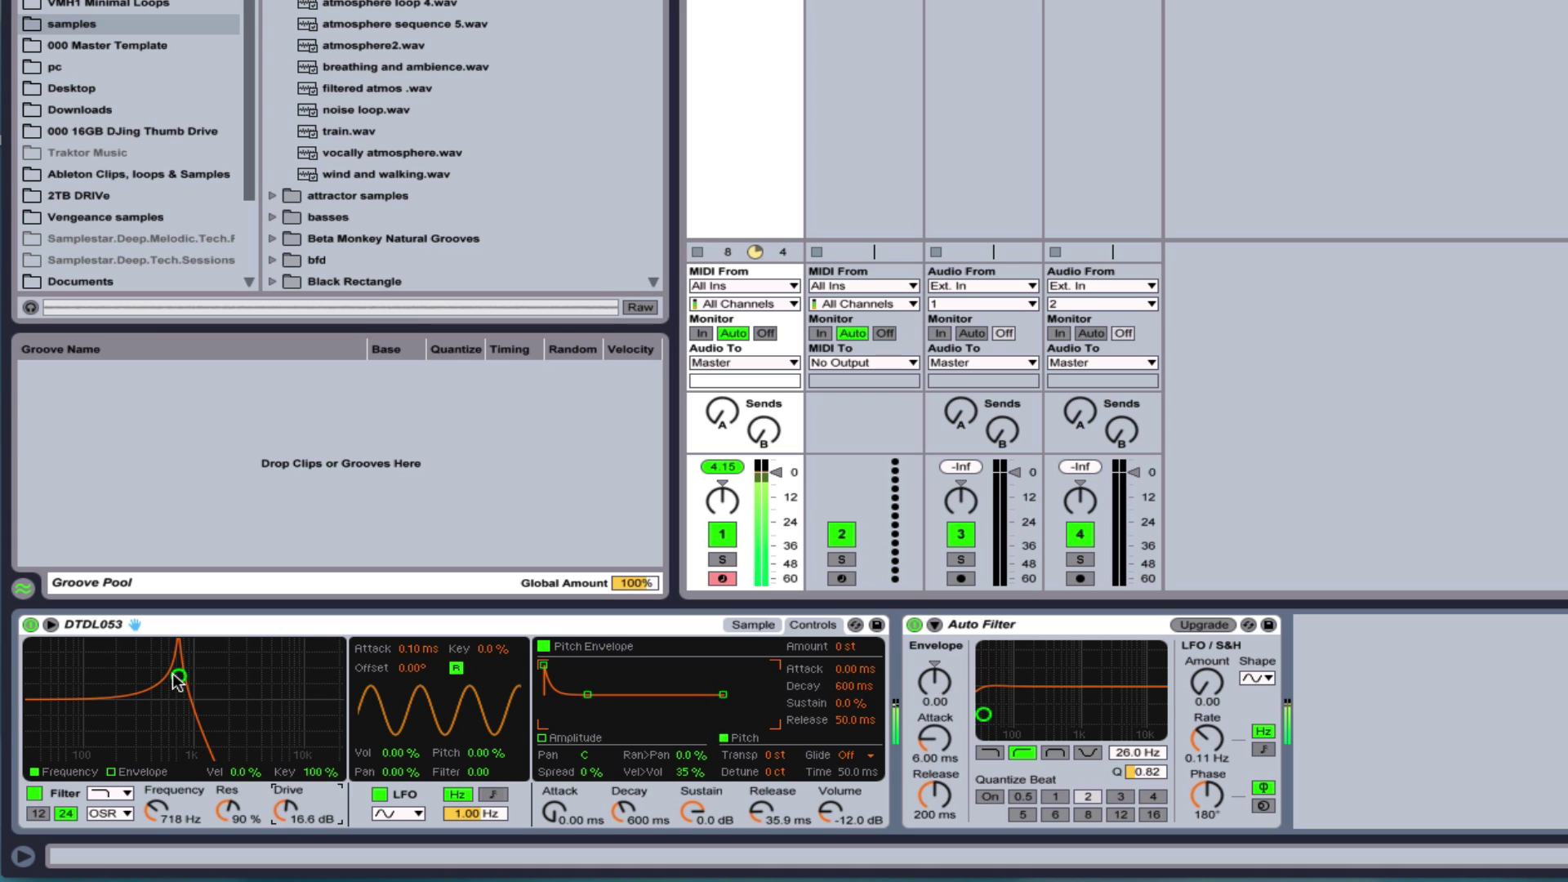
Sweep Simpler's filter cutoff between ~680 Hz and 9.4 kHz, trying the MS2 circuit before settling on Morph near 3.06 kHz, 74% resonance.
{"action": "left_click_drag", "start_coordinate": [178, 678], "coordinate": [199, 660]}
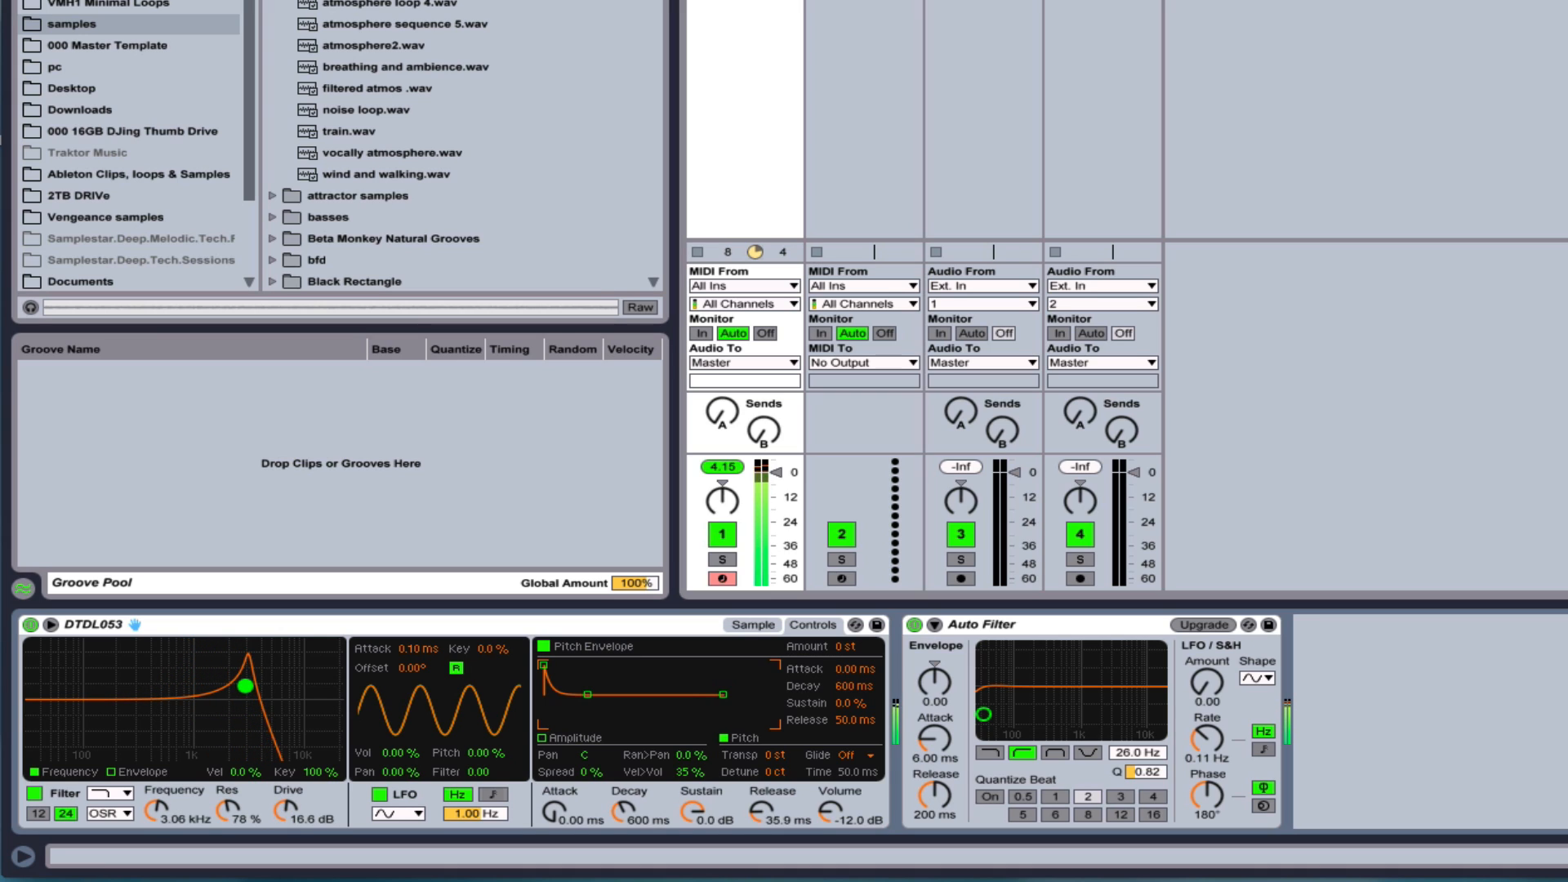
{"action": "left_click_drag", "start_coordinate": [244, 687], "coordinate": [297, 677]}
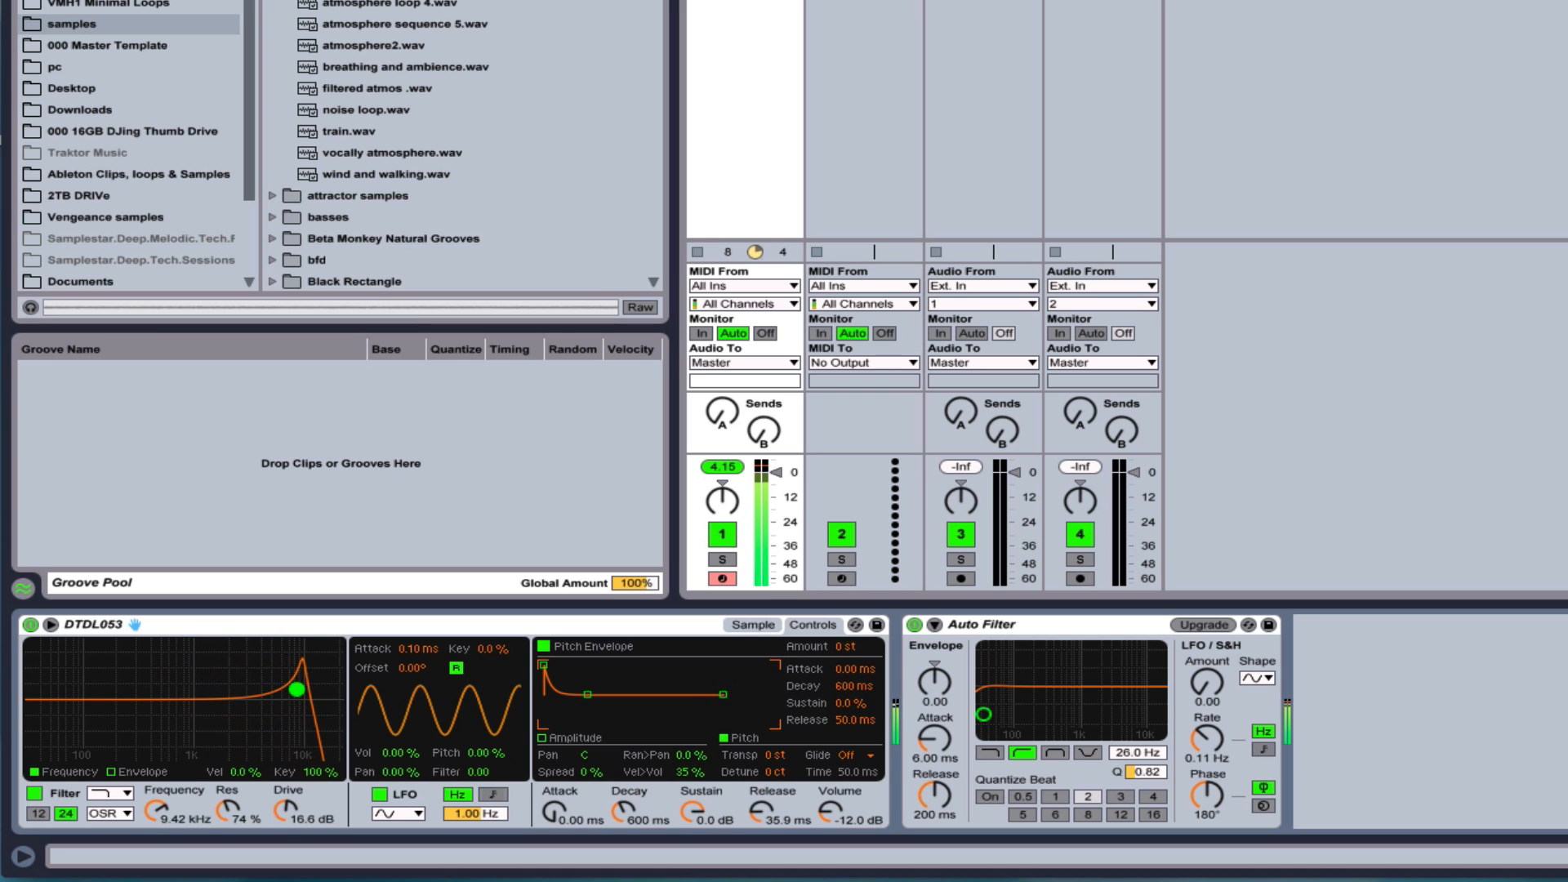
{"action": "left_click_drag", "start_coordinate": [295, 689], "coordinate": [172, 701]}
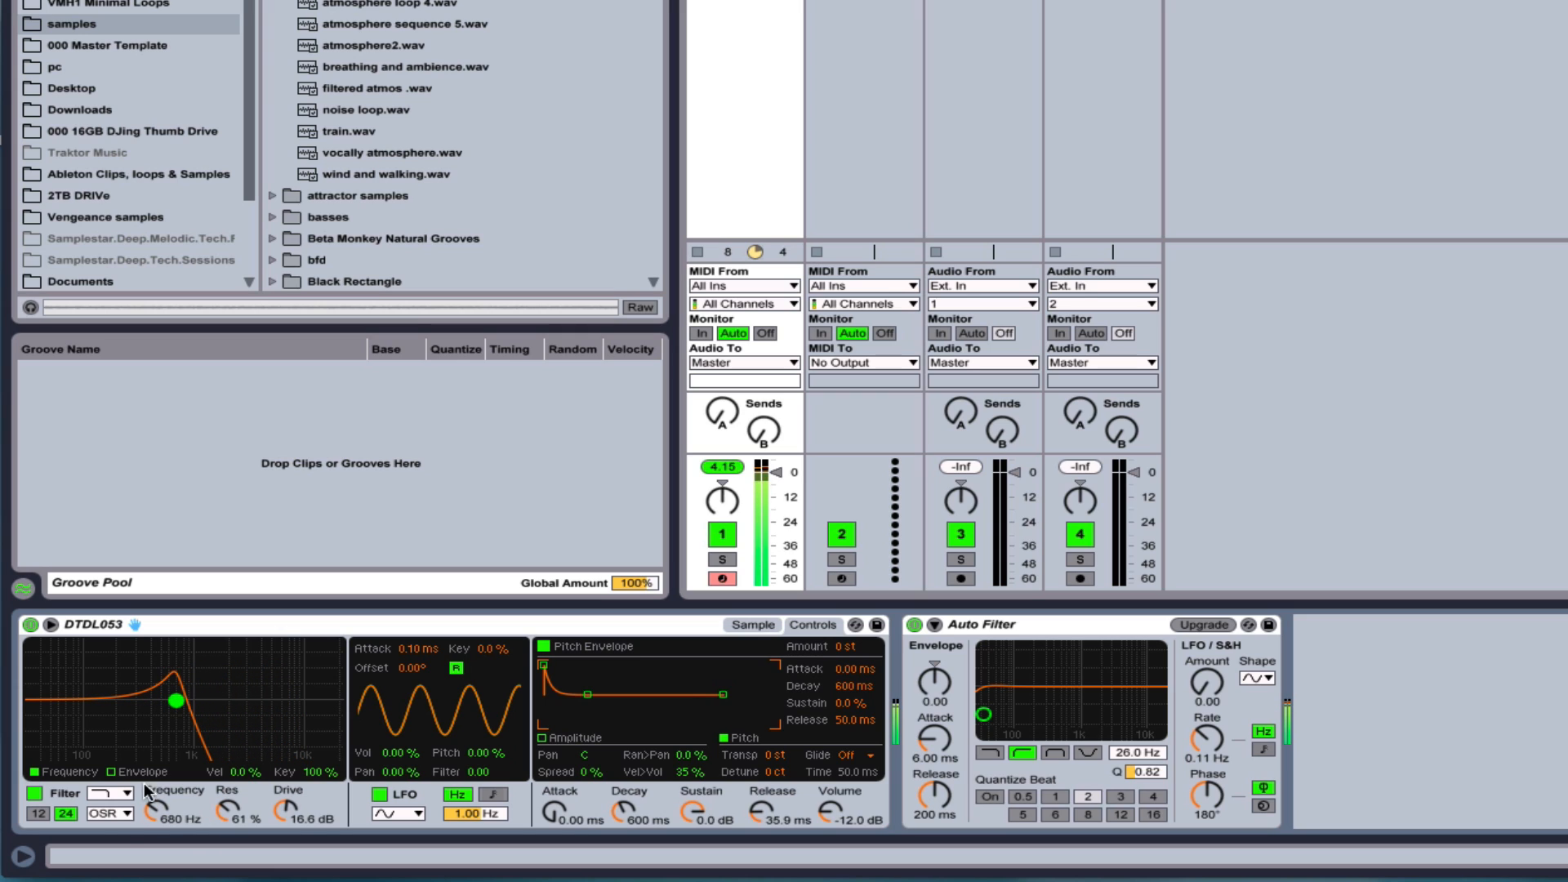
{"action": "left_click", "coordinate": [108, 816]}
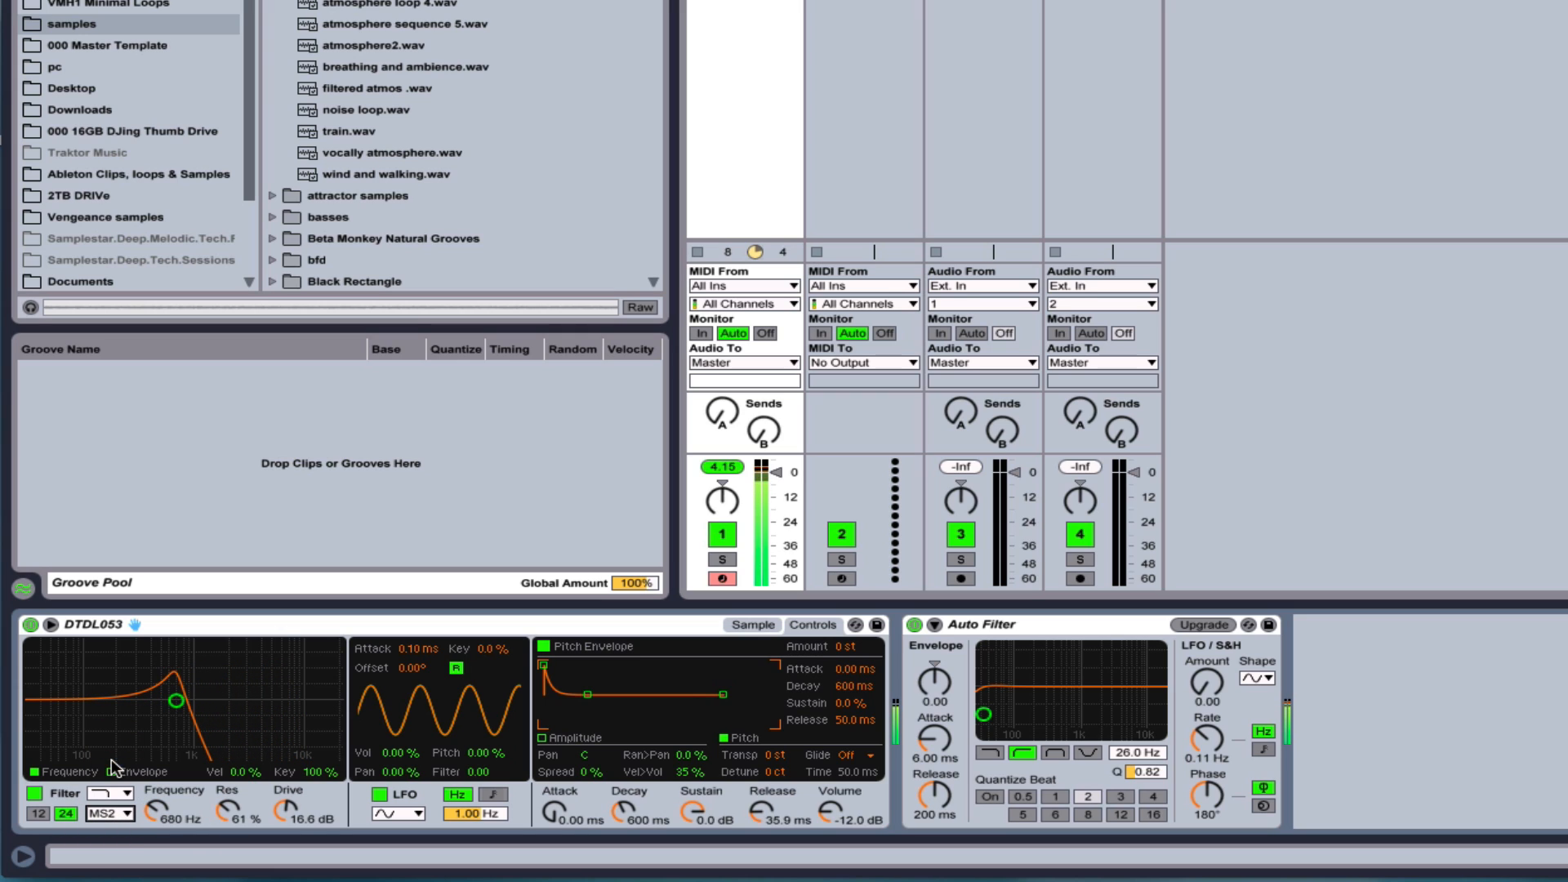
{"action": "left_click_drag", "start_coordinate": [173, 701], "coordinate": [95, 698]}
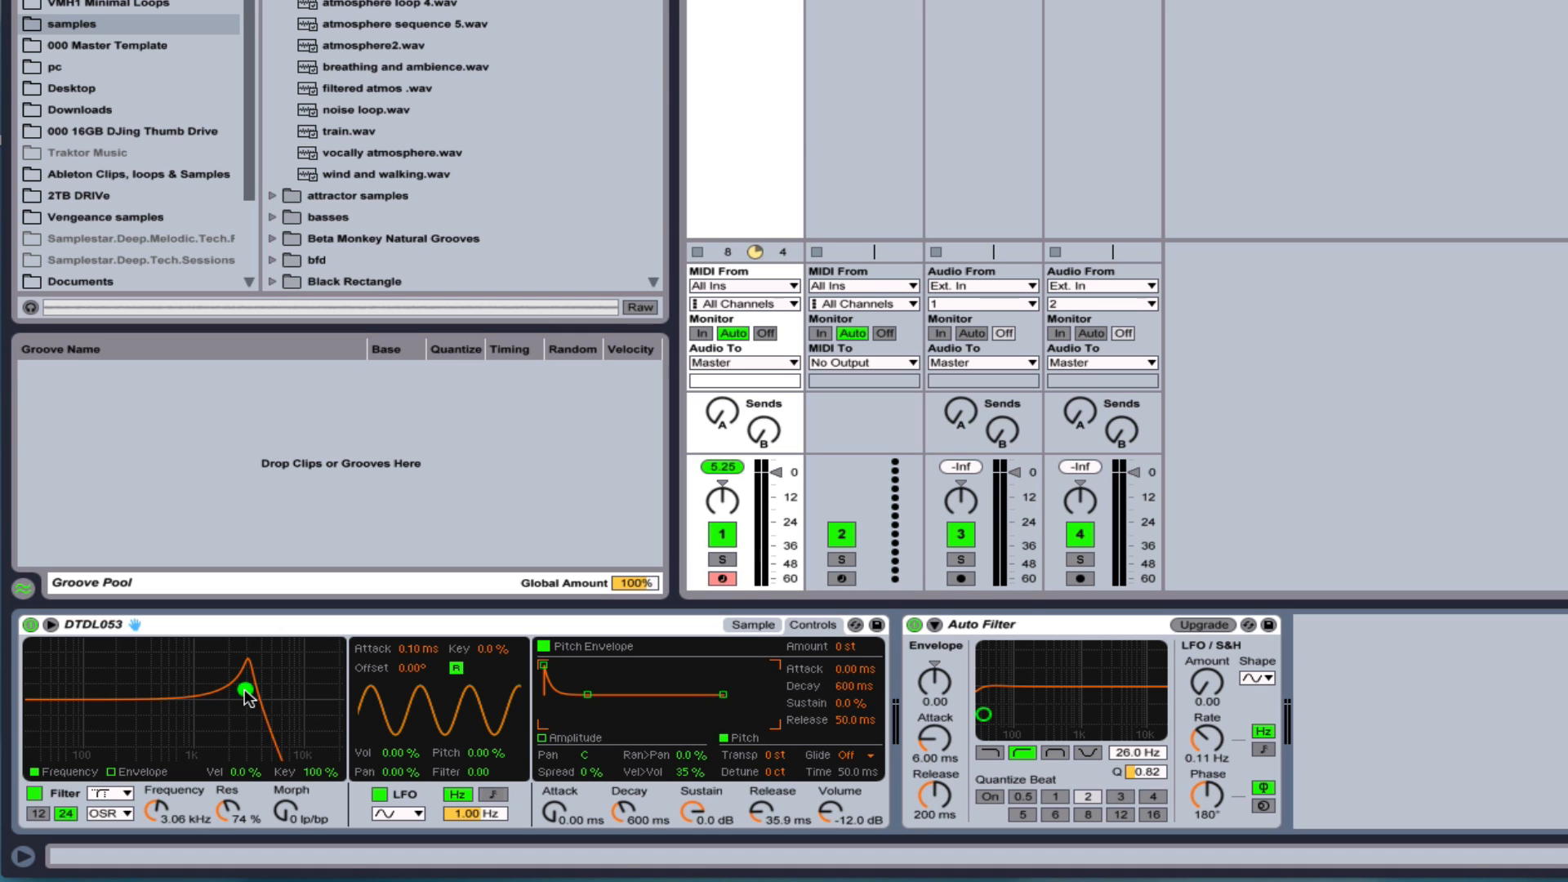
Open Simpler's morph filter fully to 22.0 kHz cutoff with resonance down to 18%.
{"action": "left_click_drag", "start_coordinate": [243, 688], "coordinate": [189, 722]}
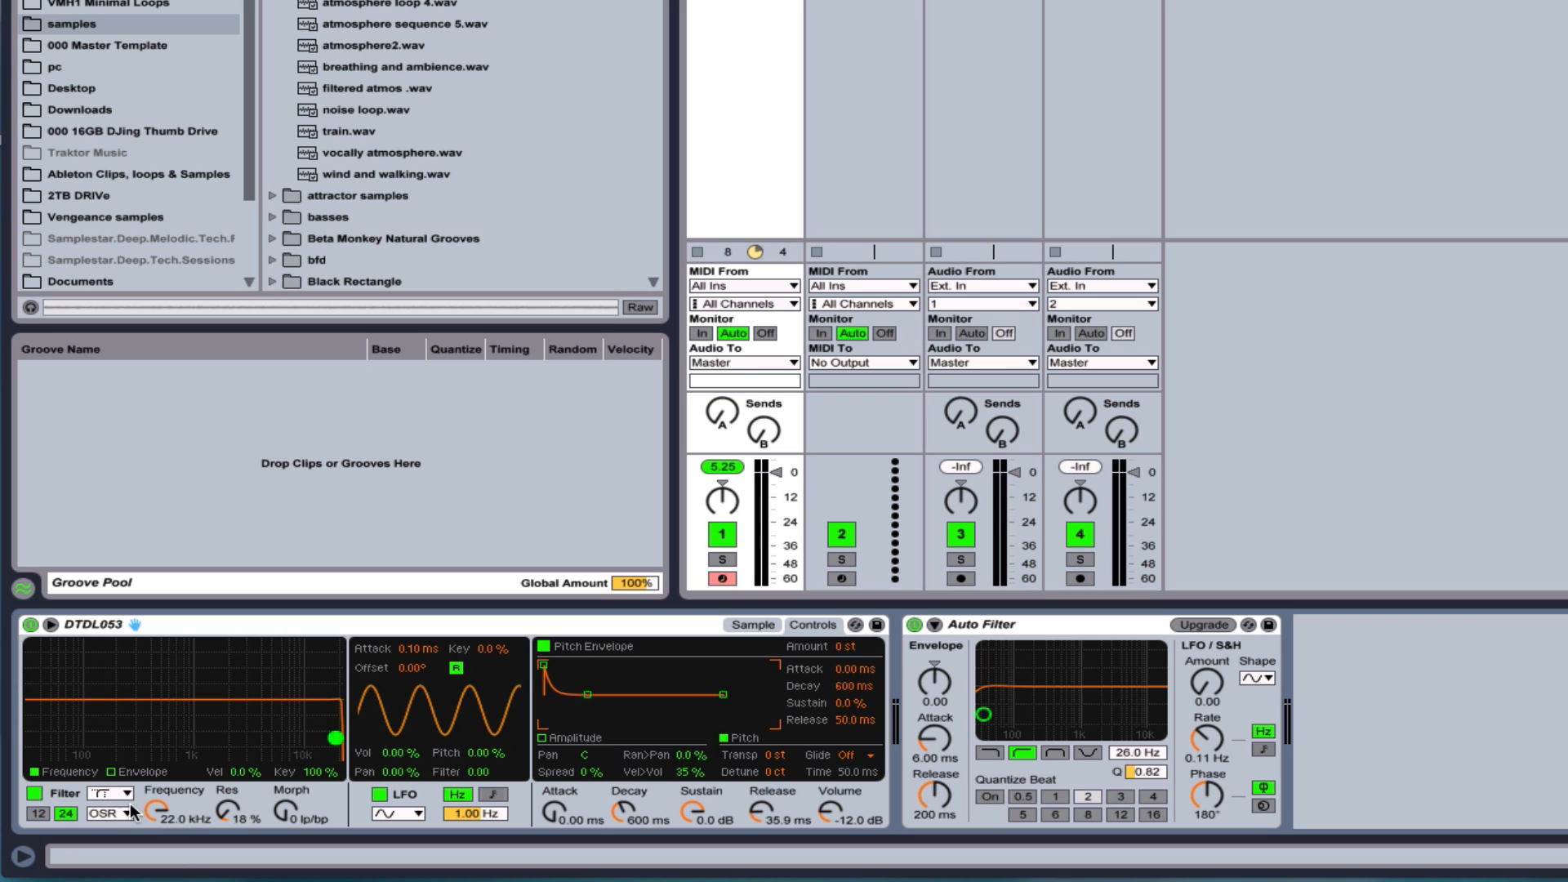
{"action": "mouse_move", "coordinate": [72, 760]}
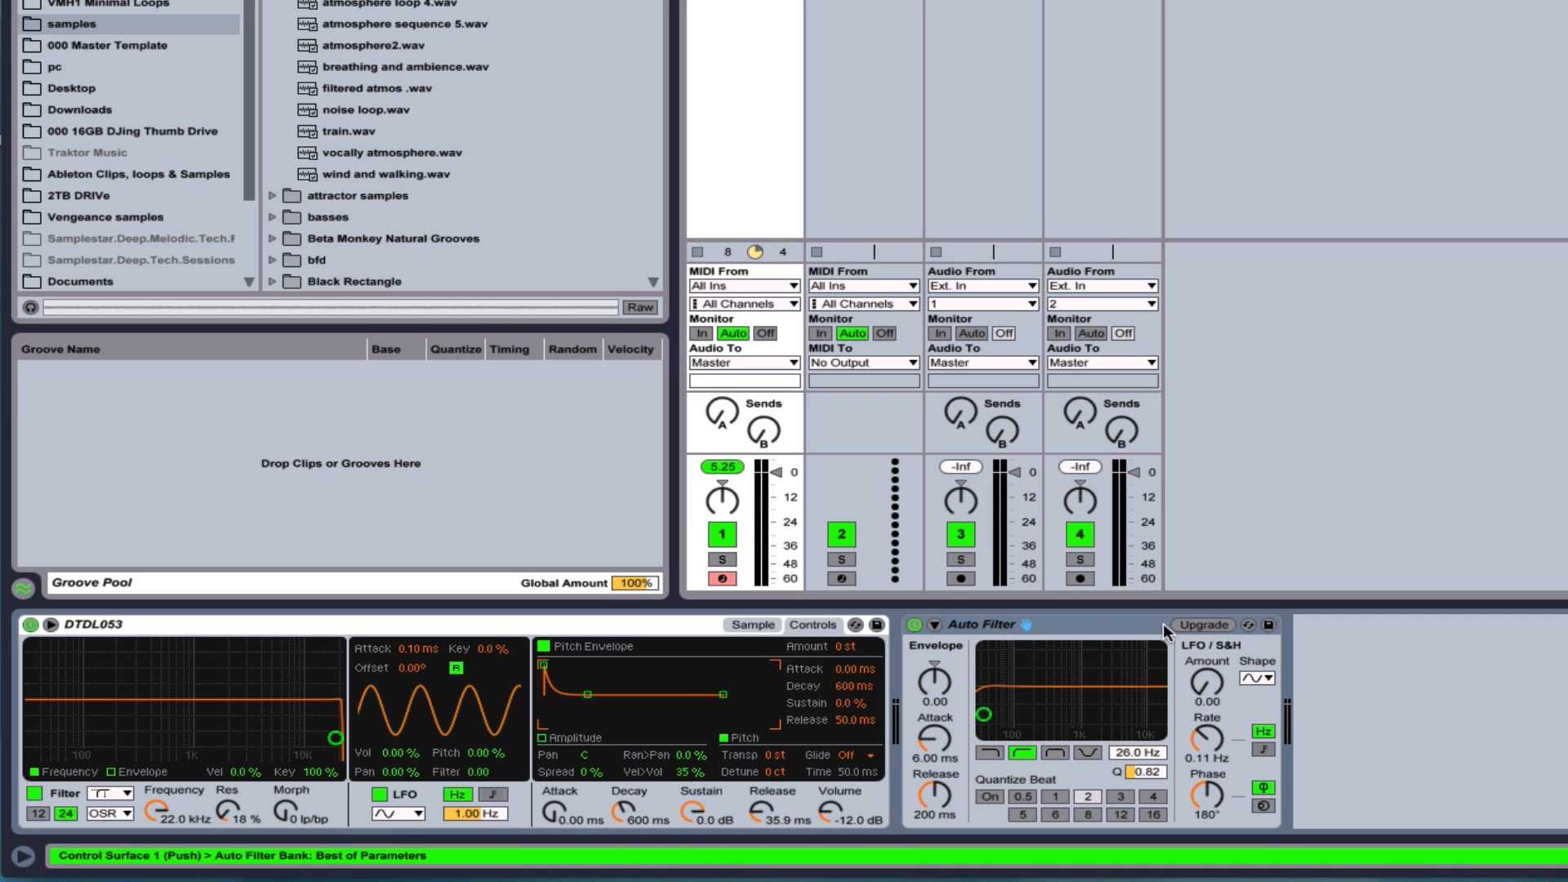
{"action": "mouse_move", "coordinate": [1064, 640]}
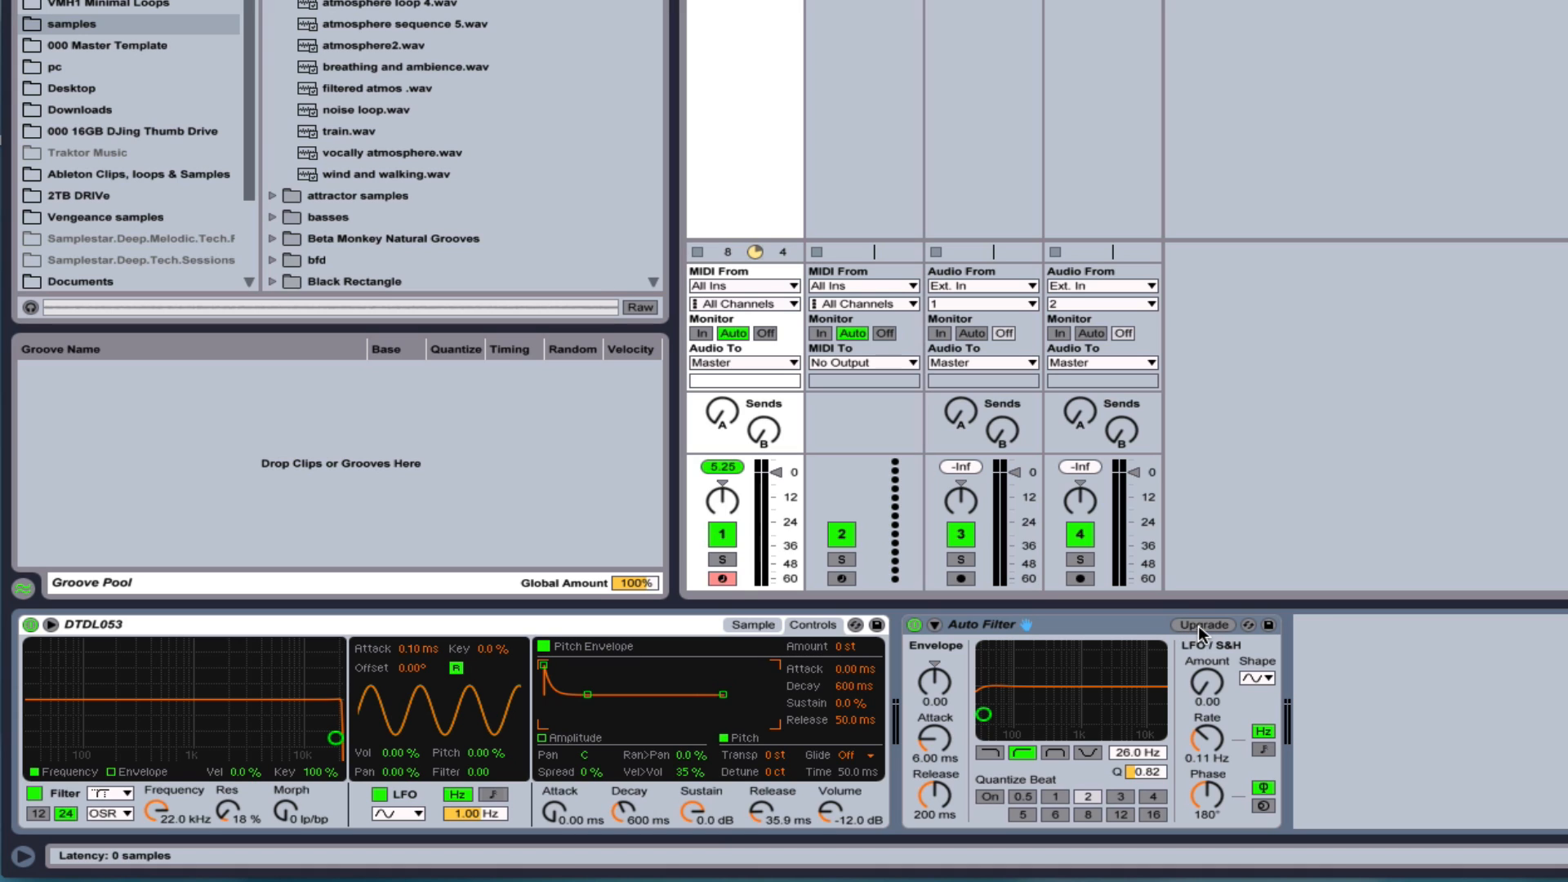
Upgrade the Auto Filter to its newer version and keep the Clean circuit selected.
{"action": "left_click", "coordinate": [1203, 624]}
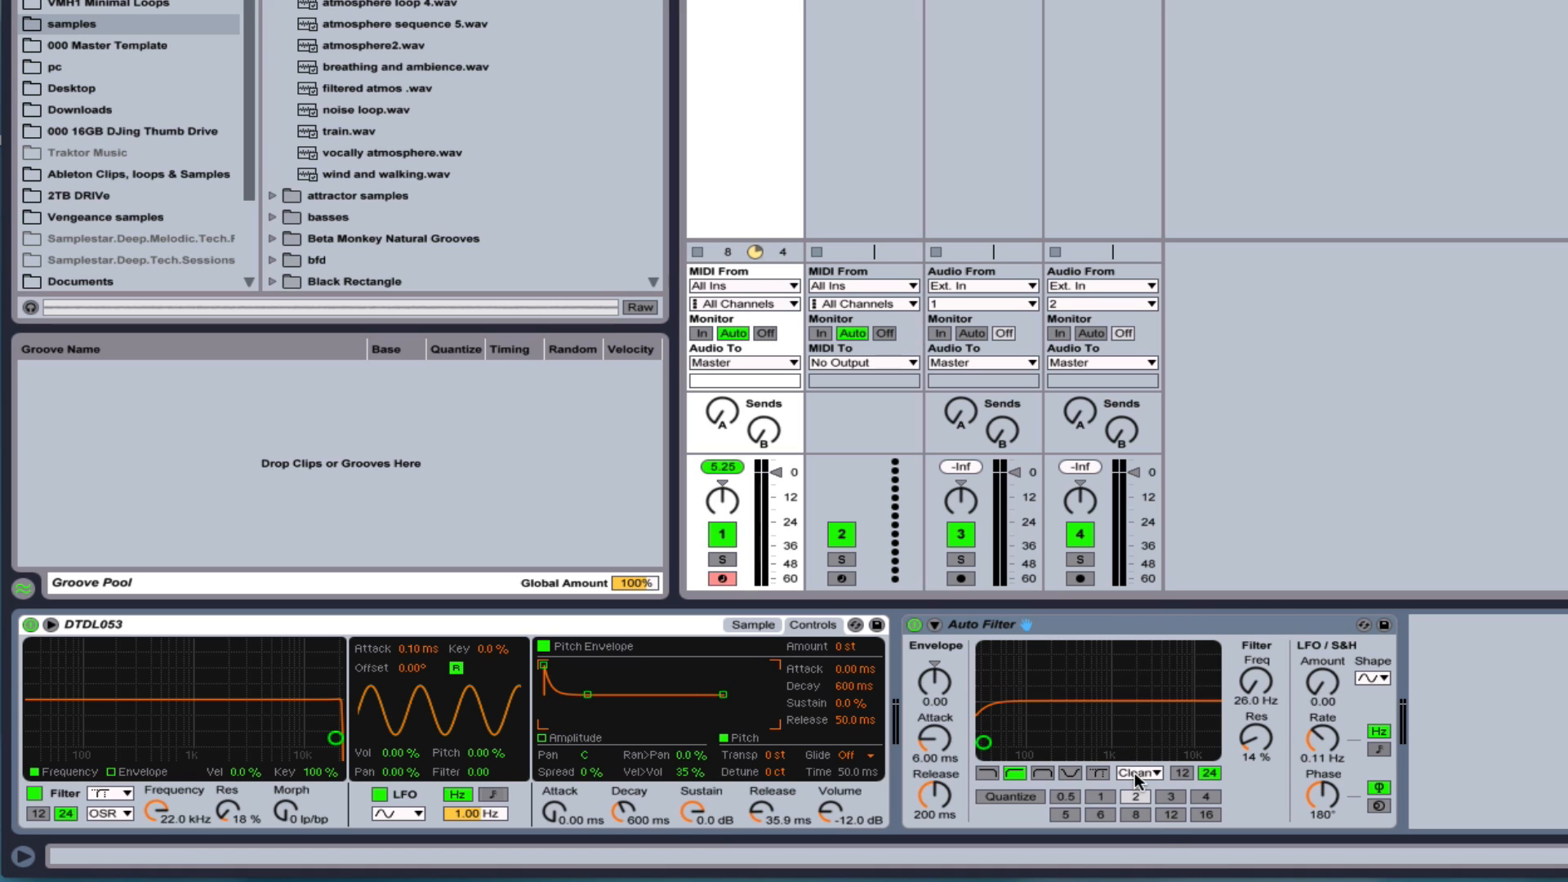
{"action": "left_click", "coordinate": [1137, 775]}
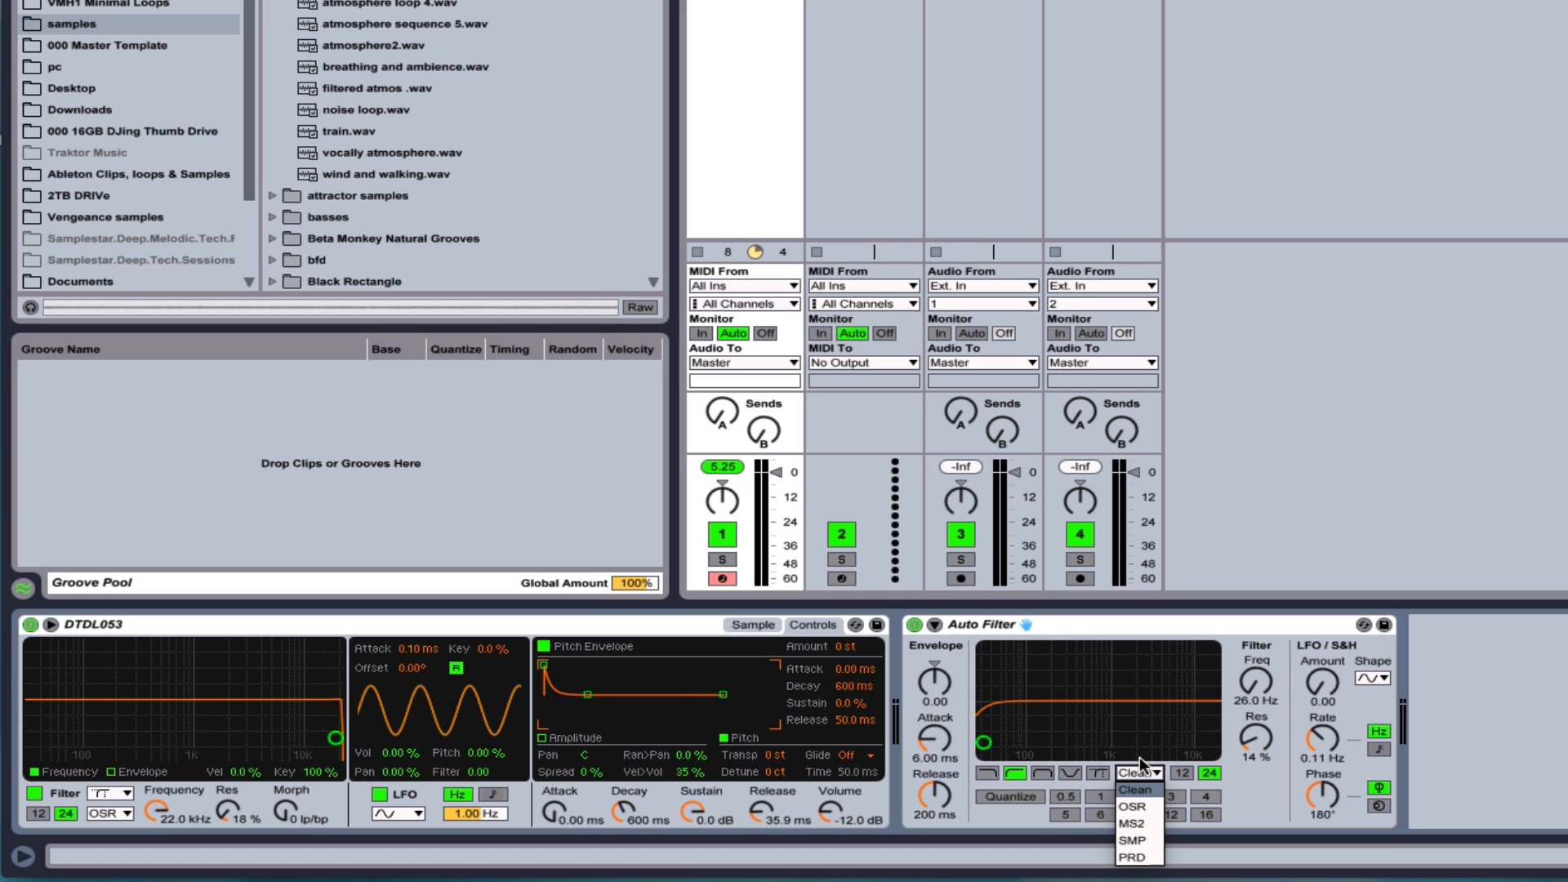
{"action": "left_click", "coordinate": [1133, 789]}
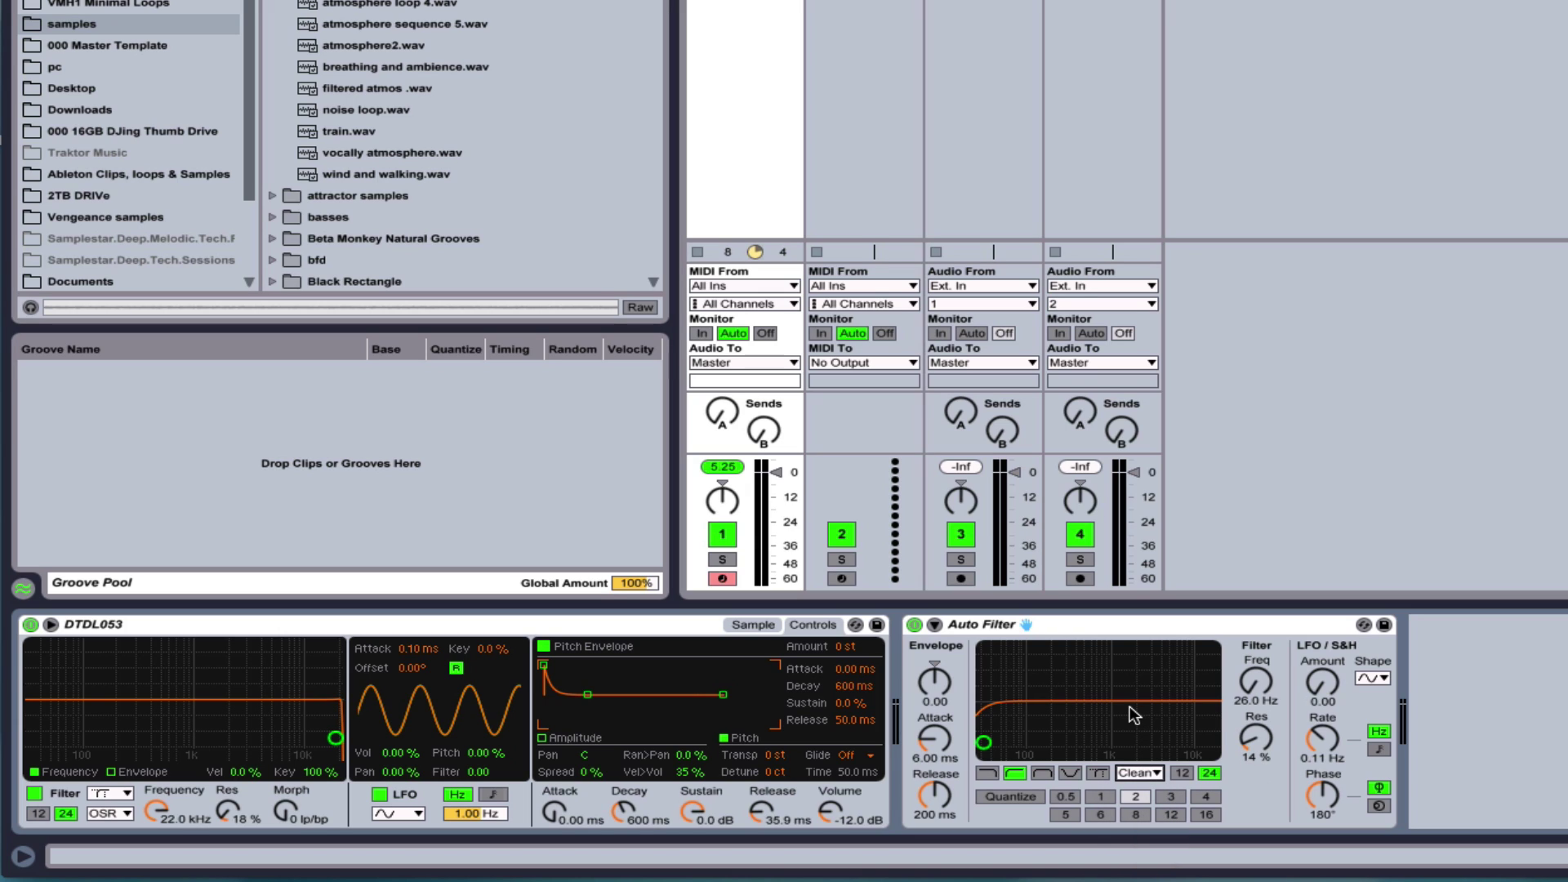
{"action": "mouse_move", "coordinate": [621, 677]}
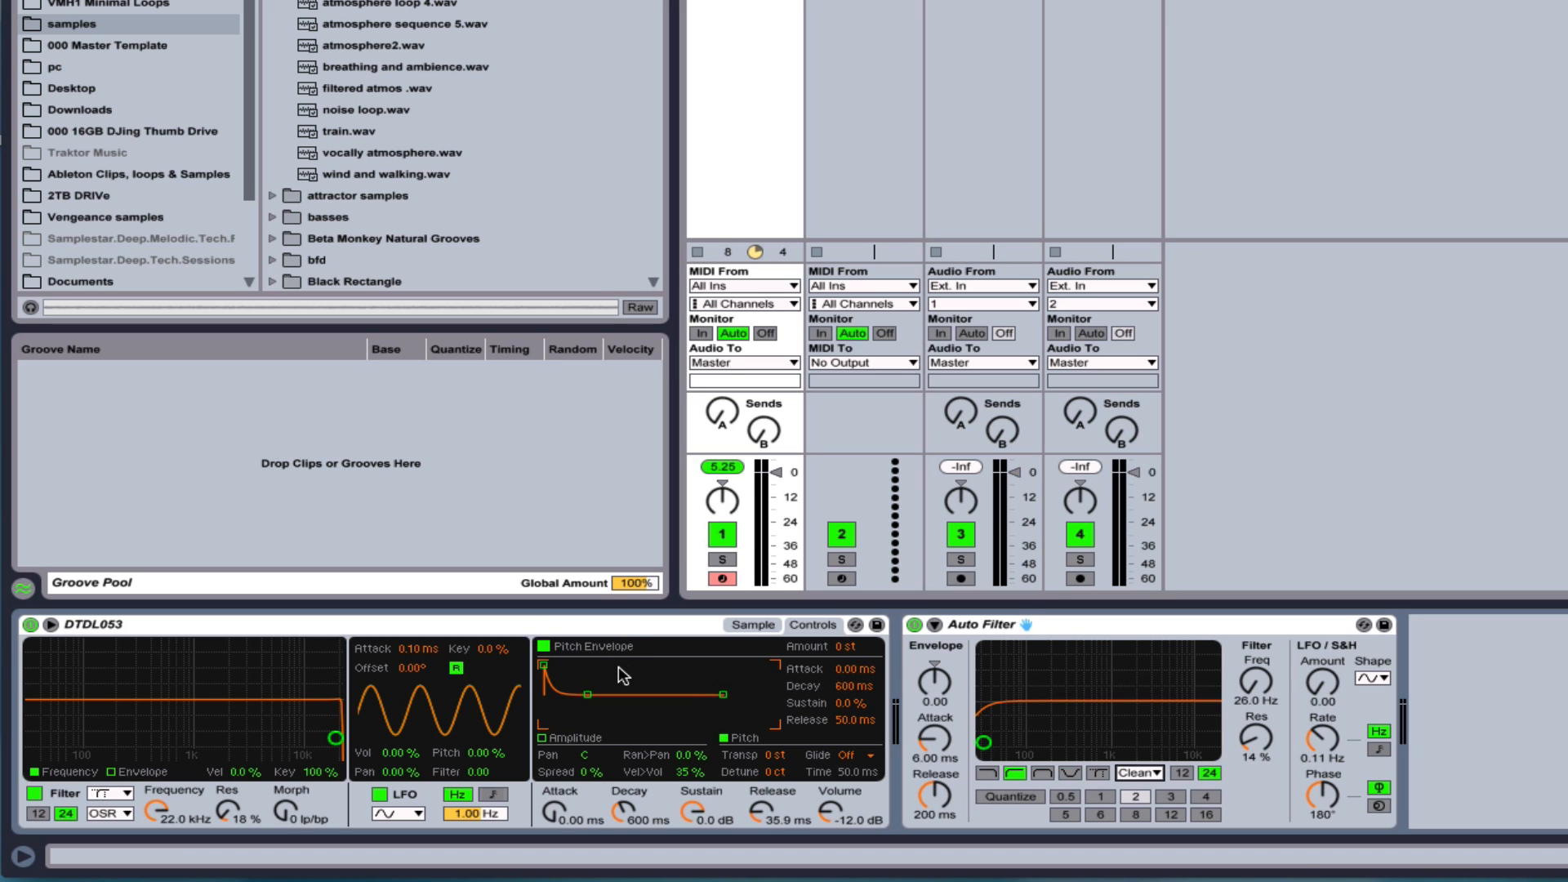
{"action": "mouse_move", "coordinate": [681, 702]}
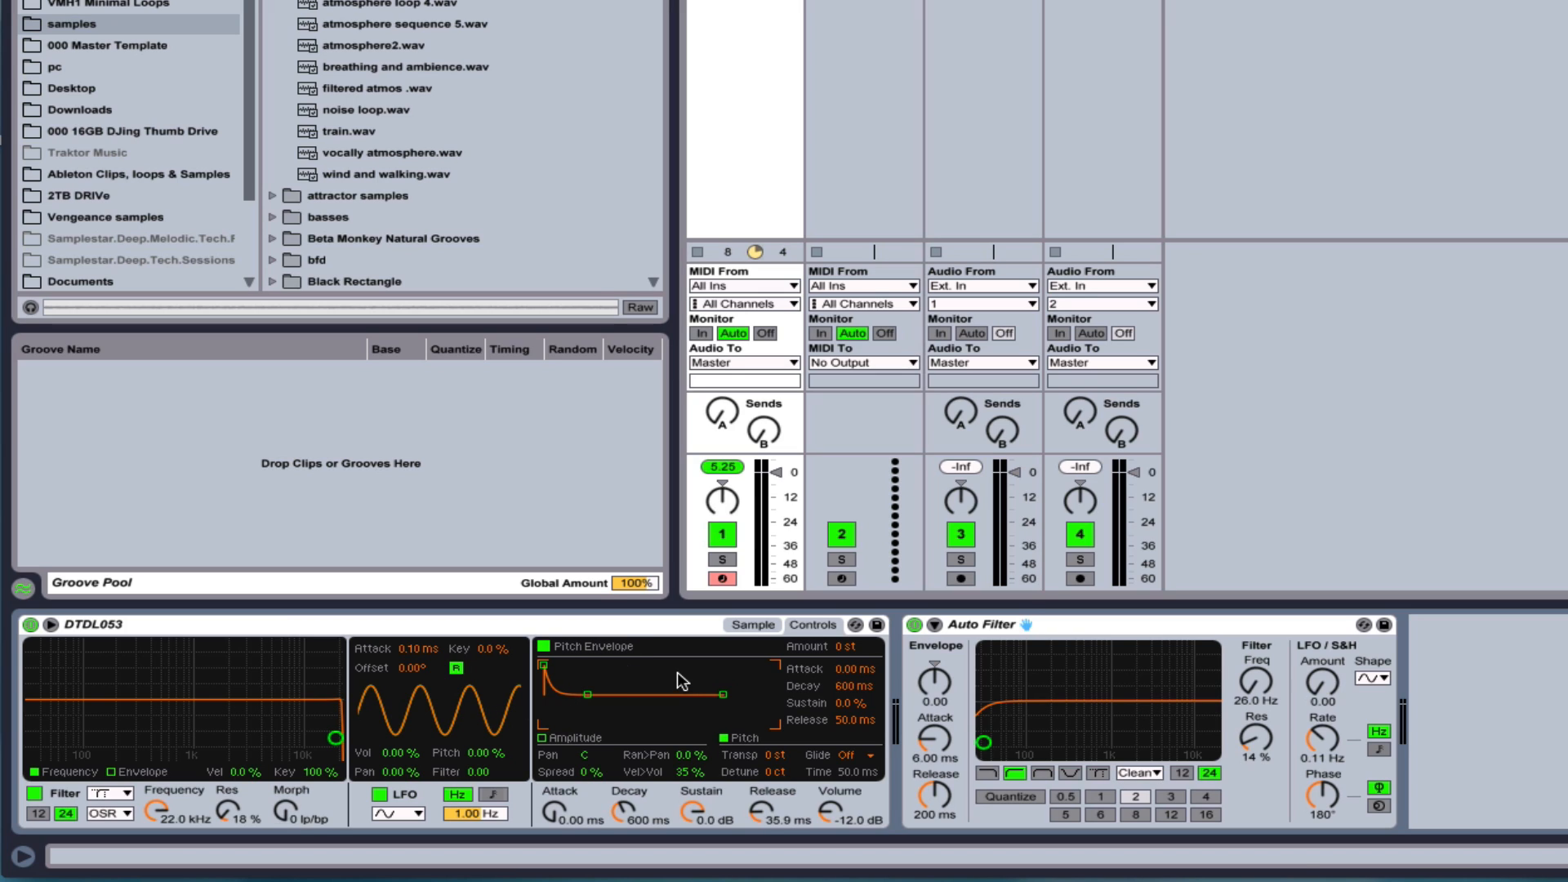
{"action": "mouse_move", "coordinate": [248, 599]}
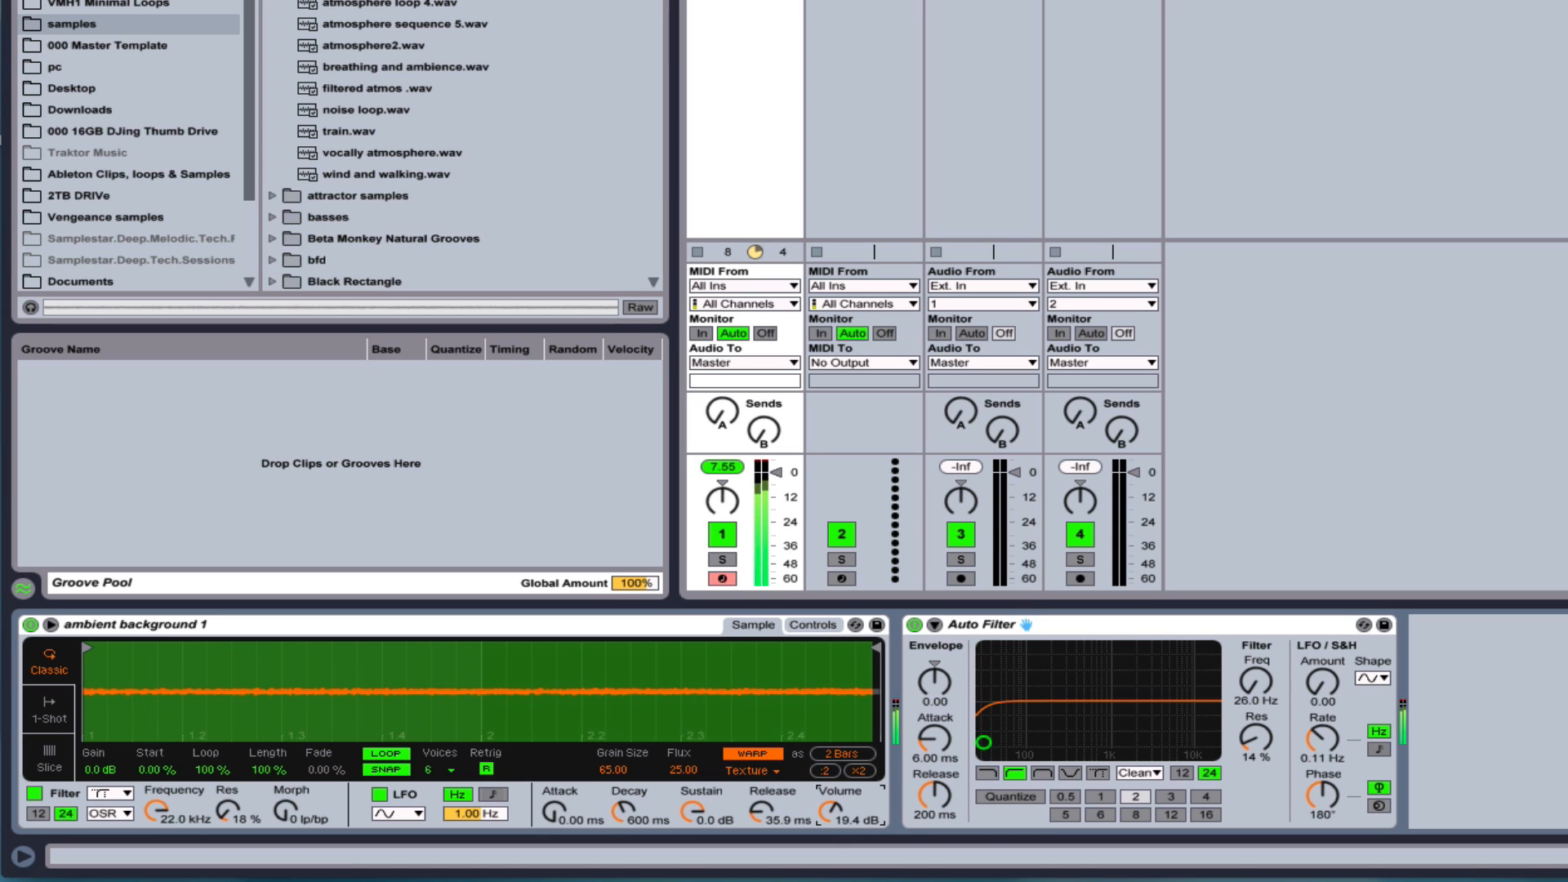
Lower Simpler's volume for ambient background 1 to about 17.1 dB.
{"action": "left_click_drag", "start_coordinate": [839, 810], "coordinate": [840, 791]}
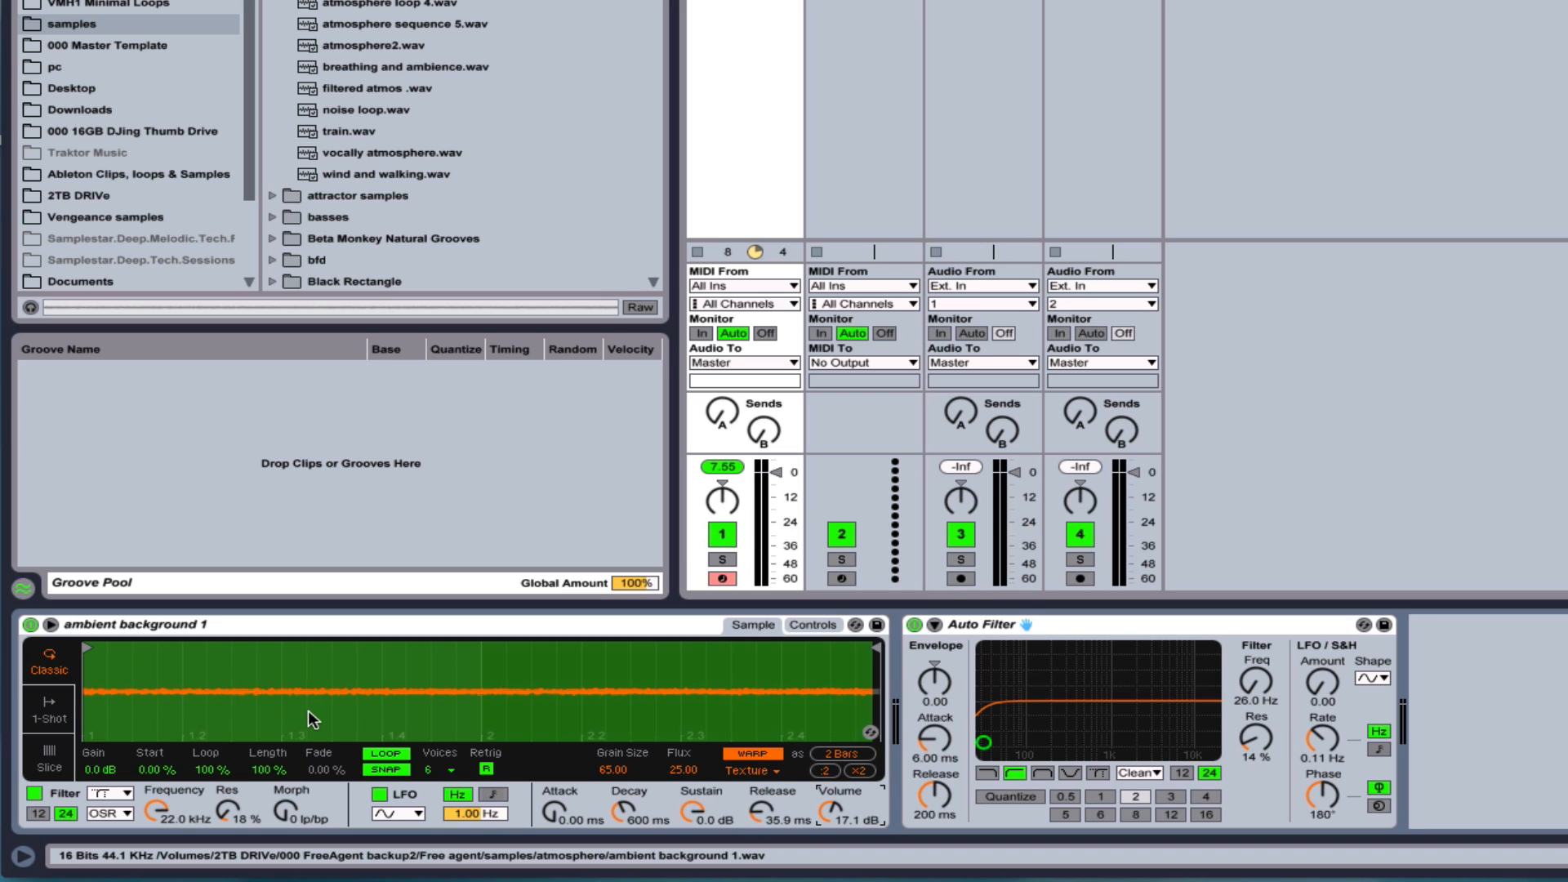
{"action": "mouse_move", "coordinate": [301, 720]}
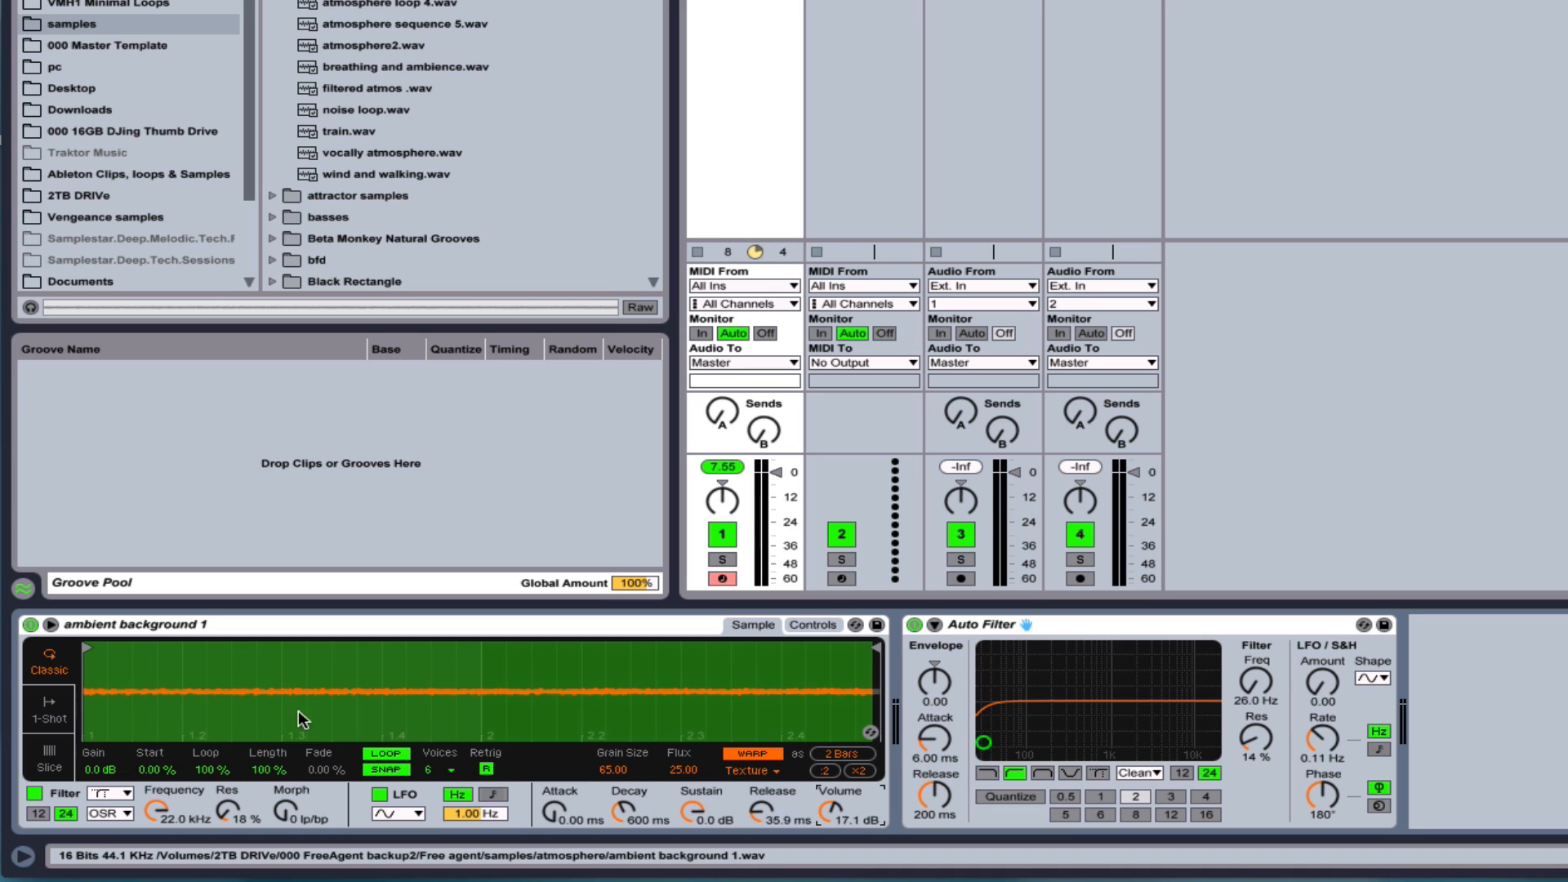
{"action": "mouse_move", "coordinate": [434, 702]}
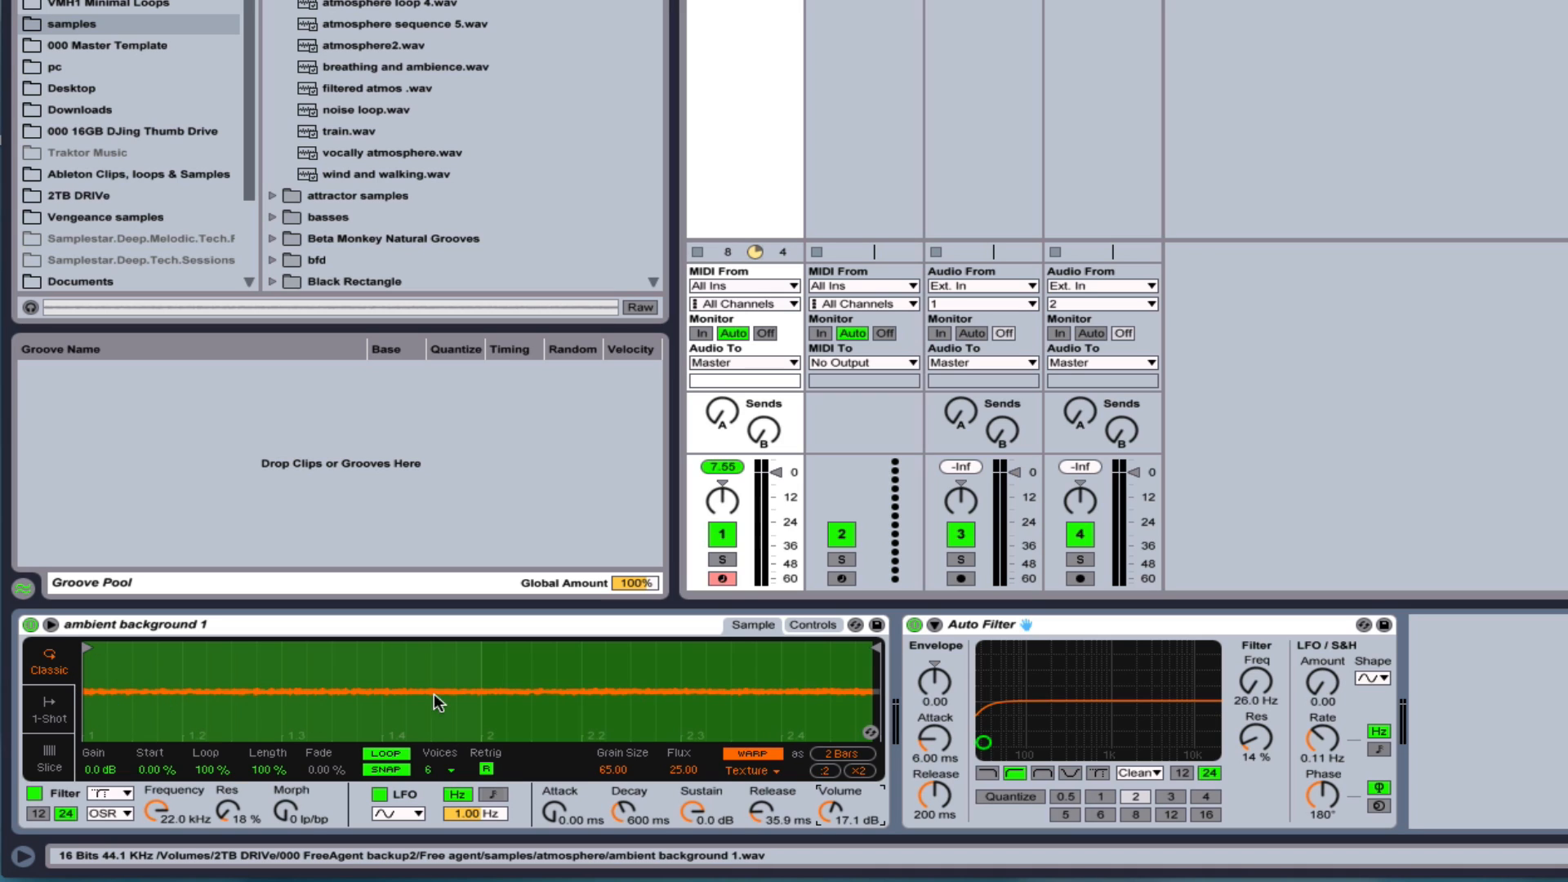
{"action": "mouse_move", "coordinate": [497, 709]}
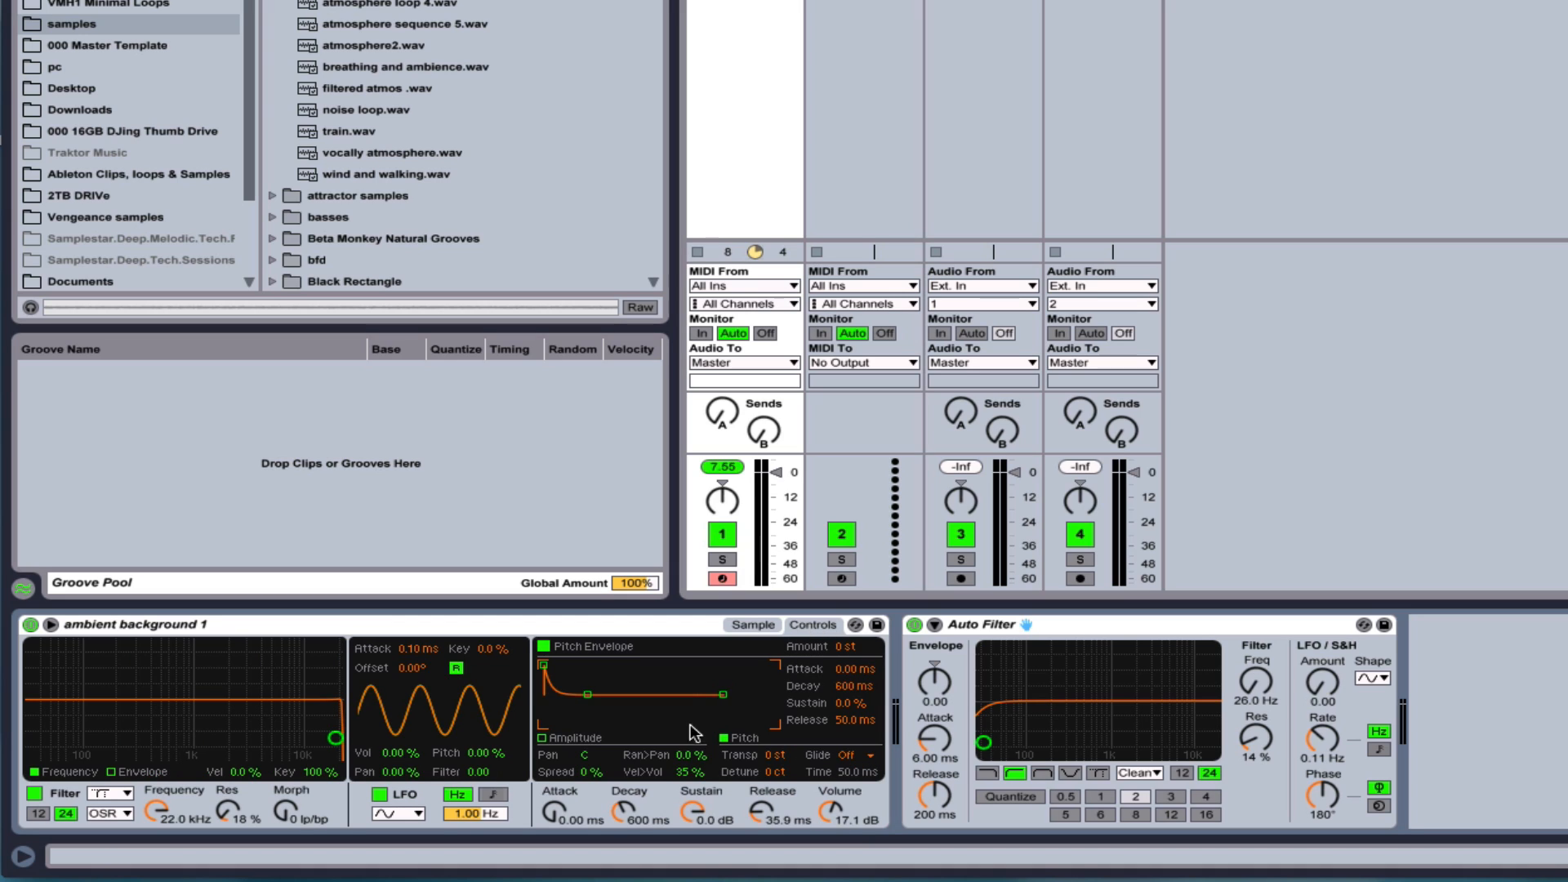
{"action": "mouse_move", "coordinate": [845, 650]}
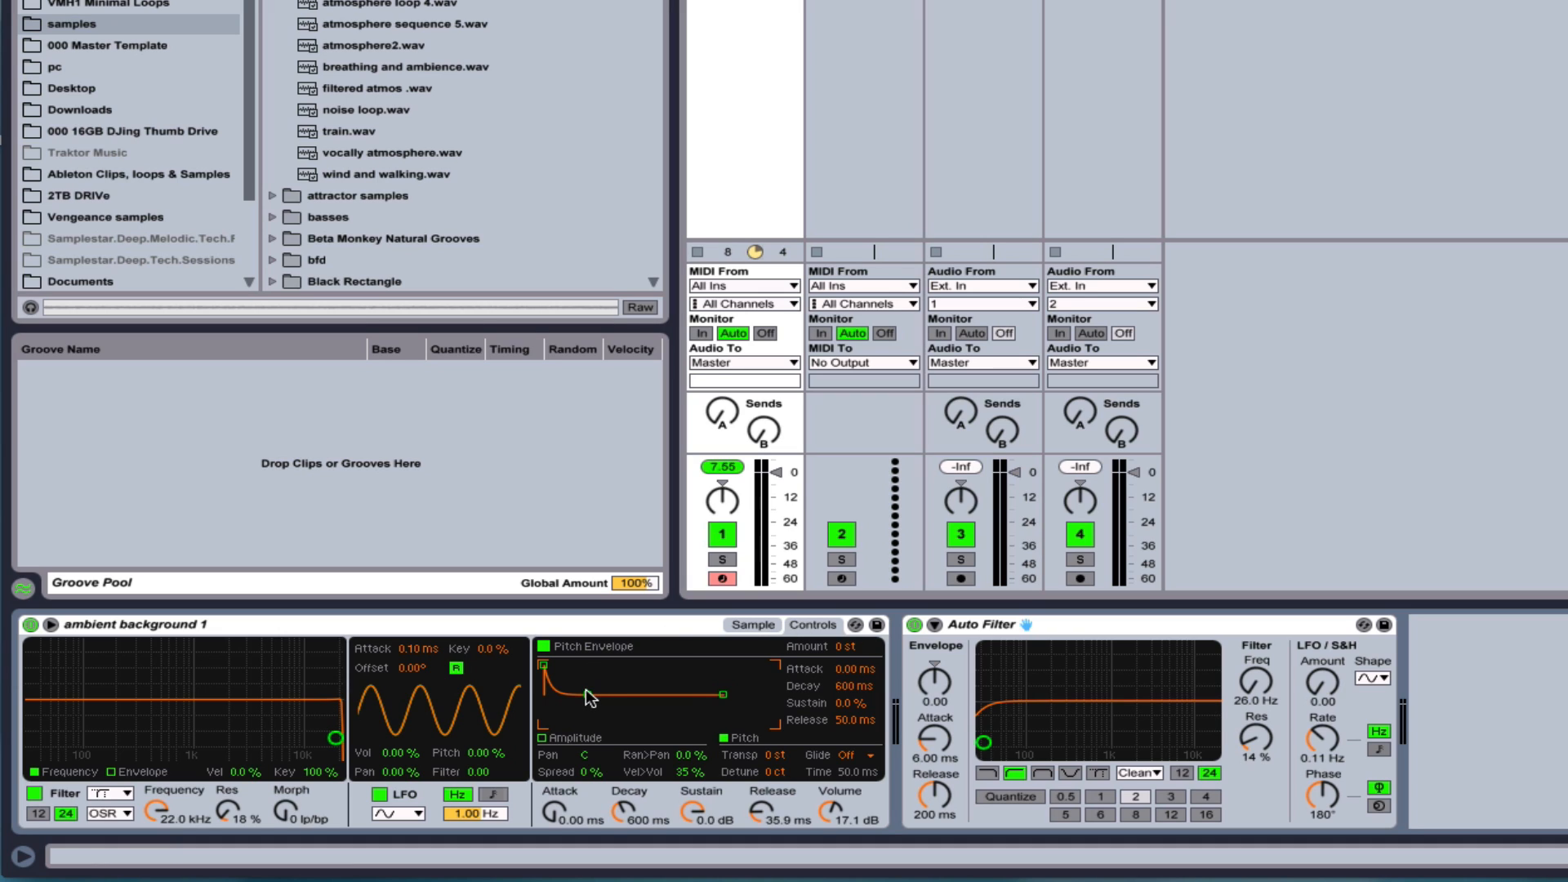
Adjust the +24 st pitch envelope's decay to about 4.31 s, toggling the envelope off and back on.
{"action": "left_click_drag", "start_coordinate": [592, 696], "coordinate": [591, 701]}
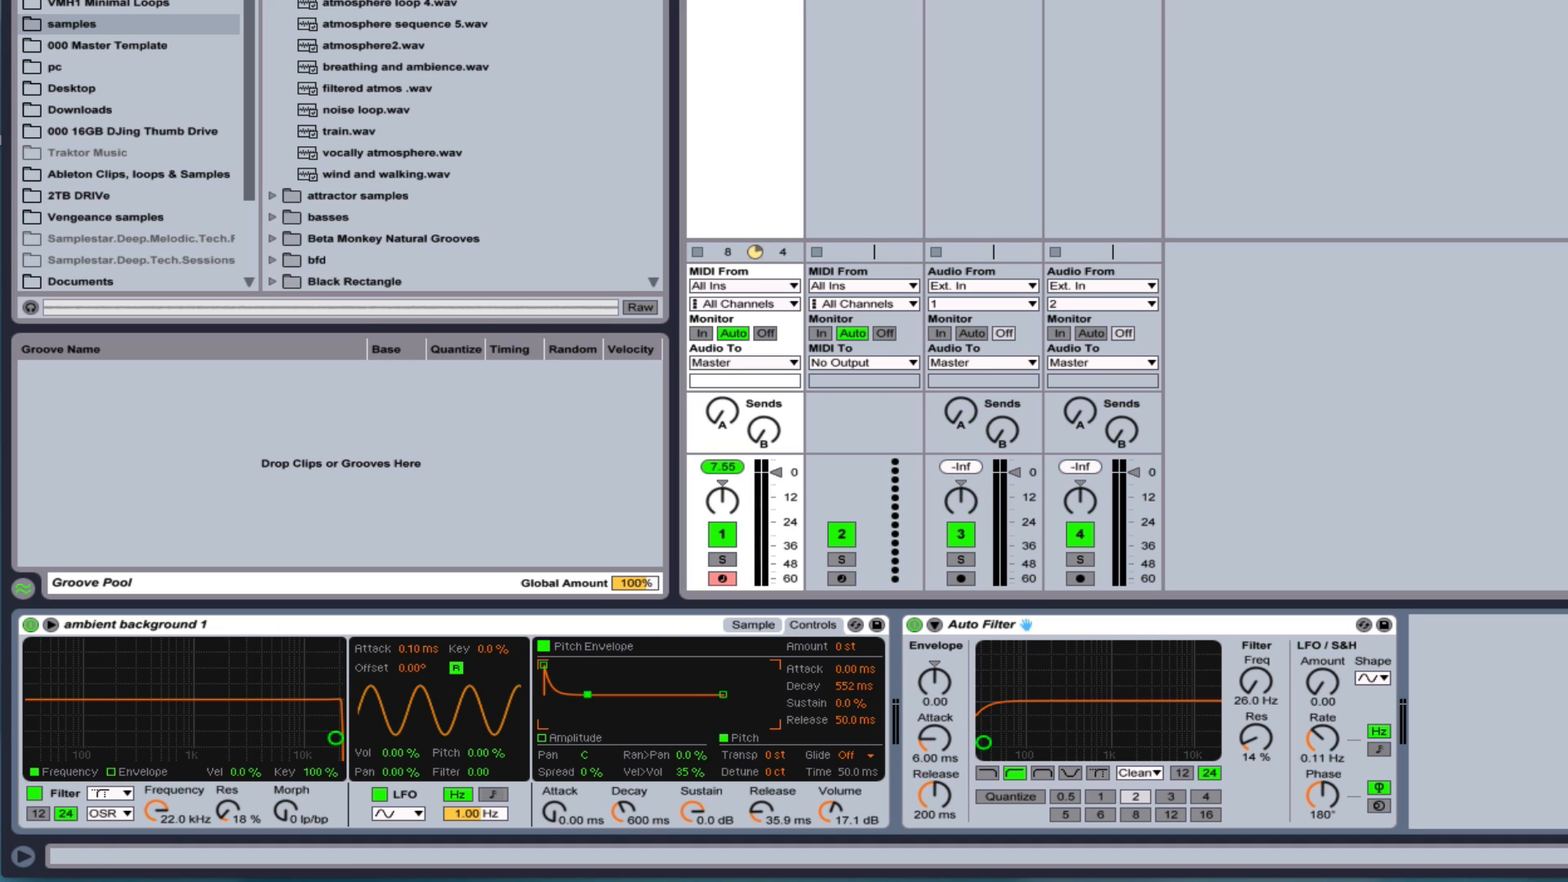
{"action": "mouse_move", "coordinate": [843, 642]}
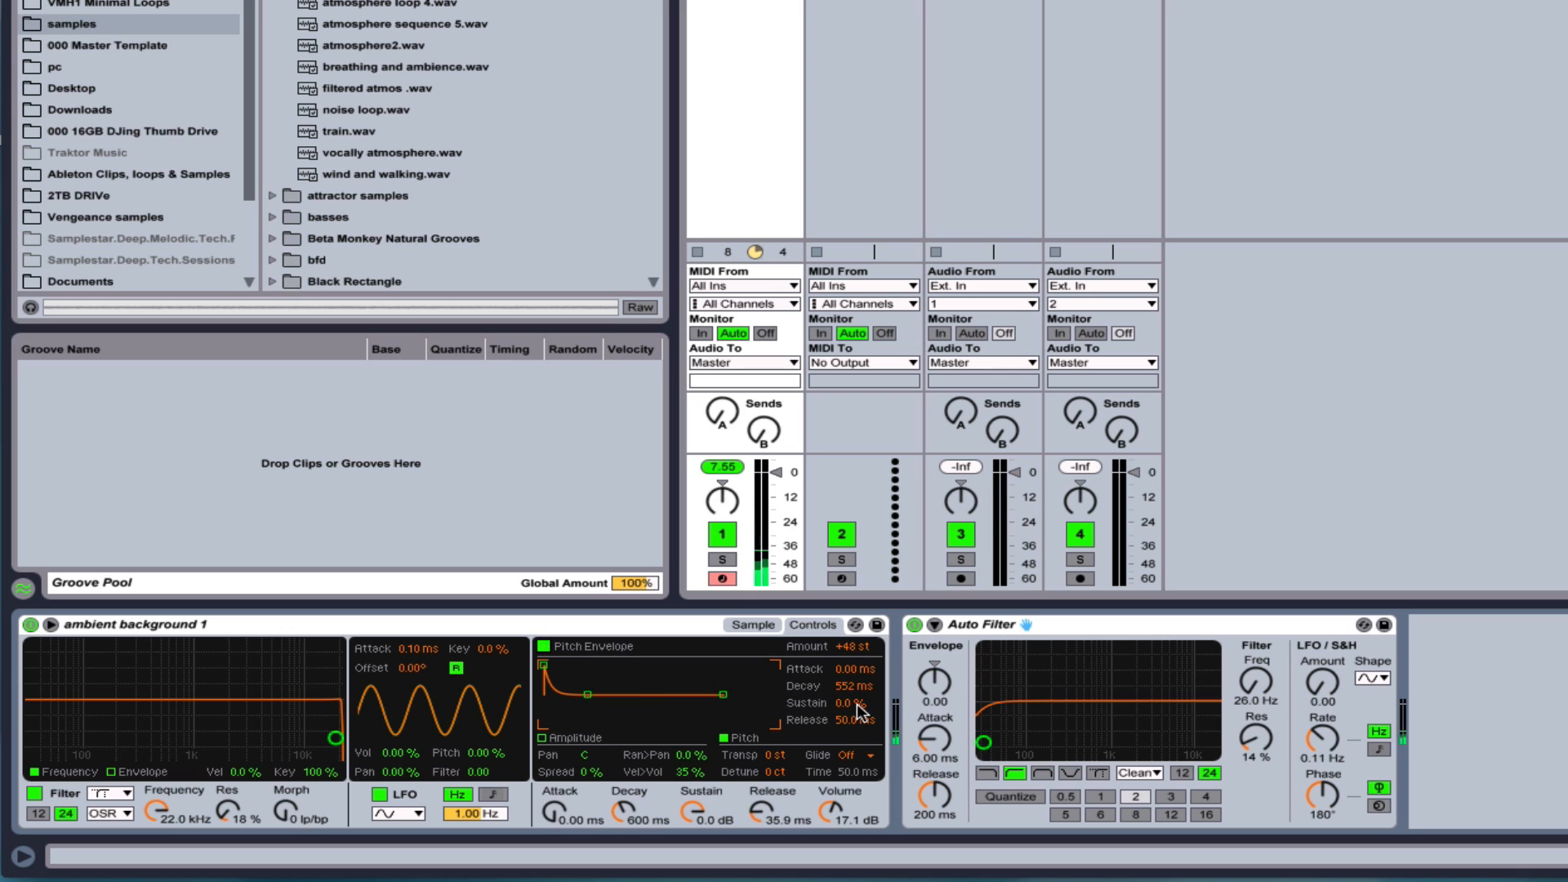
{"action": "mouse_move", "coordinate": [825, 703]}
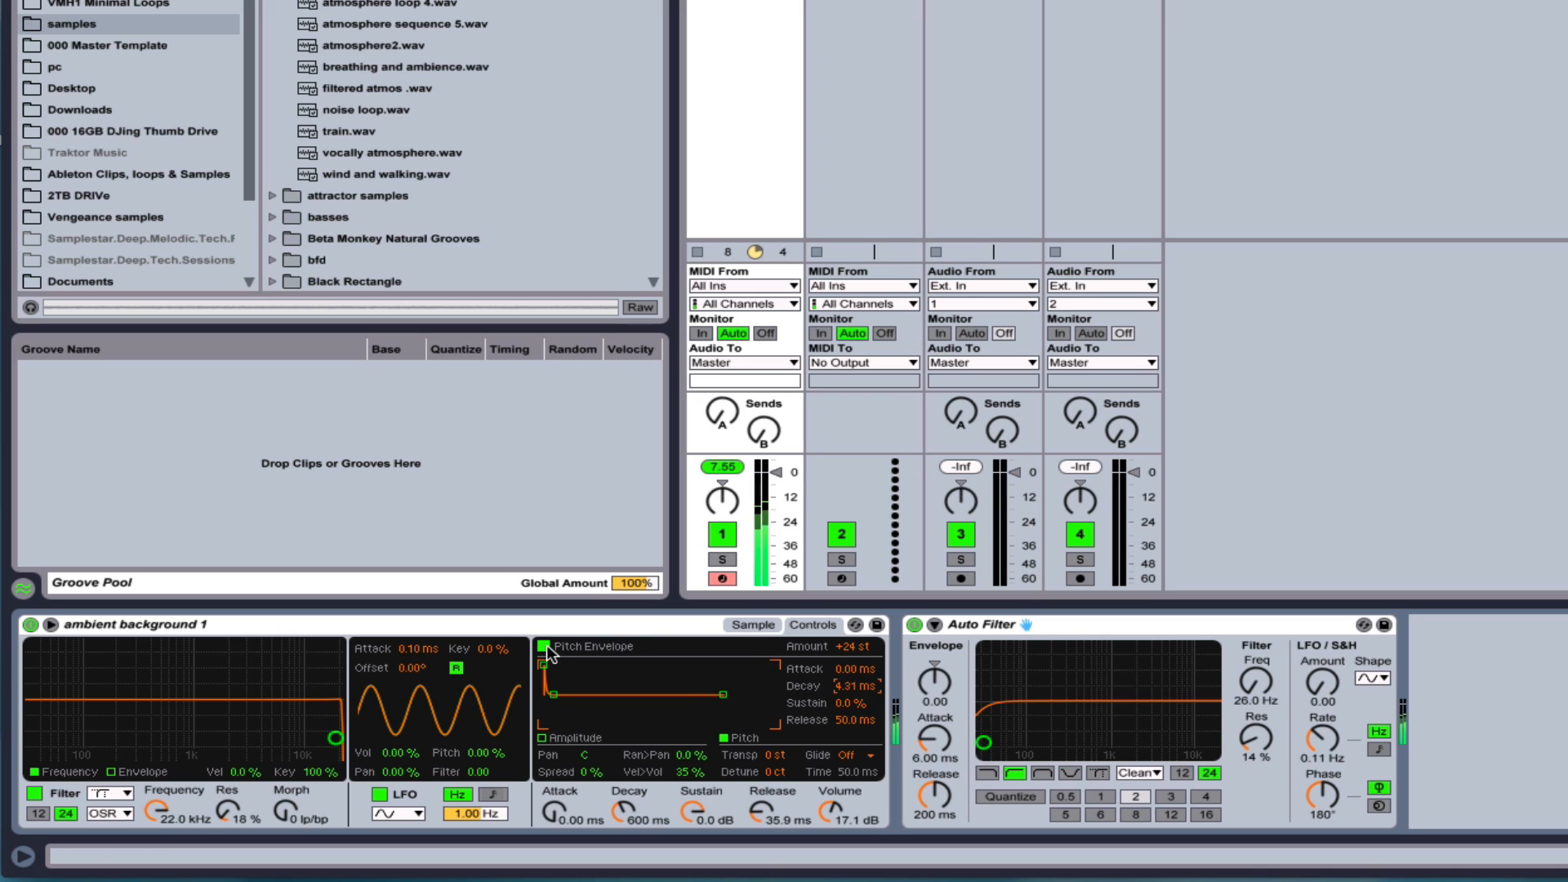
{"action": "left_click", "coordinate": [539, 647]}
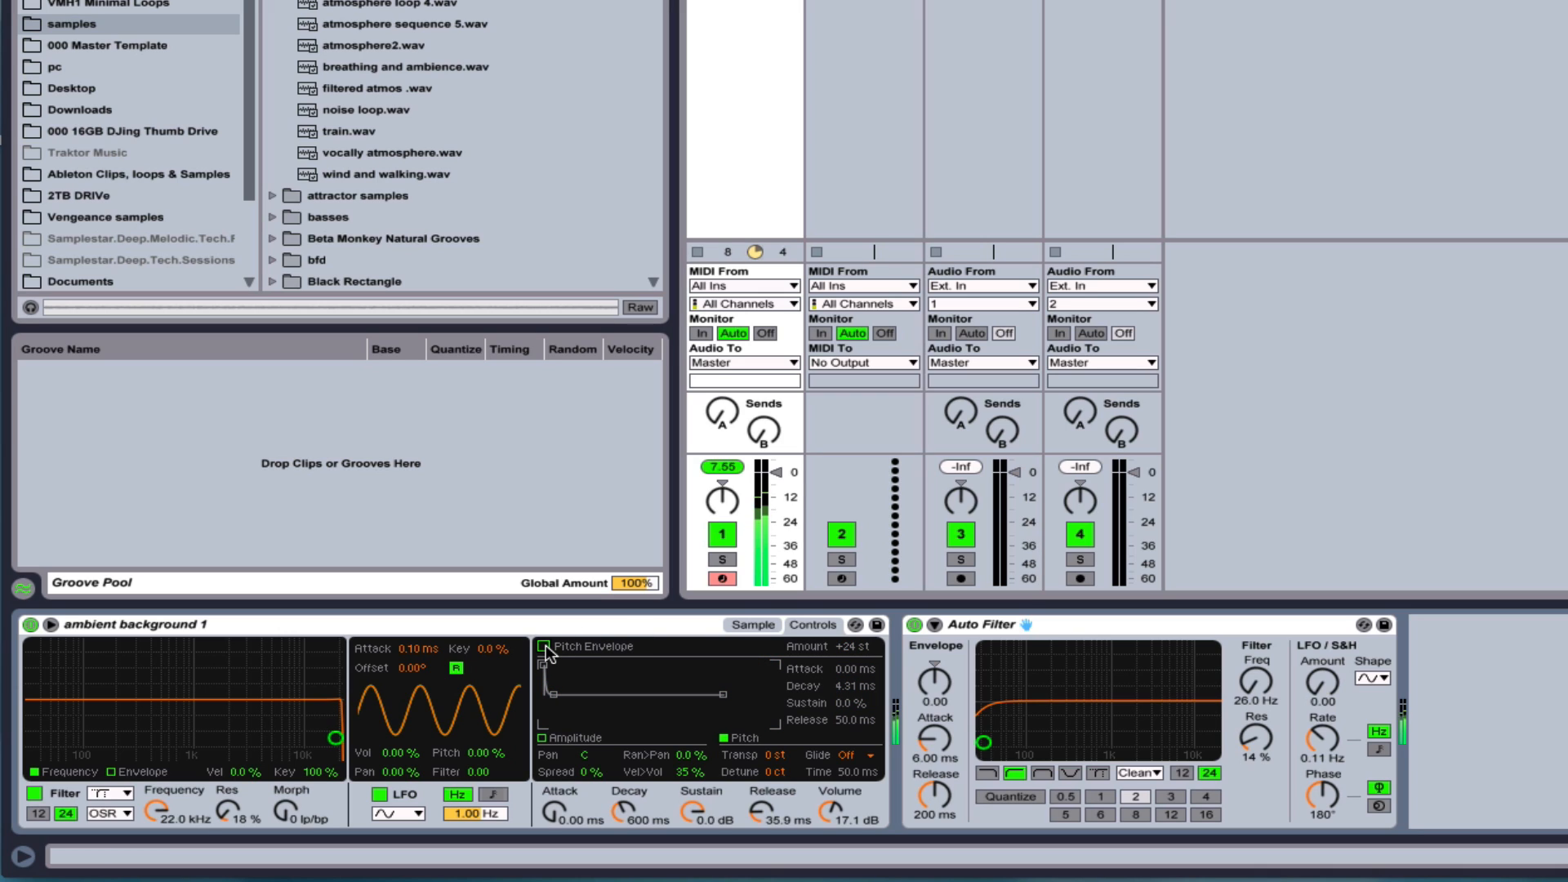
{"action": "left_click", "coordinate": [541, 647]}
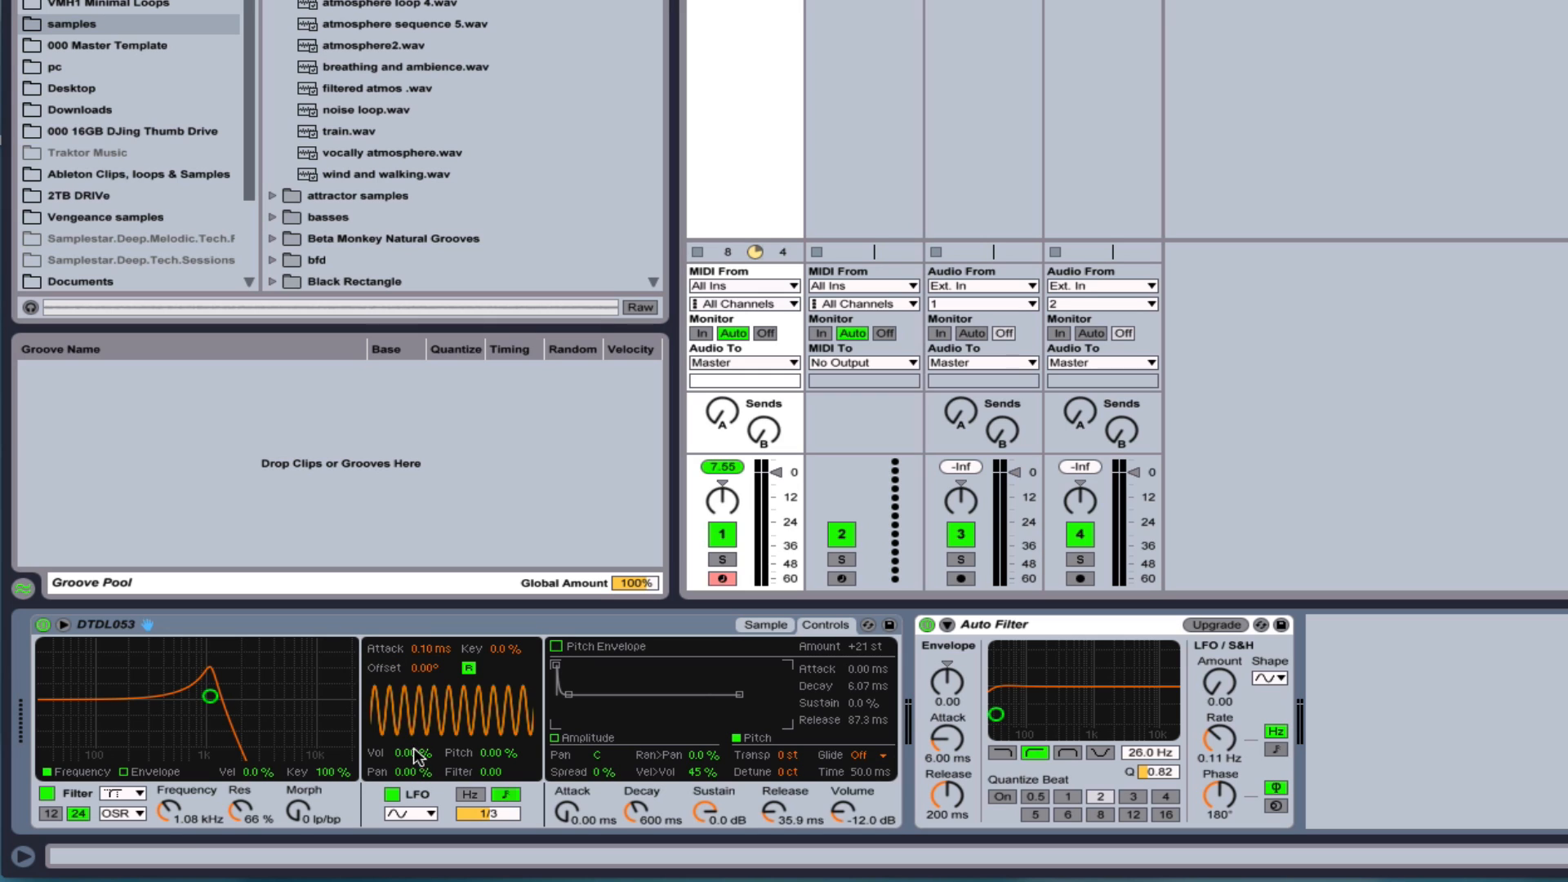
{"action": "mouse_move", "coordinate": [389, 764]}
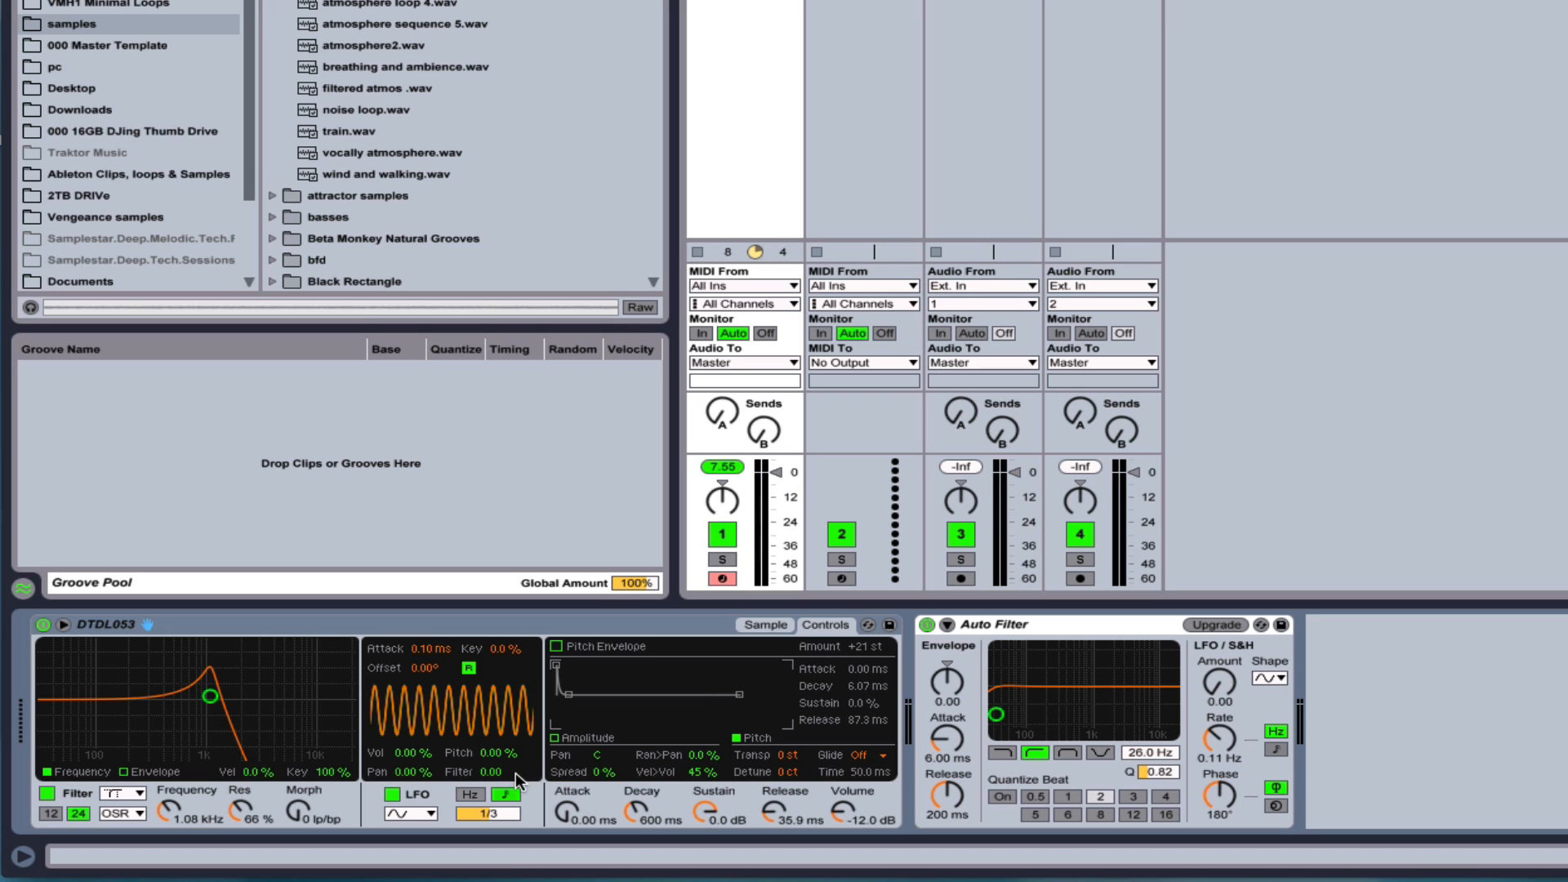
{"action": "mouse_move", "coordinate": [495, 817]}
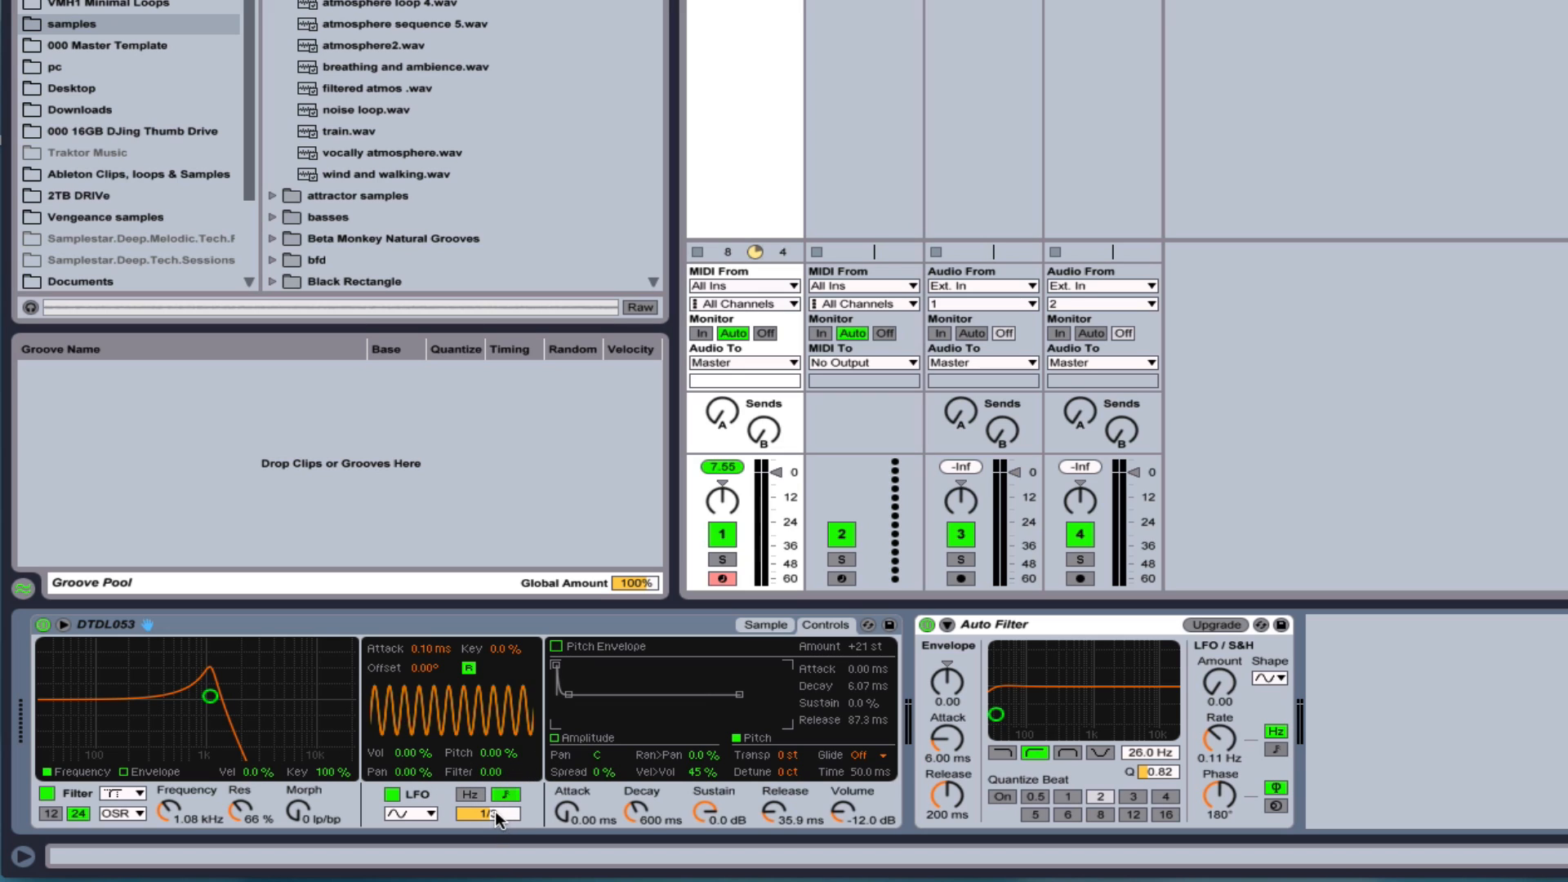
Set the LFO rate to a half-note division and raise the filter cutoff to about 1.46 kHz.
{"action": "left_click", "coordinate": [491, 814]}
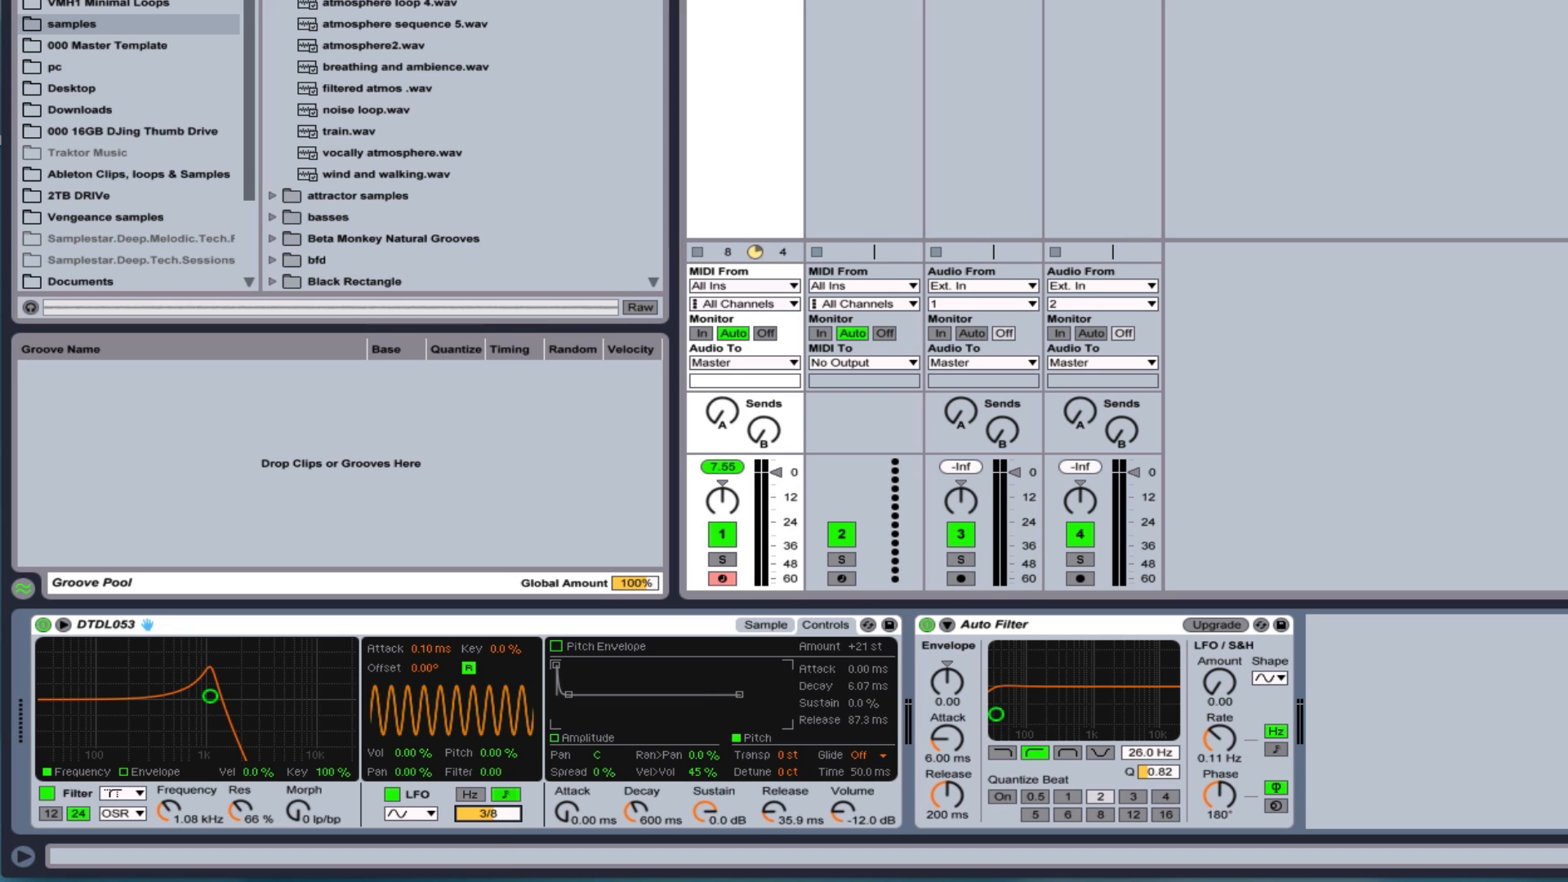
{"action": "left_click", "coordinate": [490, 814]}
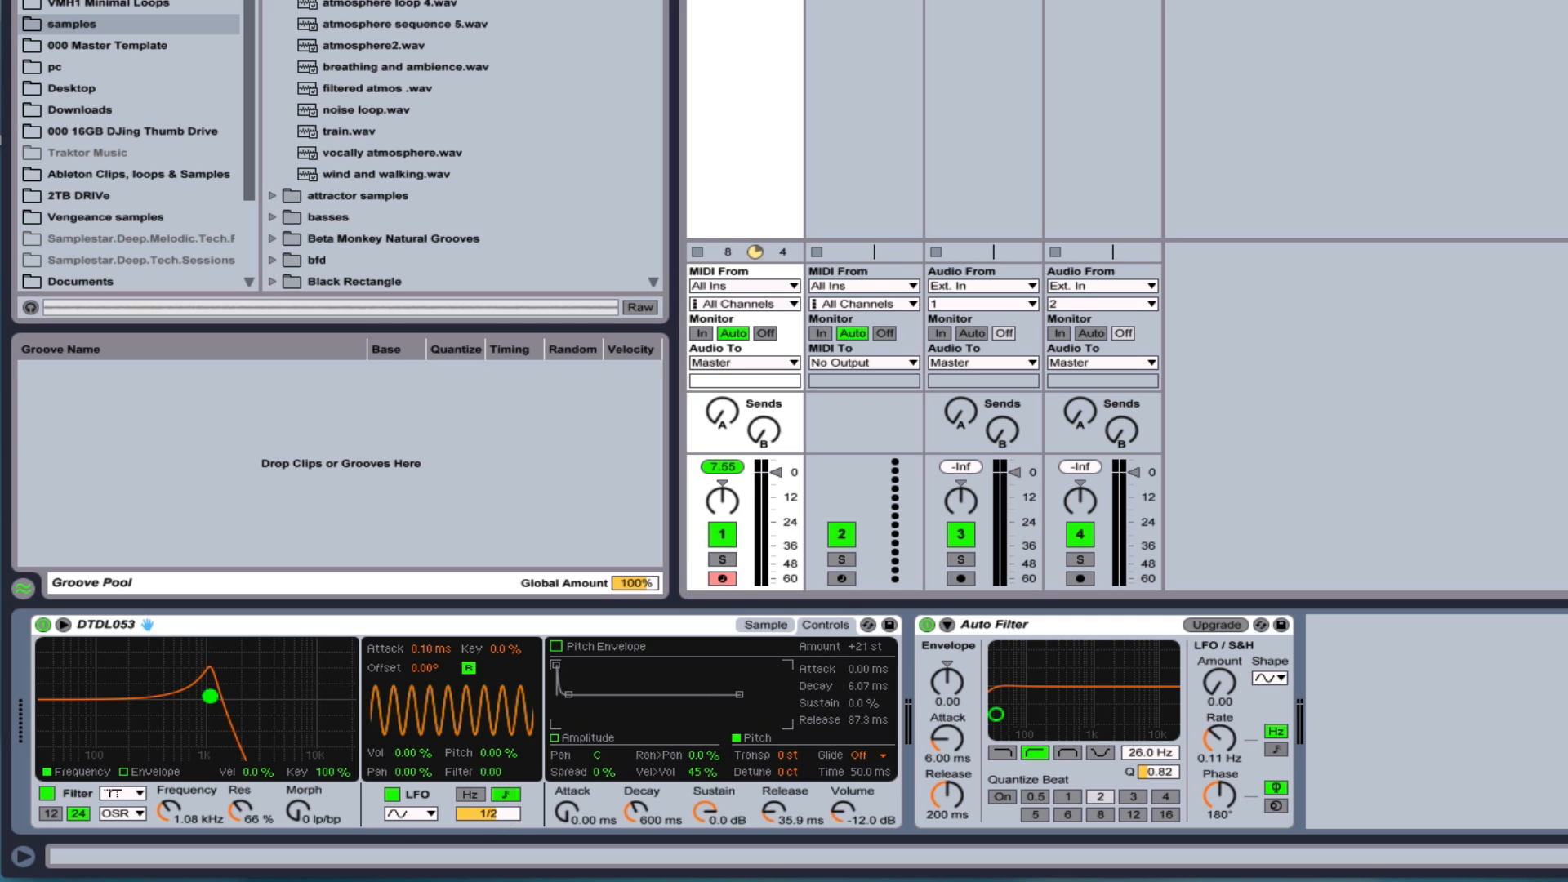
{"action": "left_click_drag", "start_coordinate": [208, 695], "coordinate": [217, 698]}
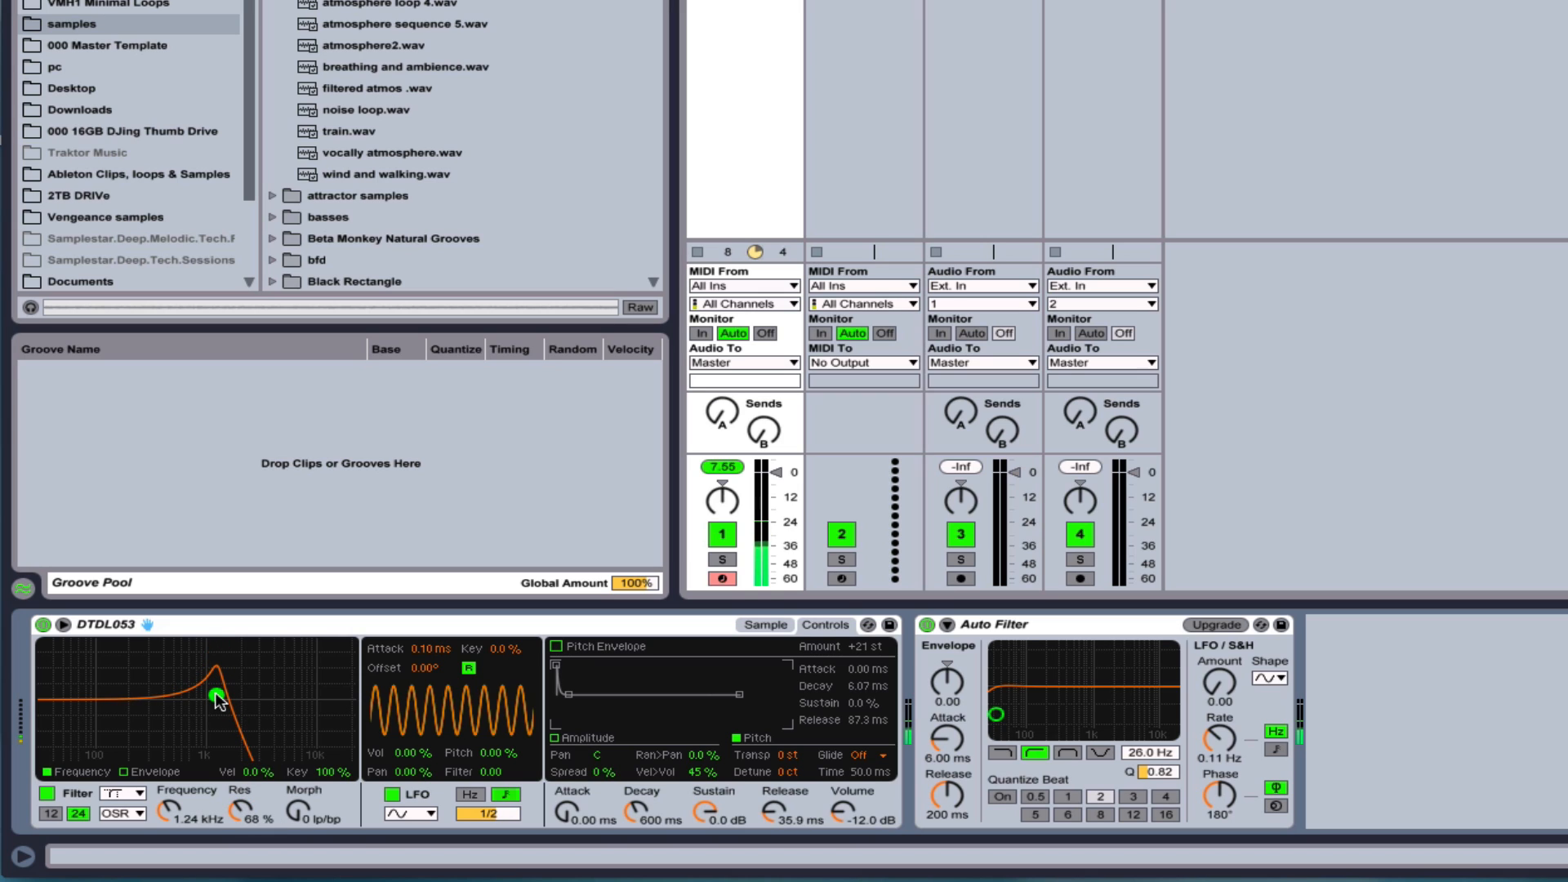
{"action": "left_click_drag", "start_coordinate": [217, 696], "coordinate": [225, 701]}
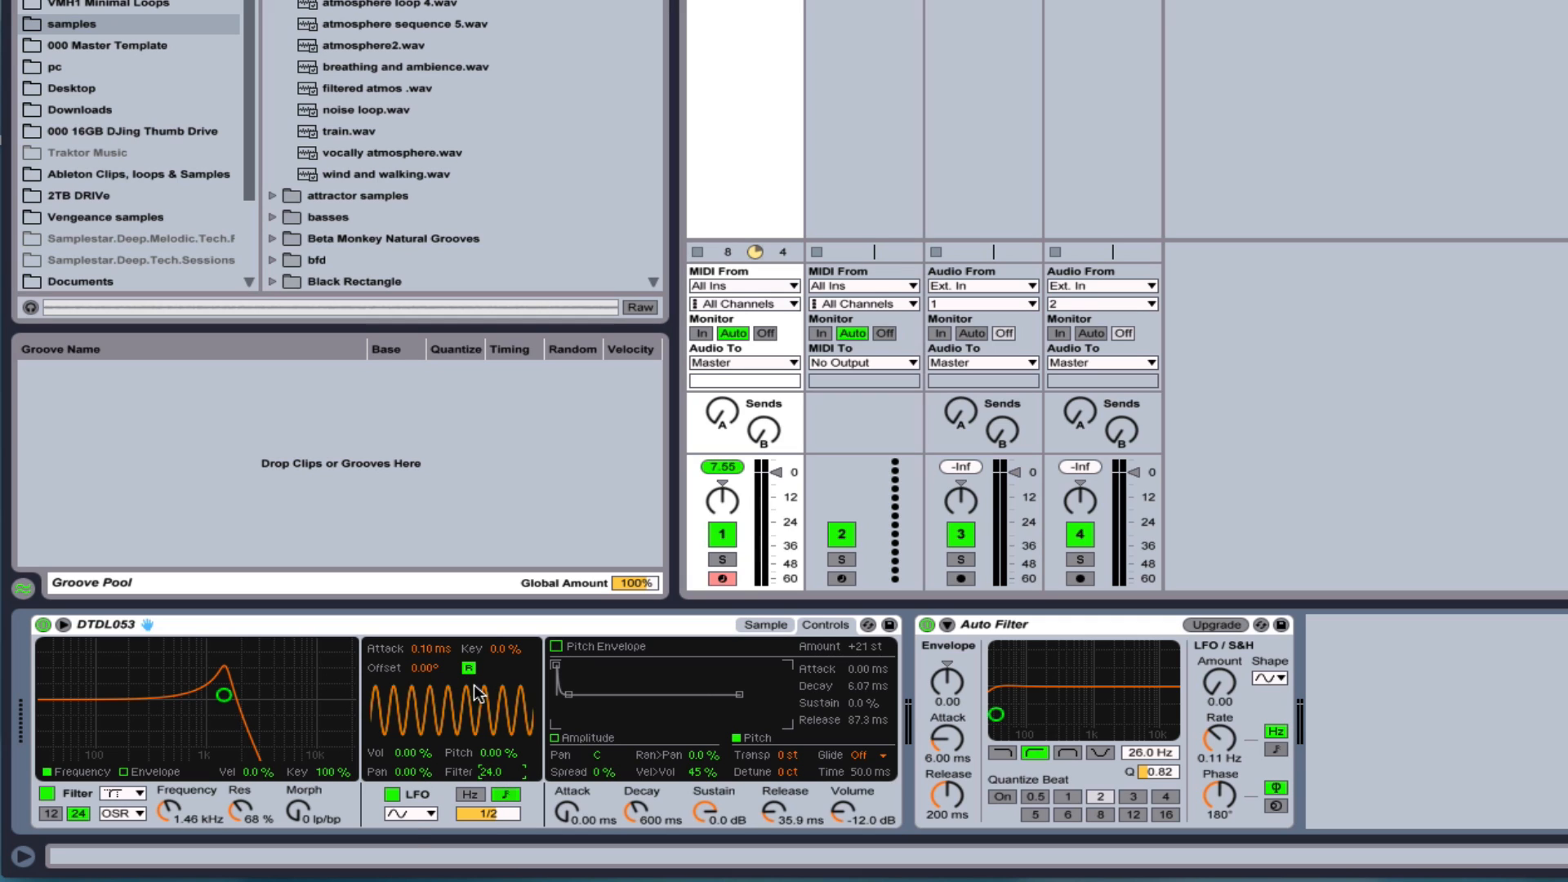
{"action": "mouse_move", "coordinate": [497, 853]}
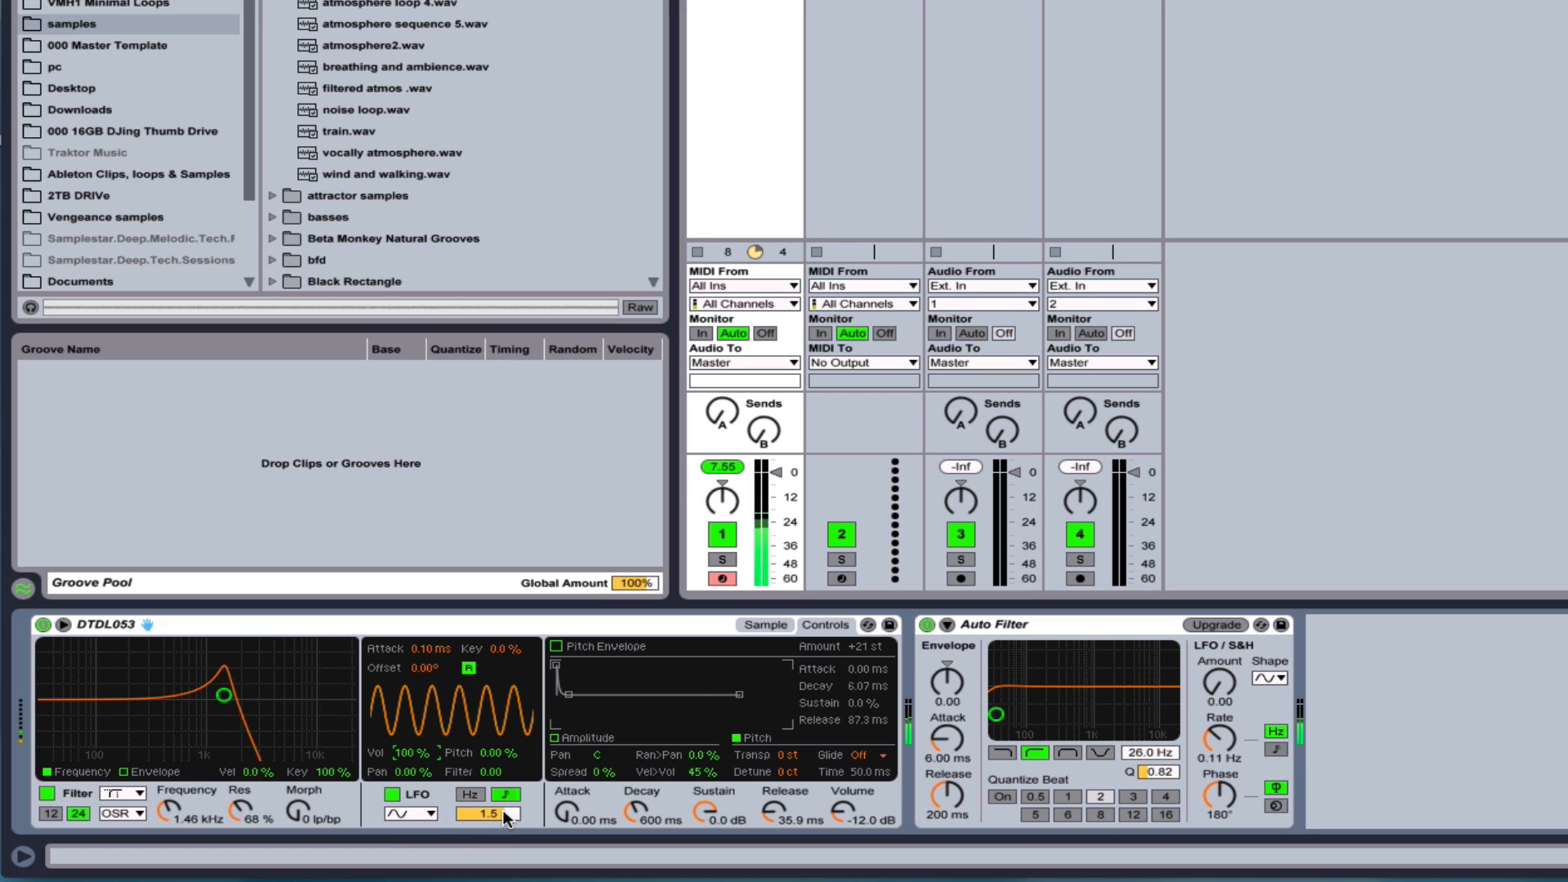
Switch the LFO to a square waveform running at a 1/8 rate.
{"action": "left_click", "coordinate": [411, 813]}
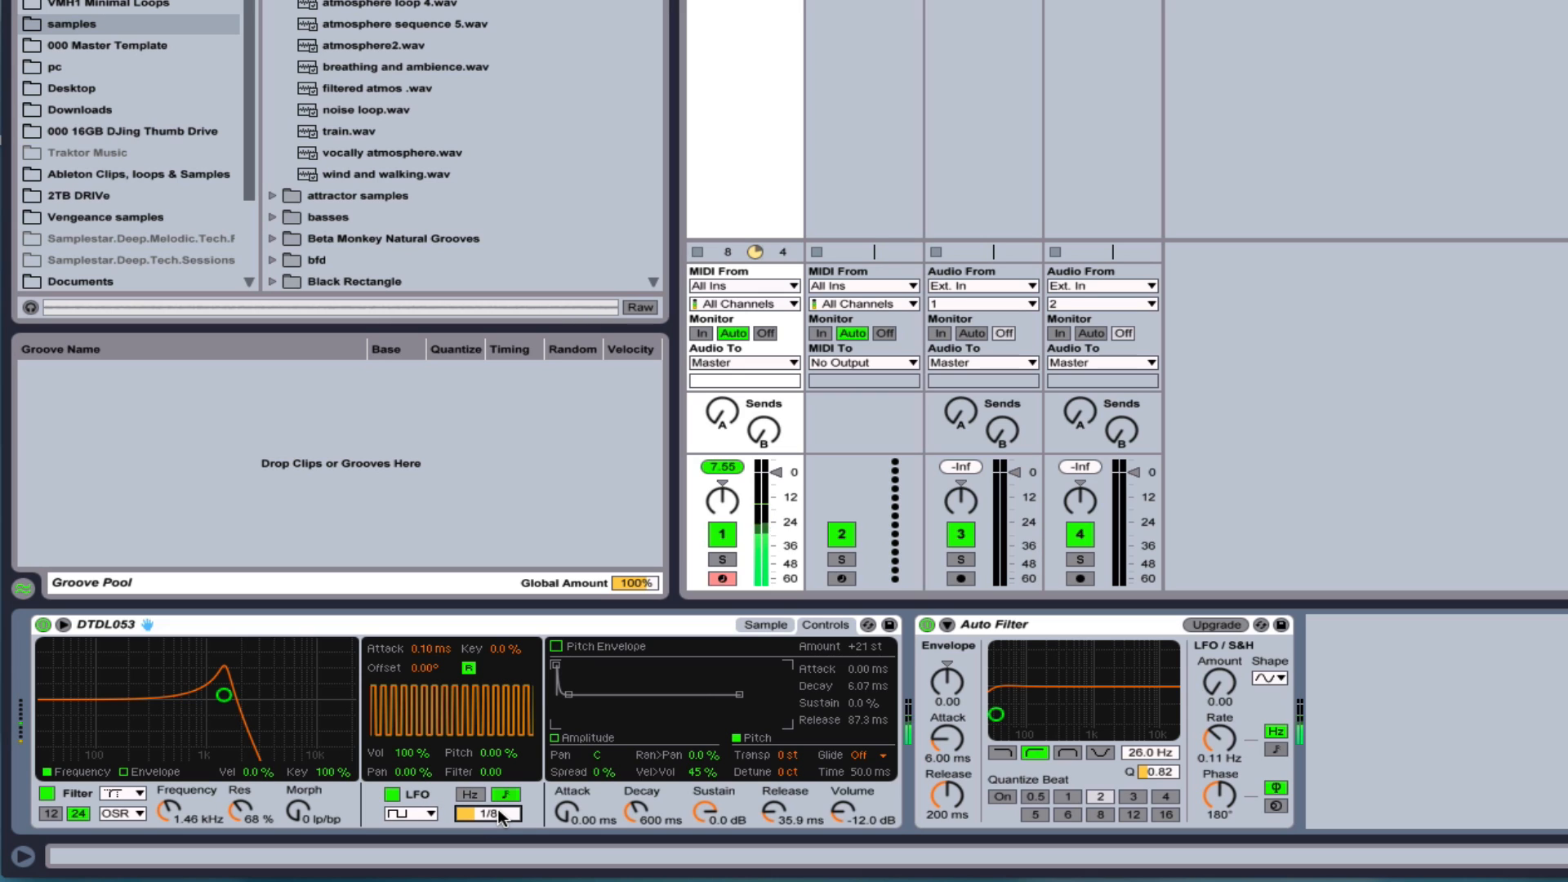
{"action": "left_click", "coordinate": [487, 812]}
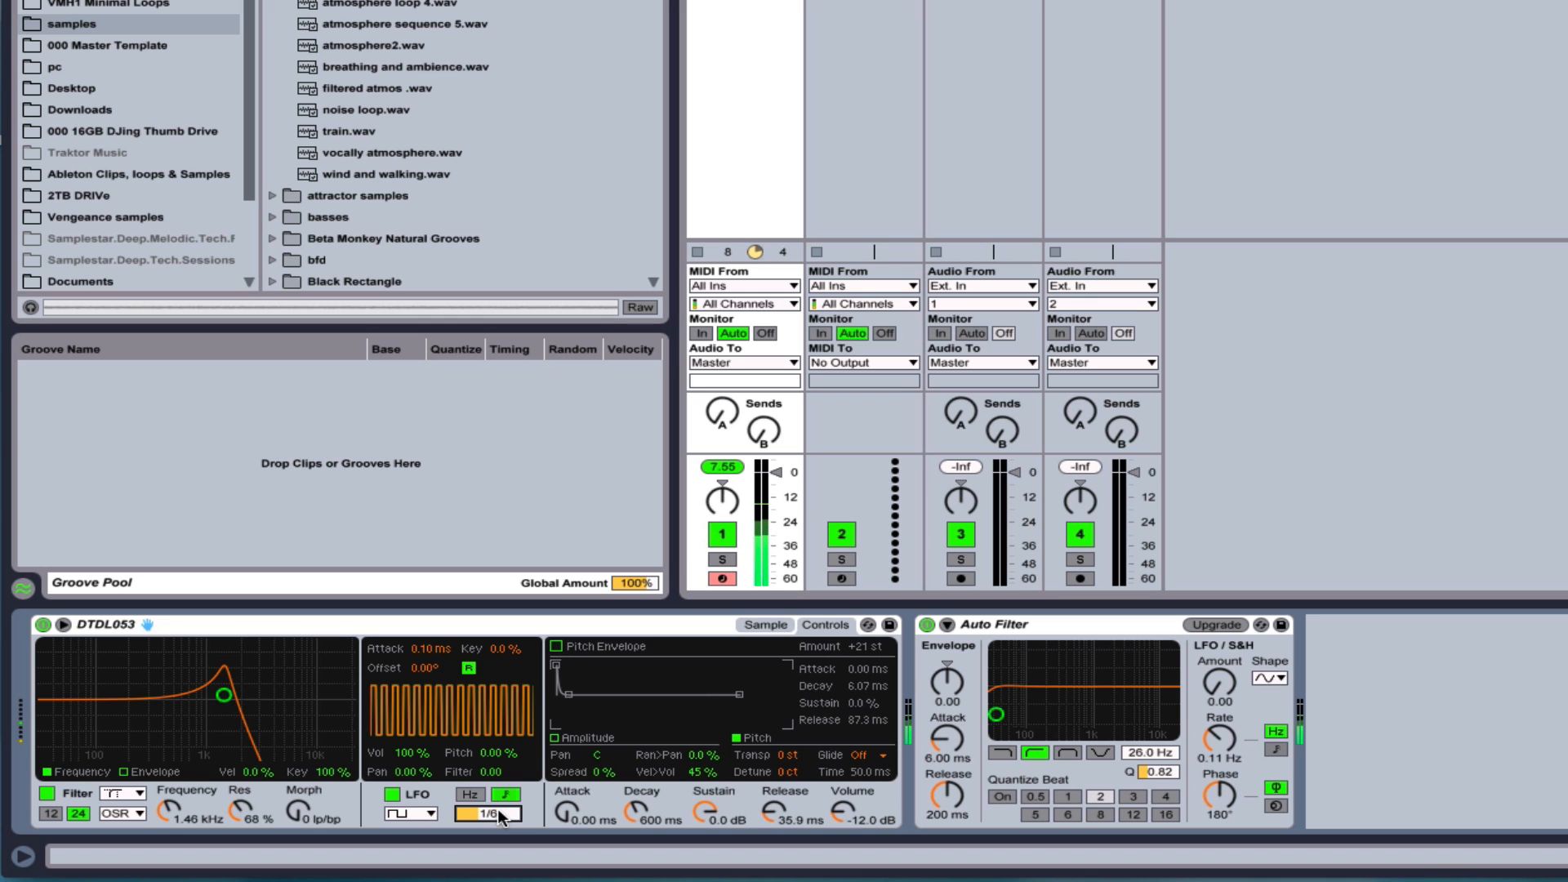
{"action": "mouse_move", "coordinate": [448, 702]}
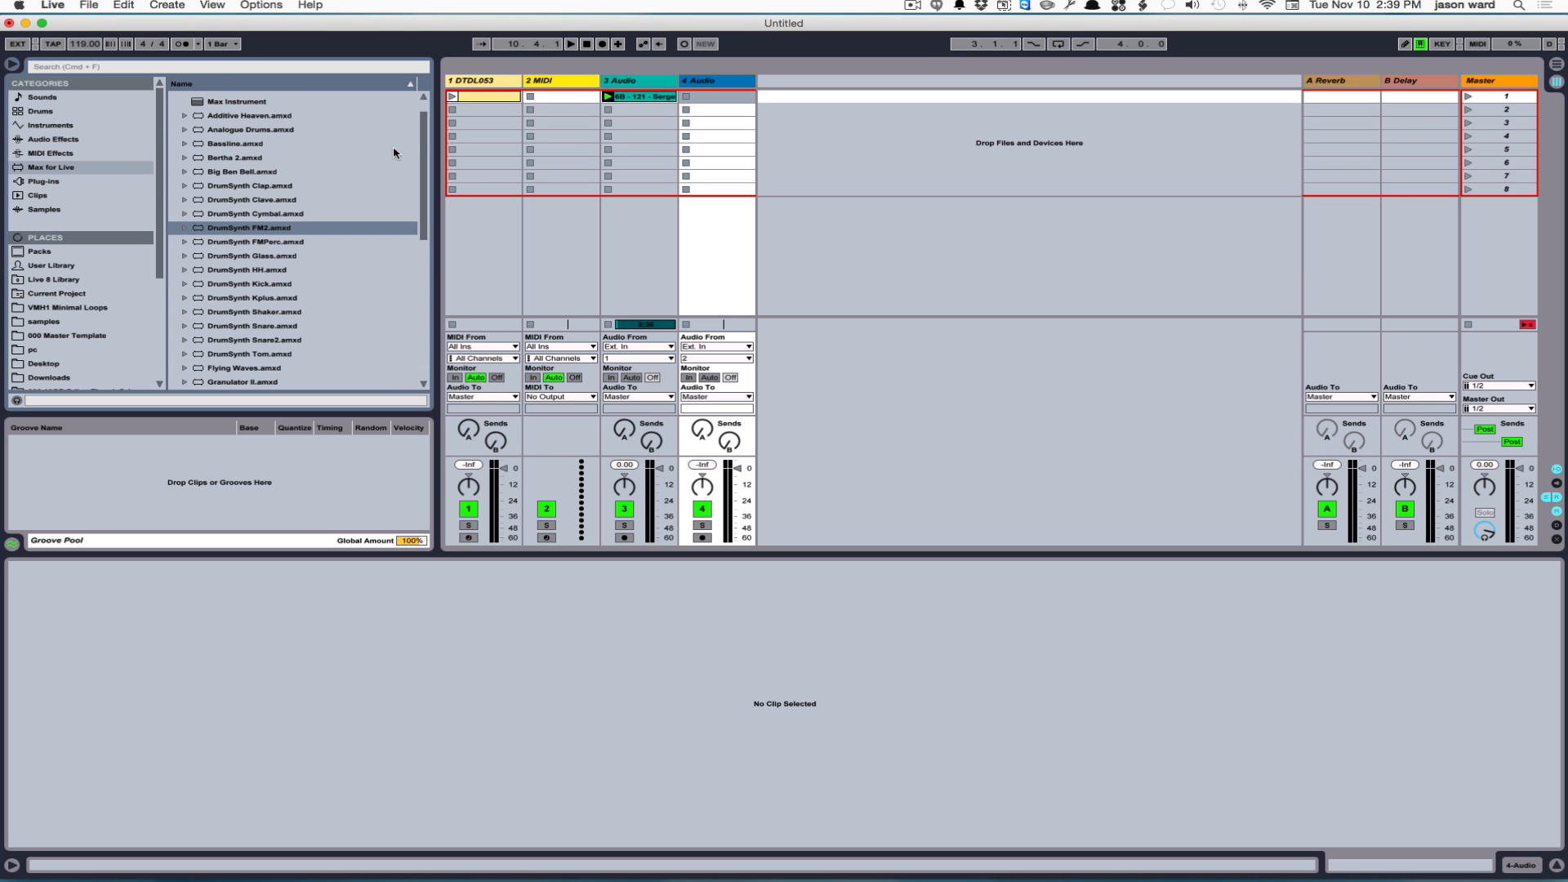
{"action": "mouse_move", "coordinate": [252, 157]}
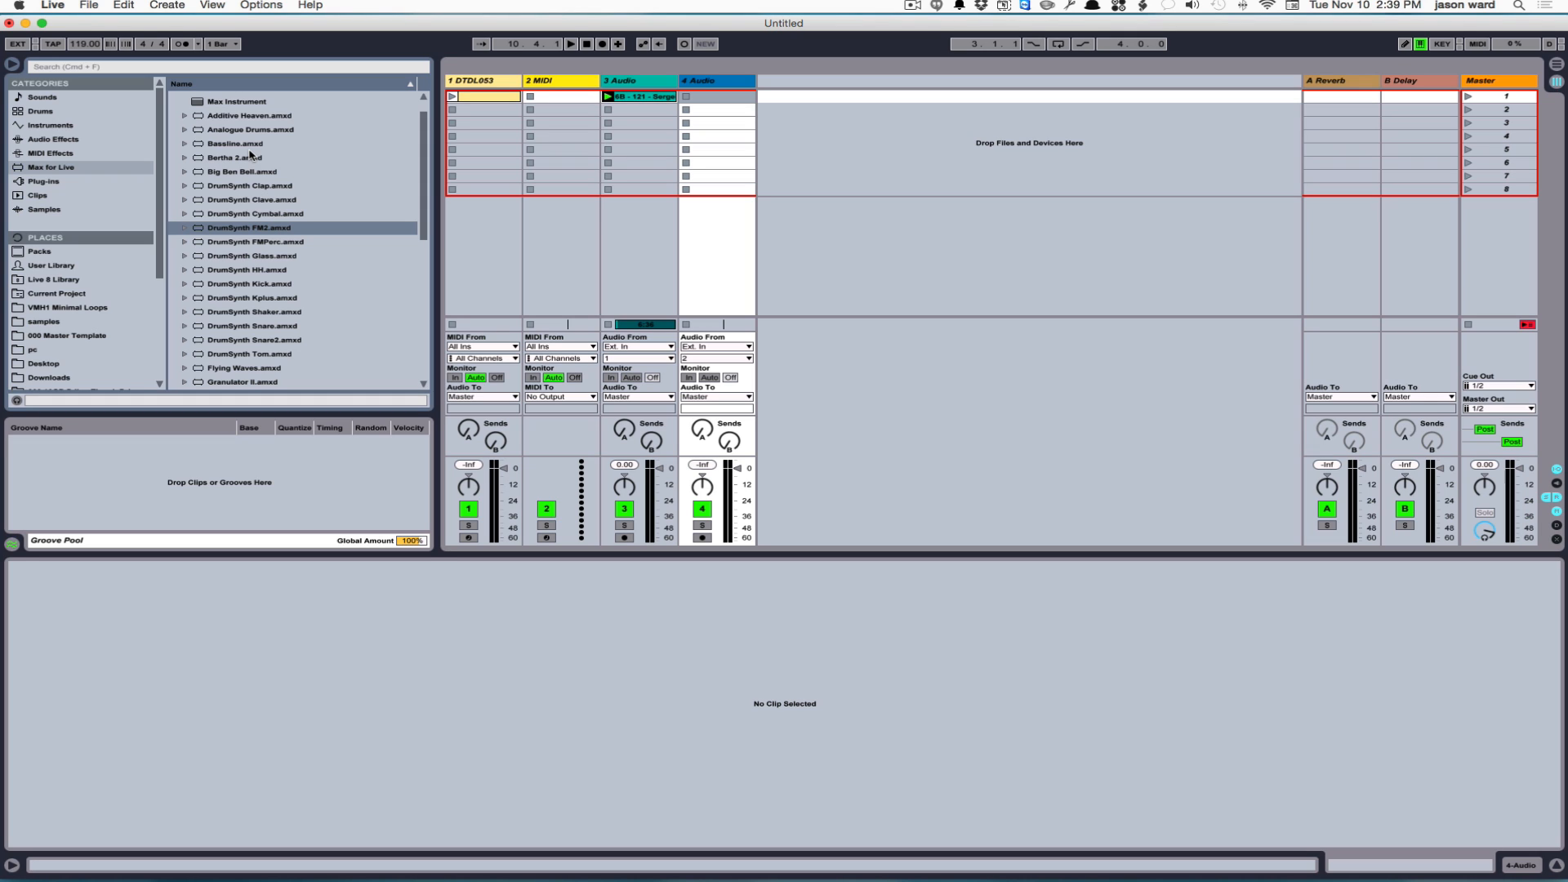
{"action": "mouse_move", "coordinate": [347, 184]}
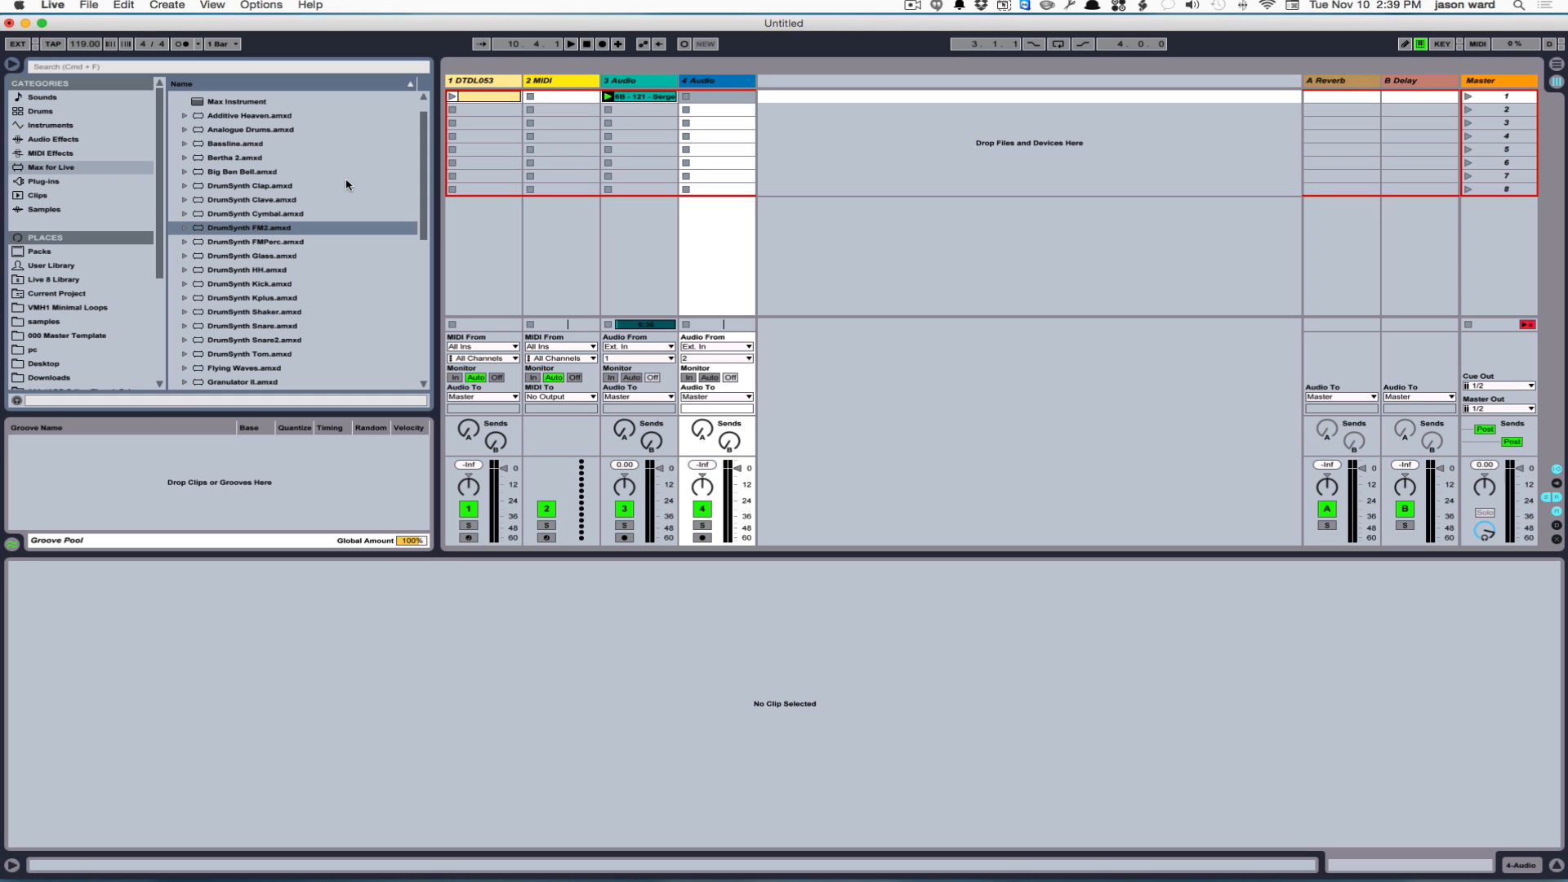
{"action": "mouse_move", "coordinate": [397, 214]}
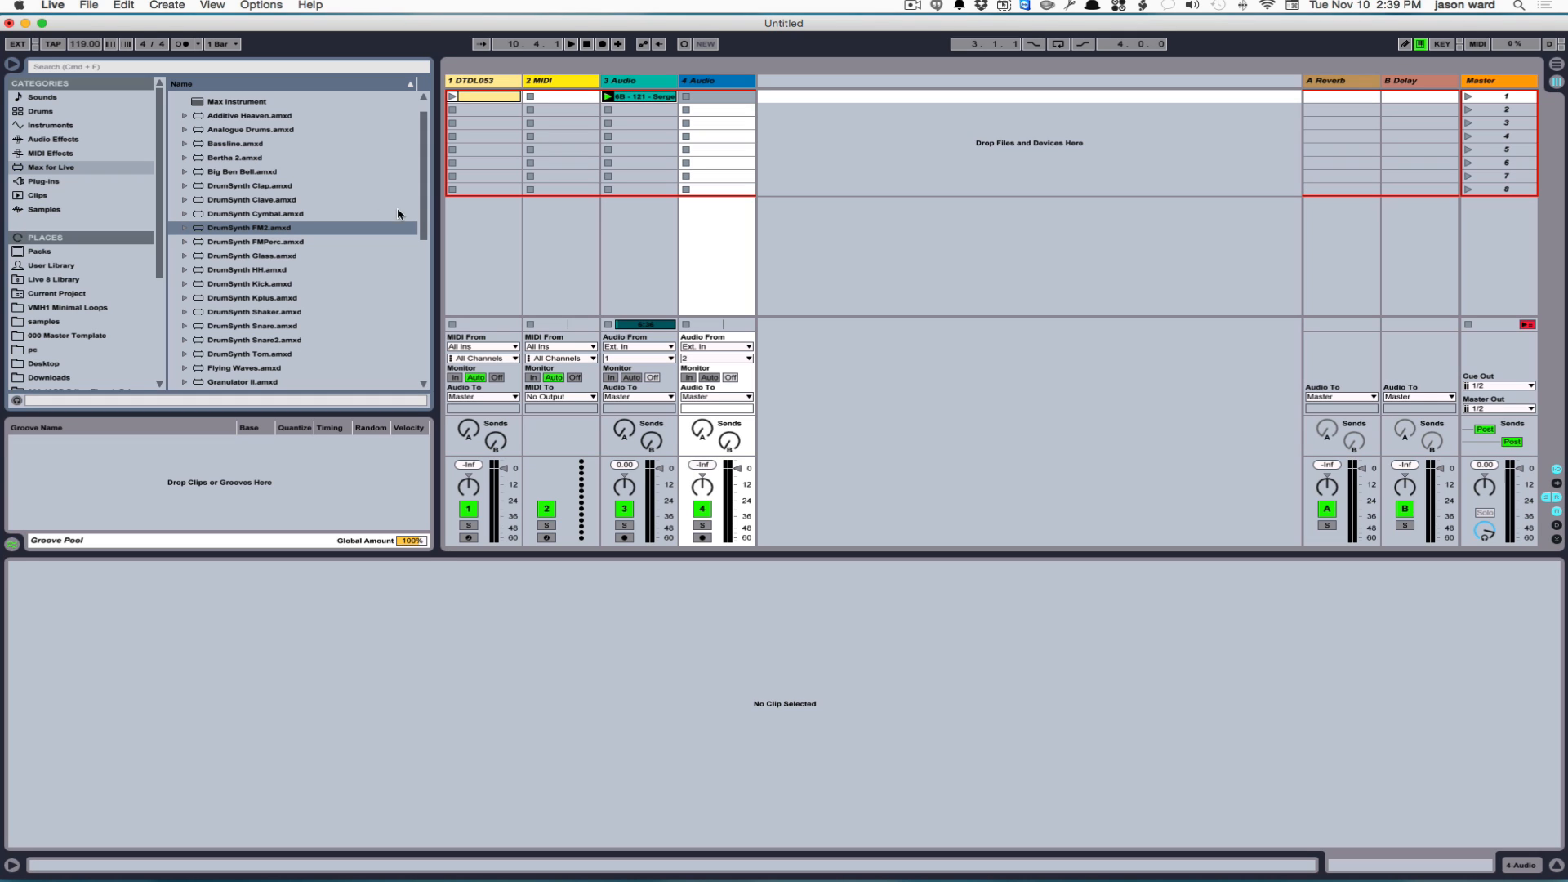
Scroll through the Max Instrument .amxd list, then collapse the Max Instrument folder.
{"action": "scroll", "scroll_direction": "down", "scroll_amount": 3}
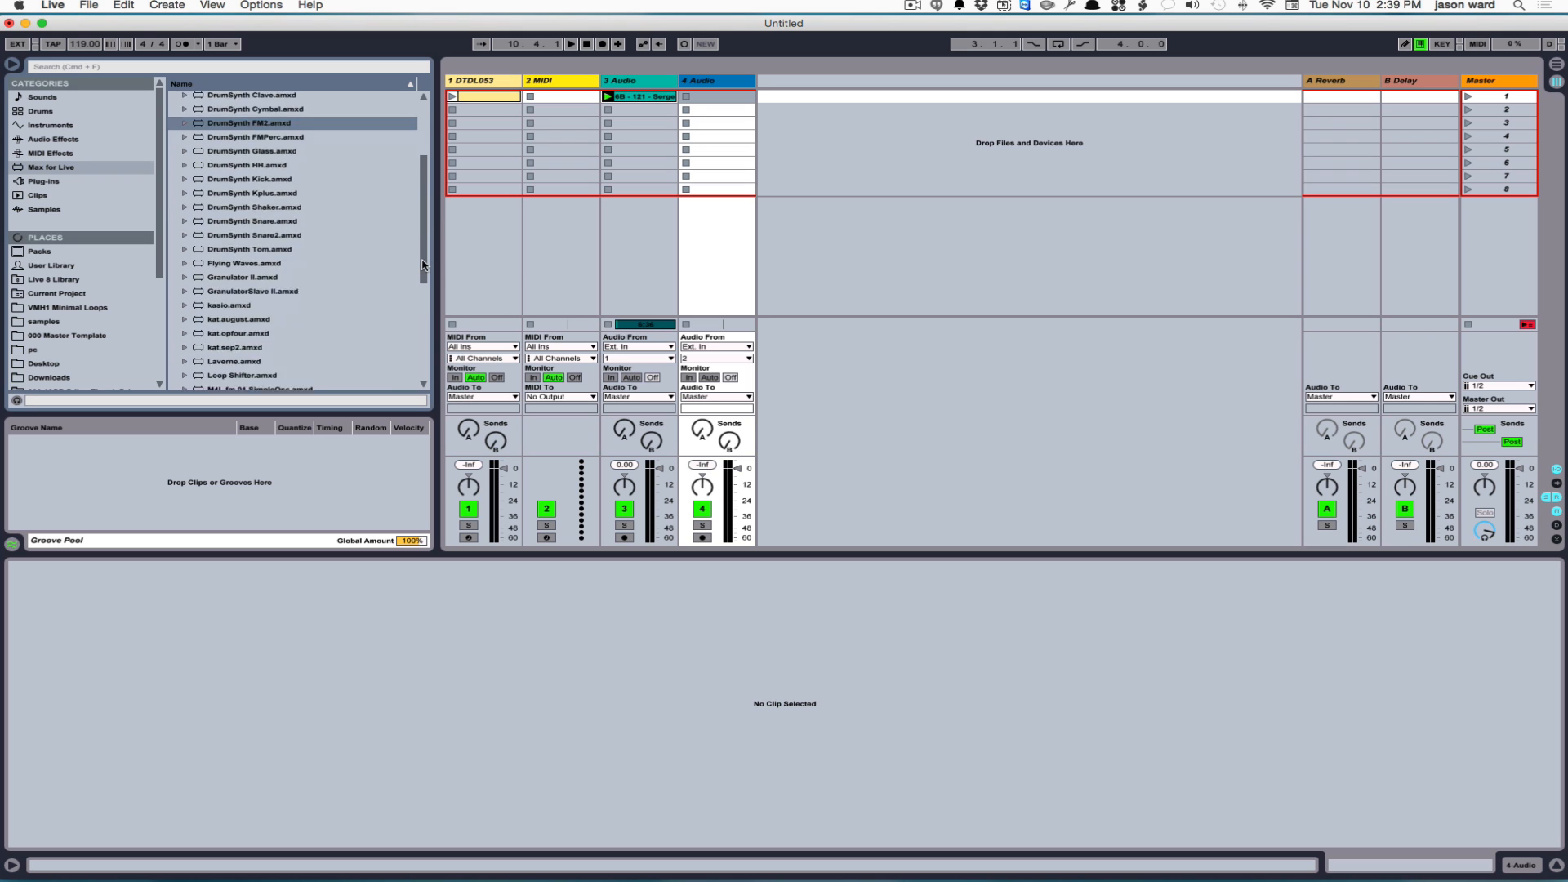
{"action": "scroll", "scroll_direction": "down", "scroll_amount": 3}
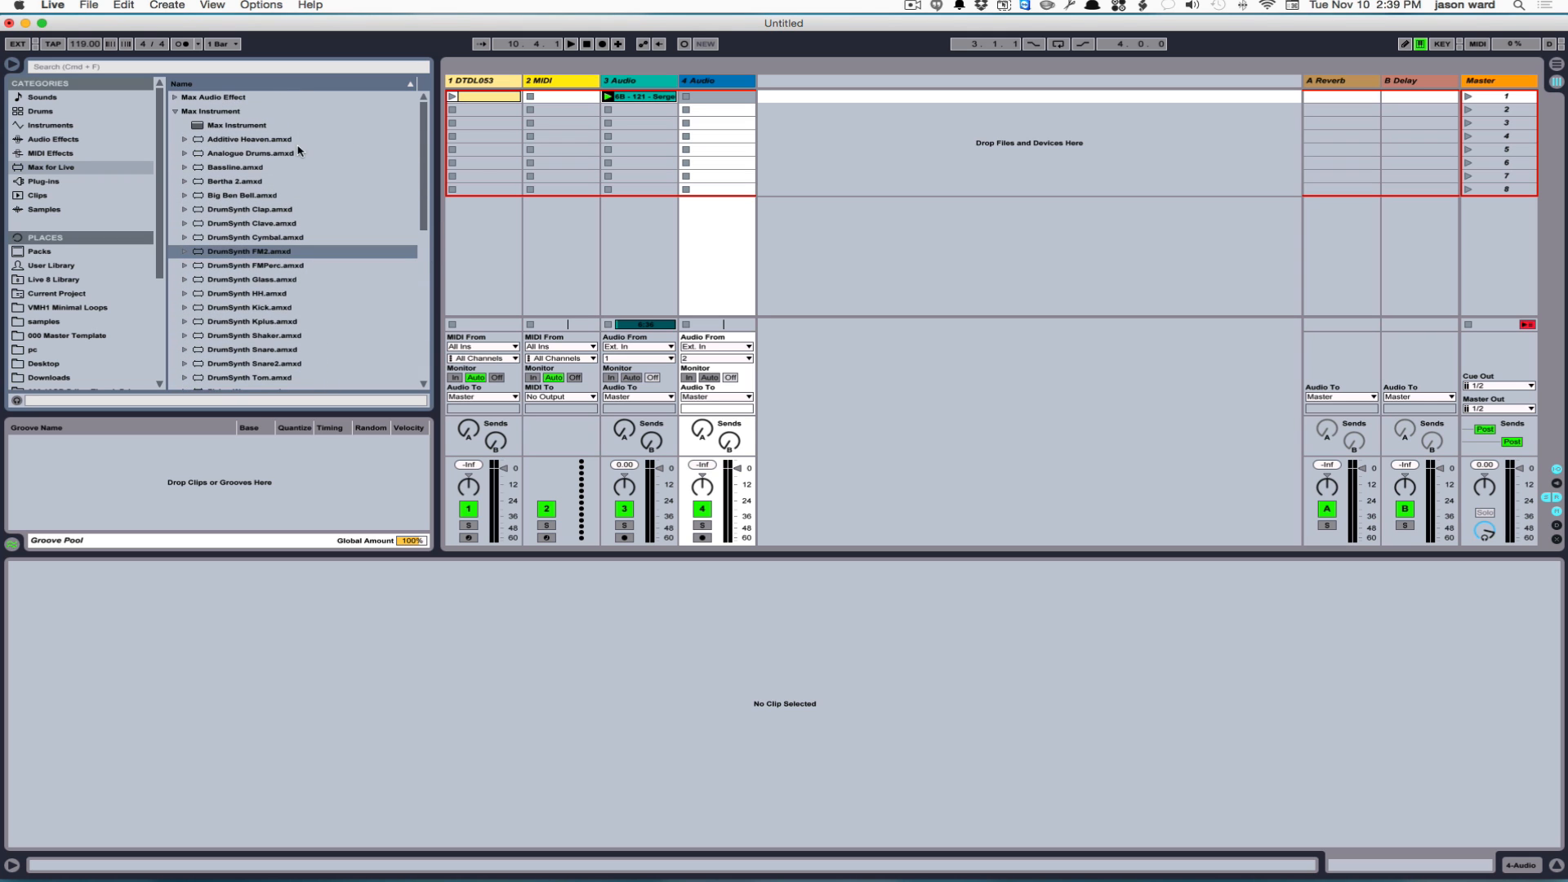
{"action": "mouse_move", "coordinate": [621, 145]}
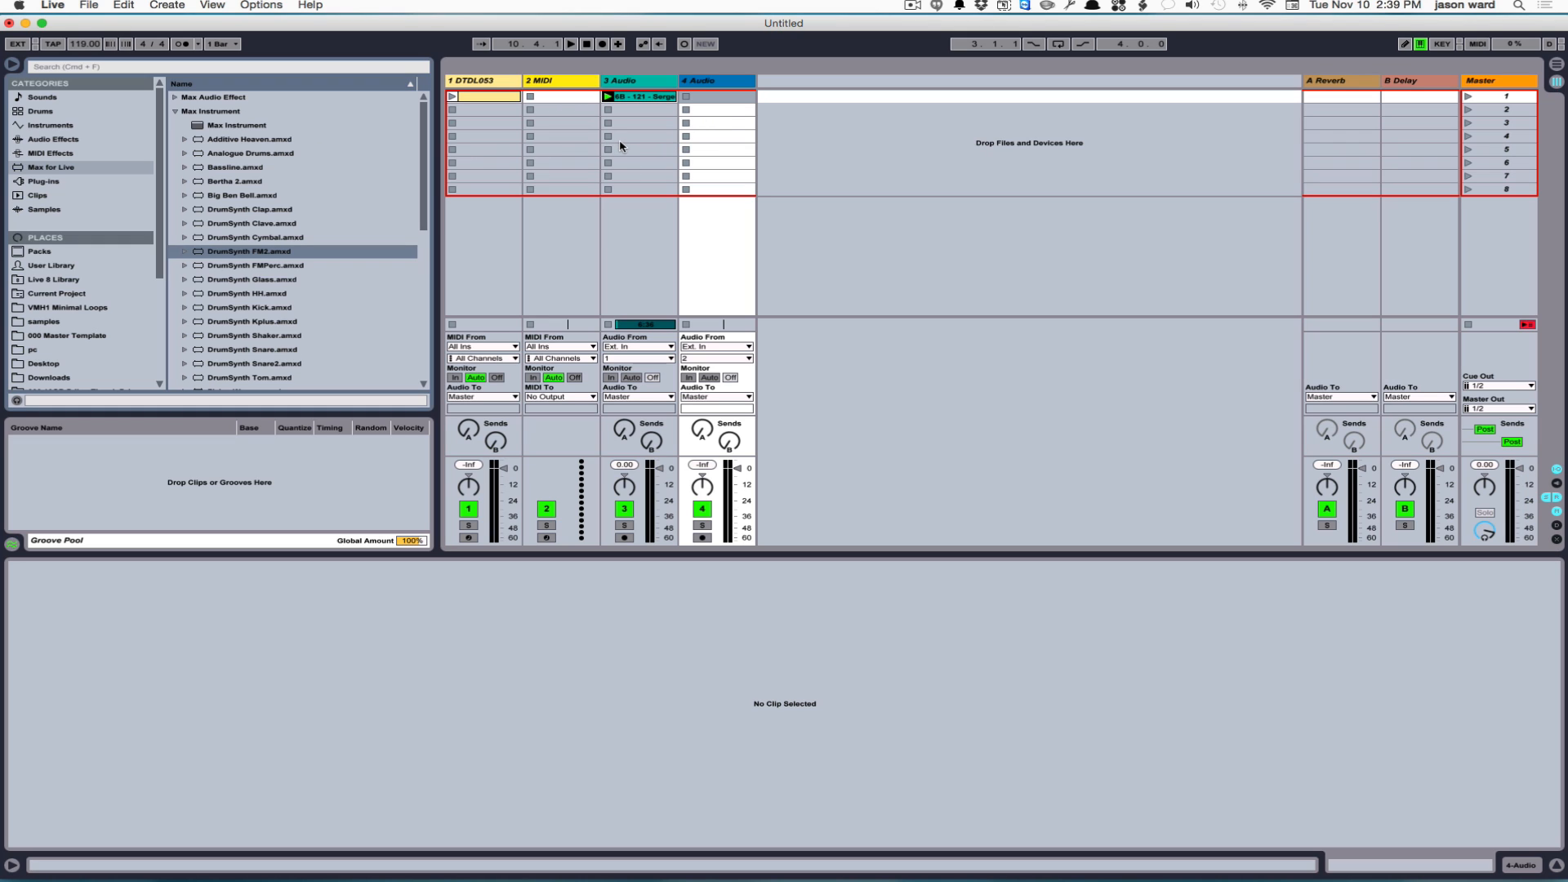
{"action": "left_click", "coordinate": [175, 111]}
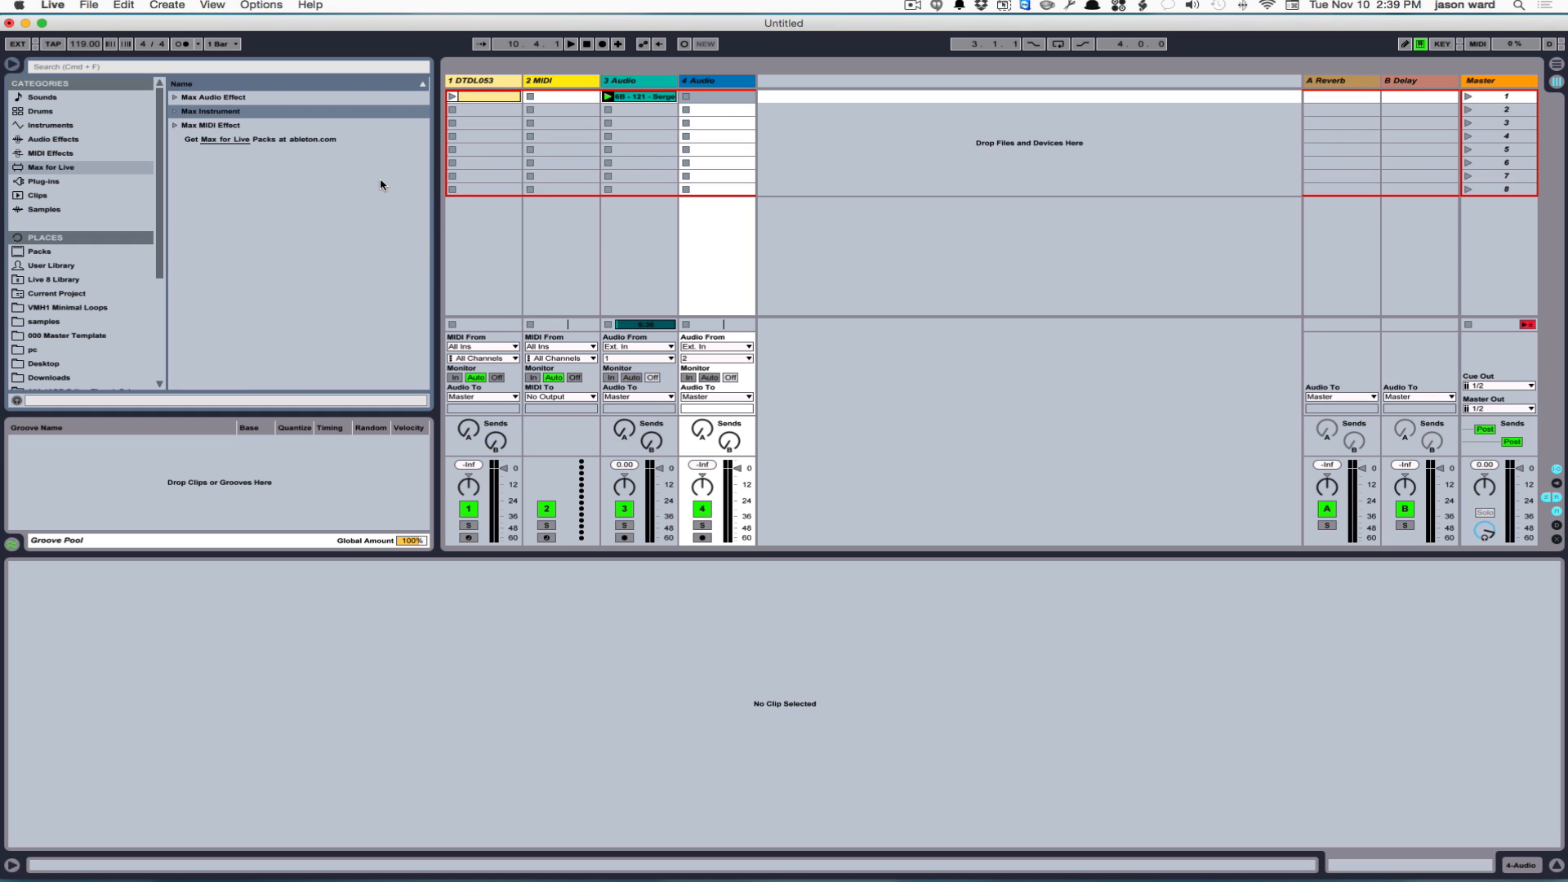
{"action": "mouse_move", "coordinate": [803, 245]}
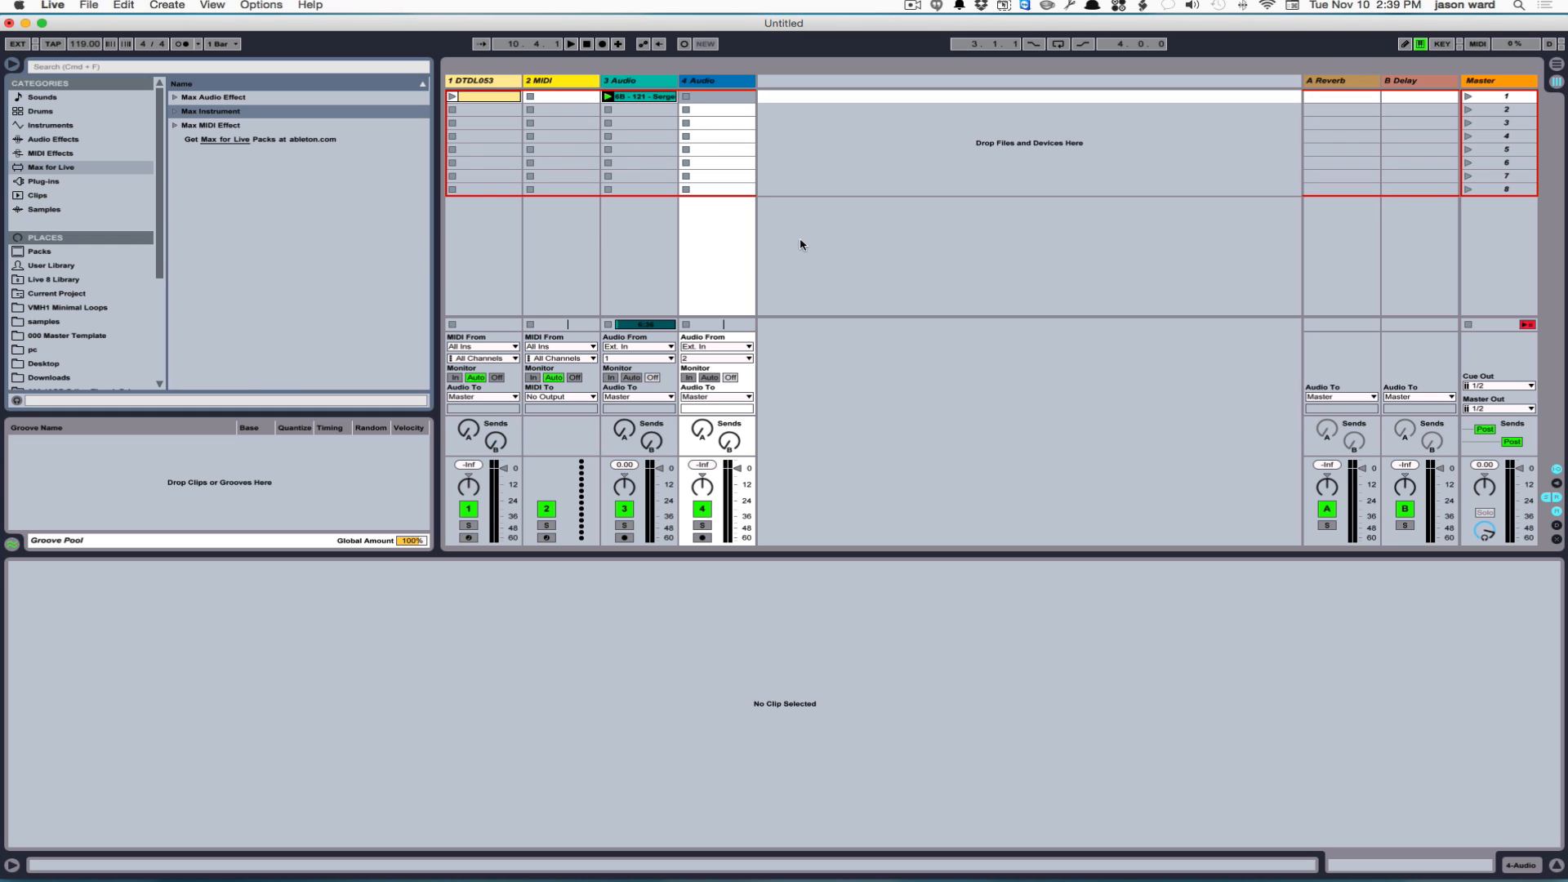
{"action": "mouse_move", "coordinate": [503, 106]}
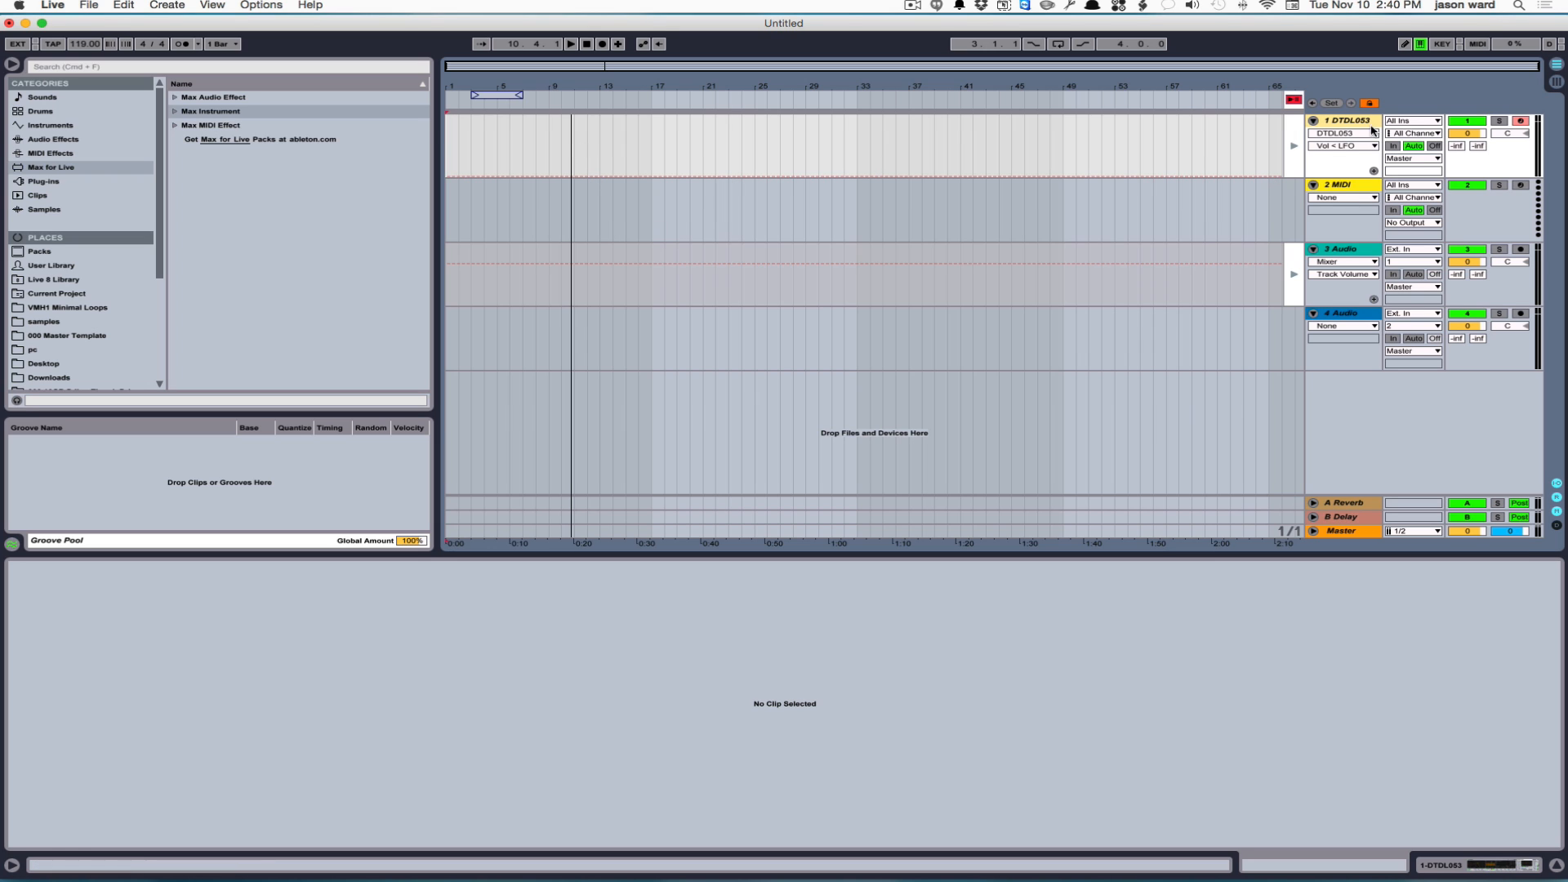
Open context menus on the track and clip area while setting up the DTDL053 MIDI clip.
{"action": "right_click", "coordinate": [1353, 121]}
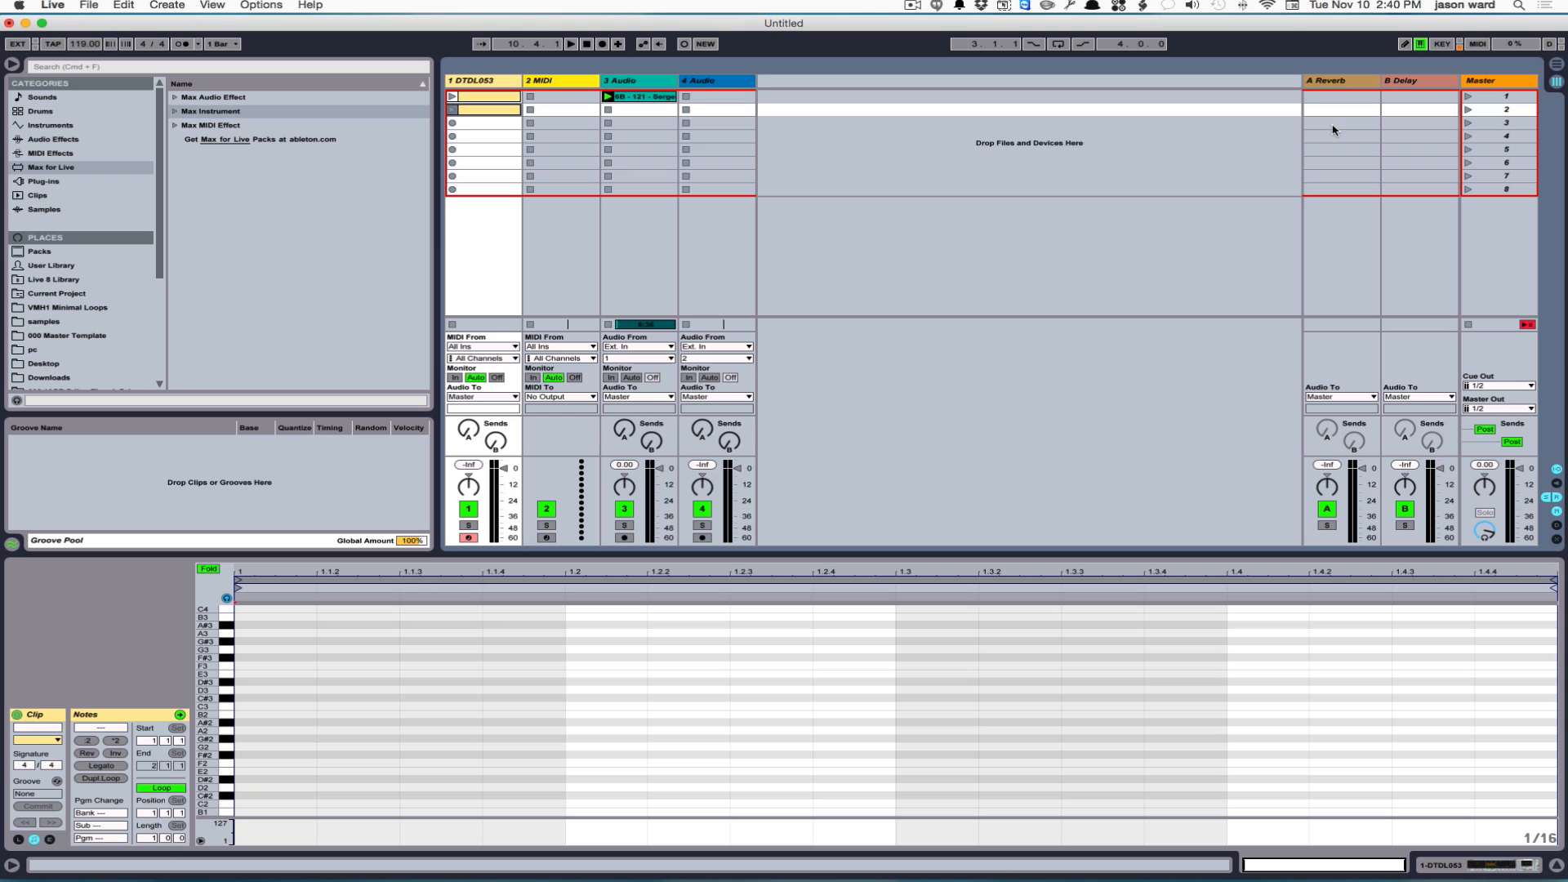
{"action": "right_click", "coordinate": [484, 108]}
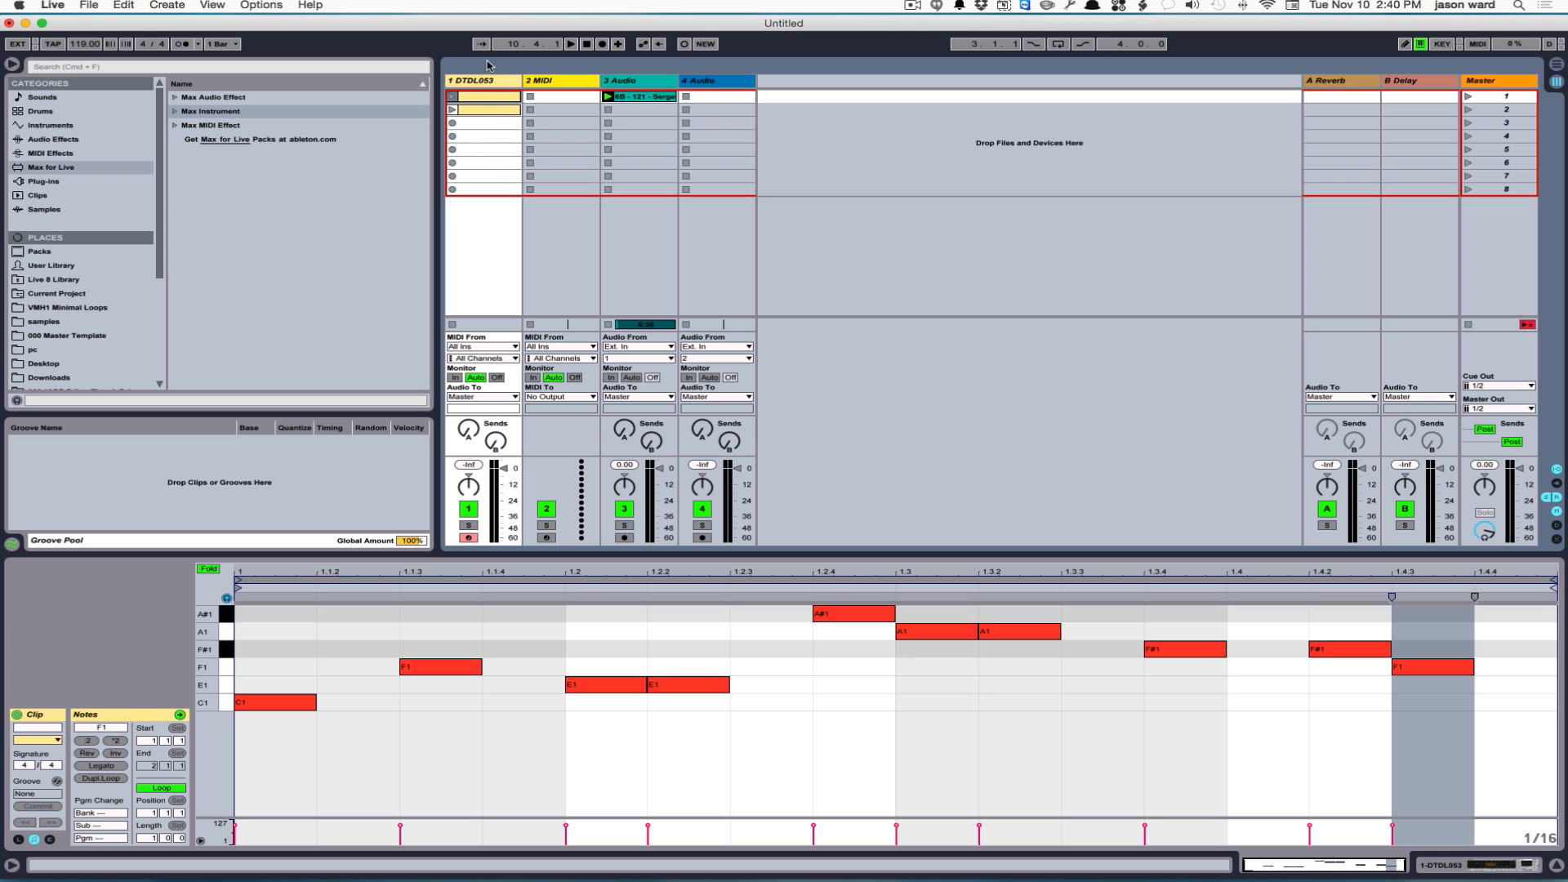
{"action": "mouse_move", "coordinate": [491, 144]}
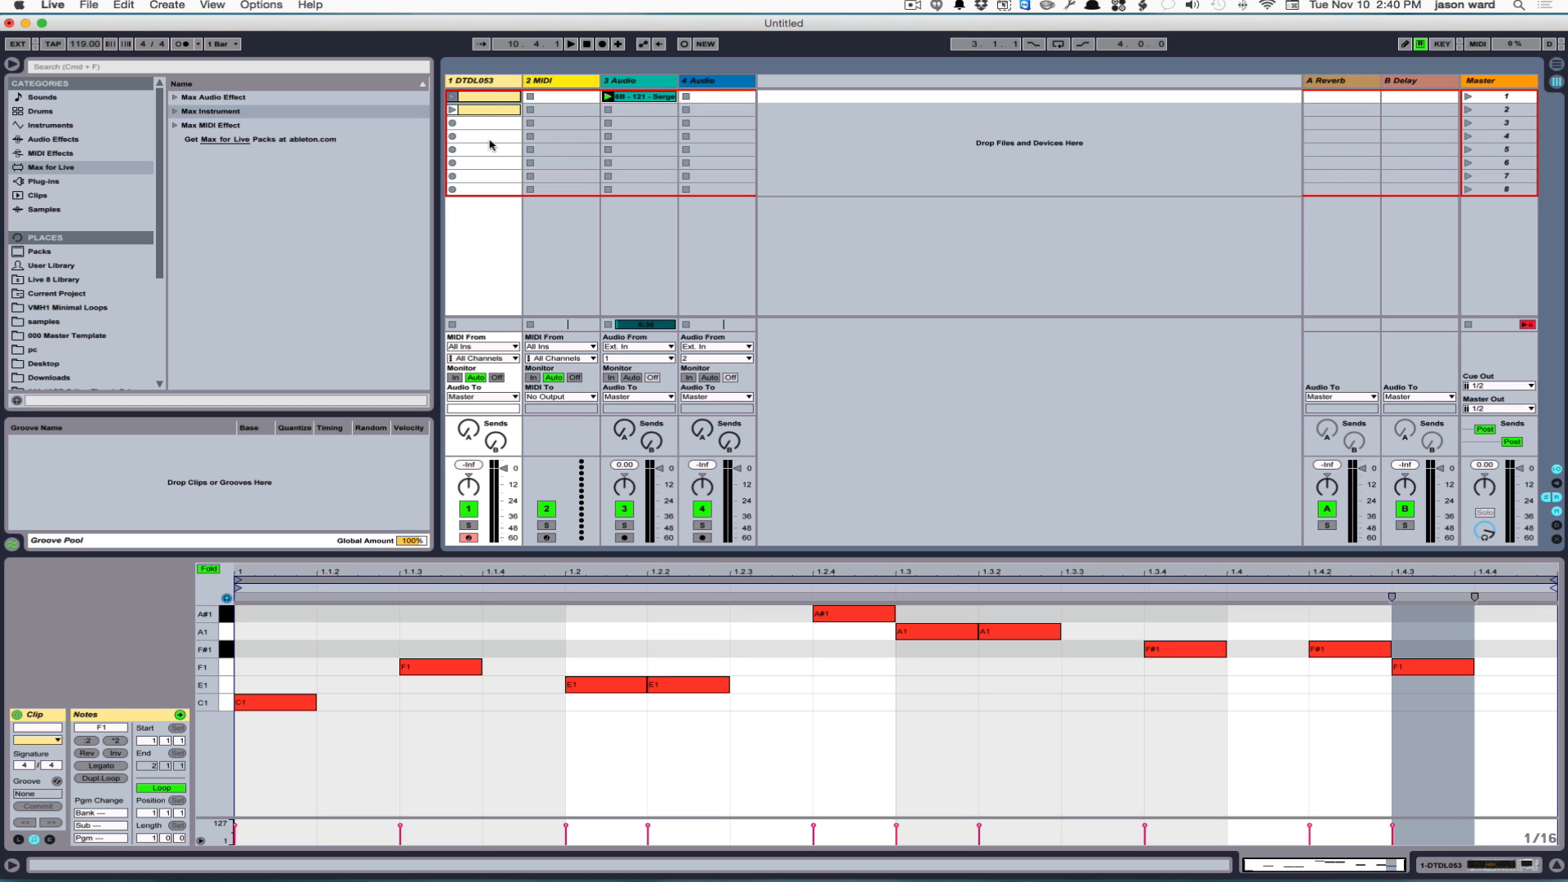
{"action": "mouse_move", "coordinate": [660, 235]}
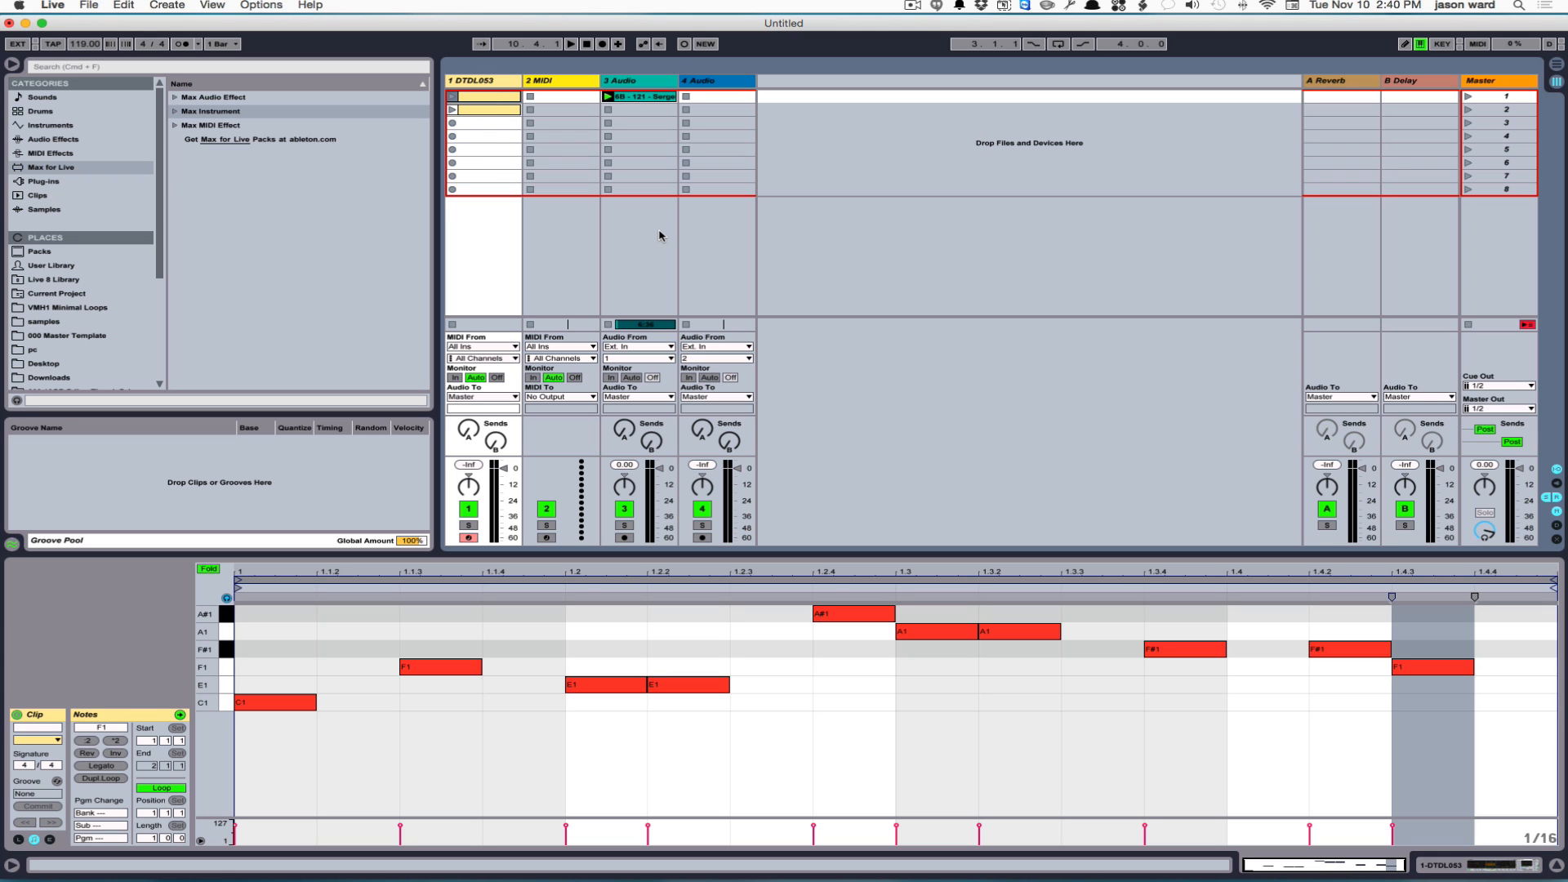